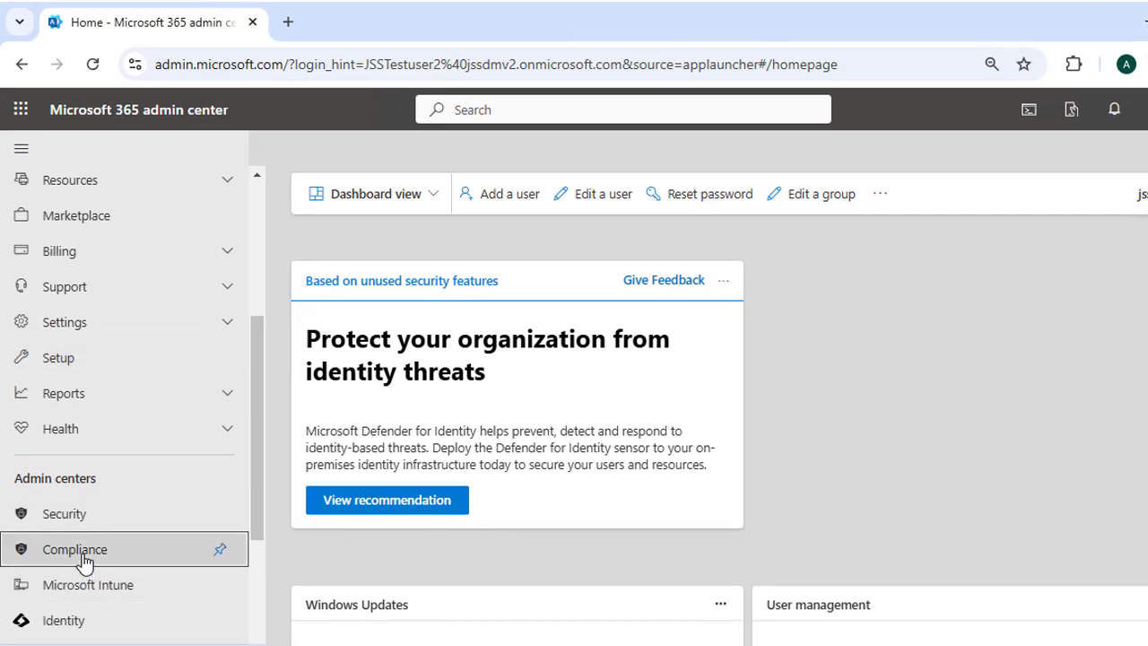
# Launch the Compliance admin center (Microsoft Purview) from the Admin centers list.
pyautogui.click(74, 548)
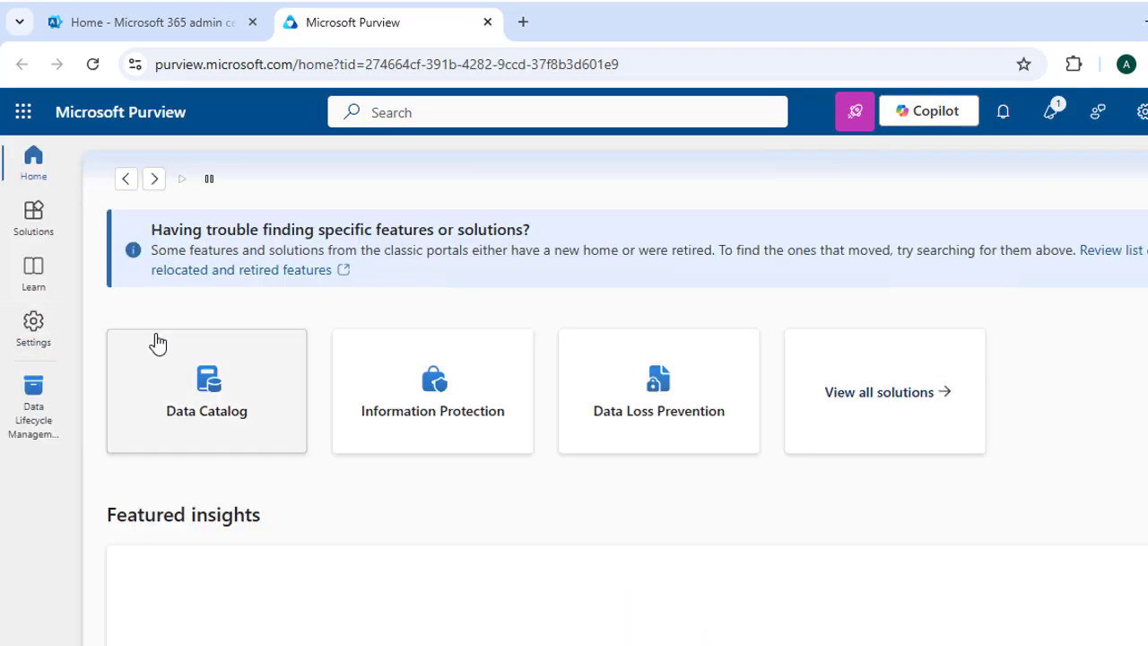
pyautogui.moveTo(33, 219)
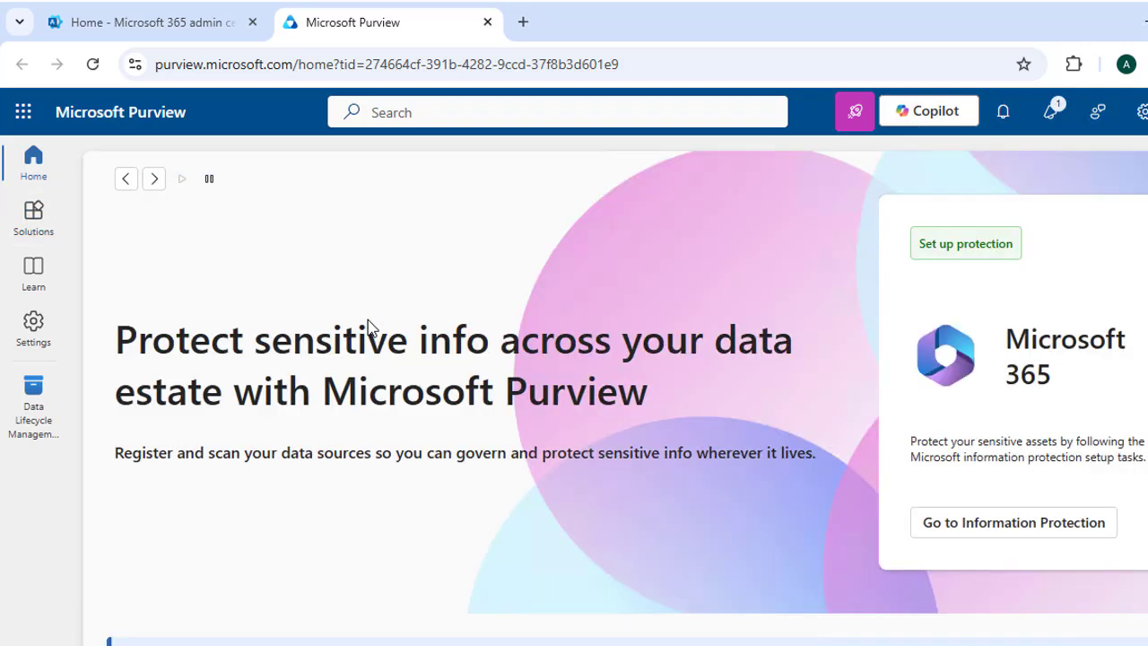
pyautogui.moveTo(32, 217)
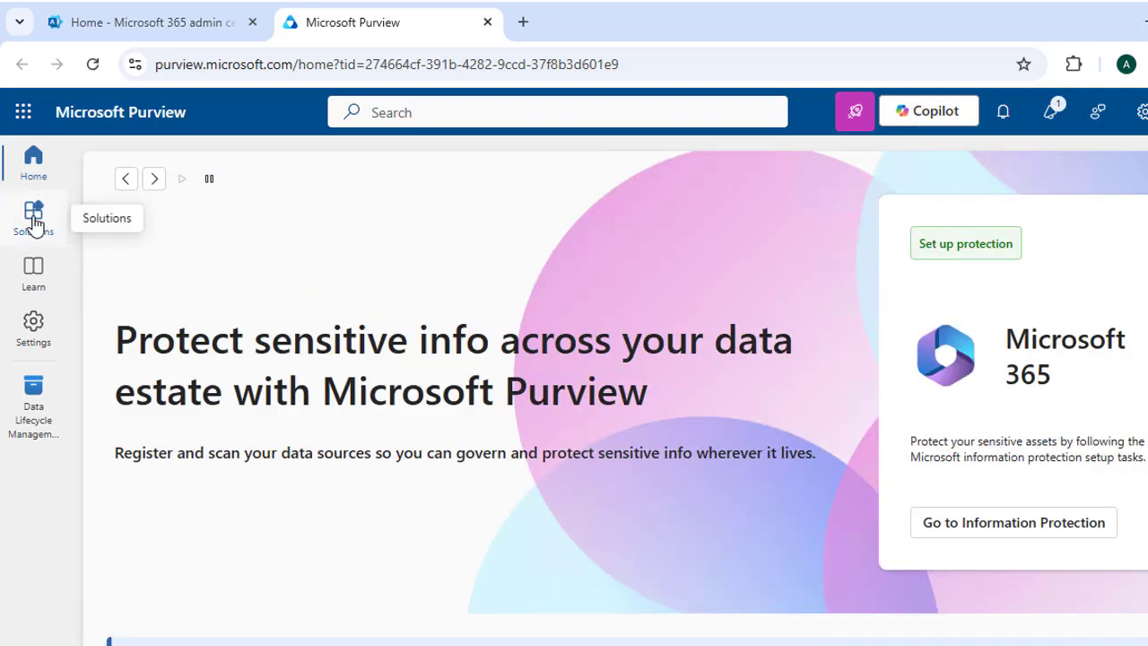
# Go to Solutions > Data Lifecycle Management and expand its Exchange (legacy) section.
pyautogui.click(32, 219)
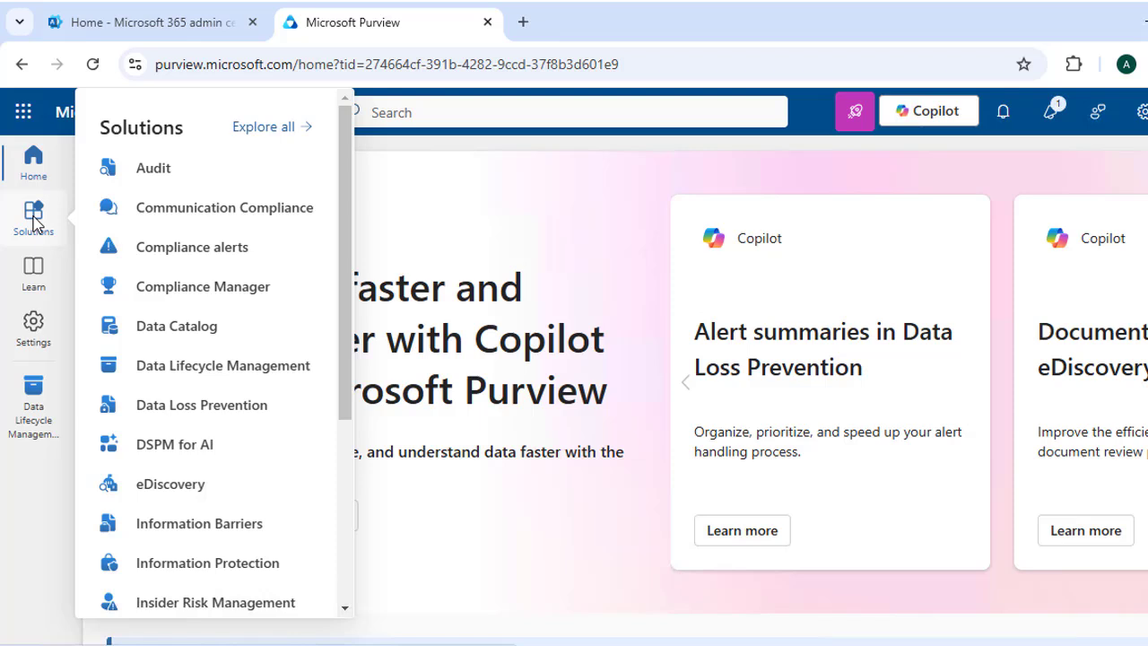
pyautogui.moveTo(36, 224)
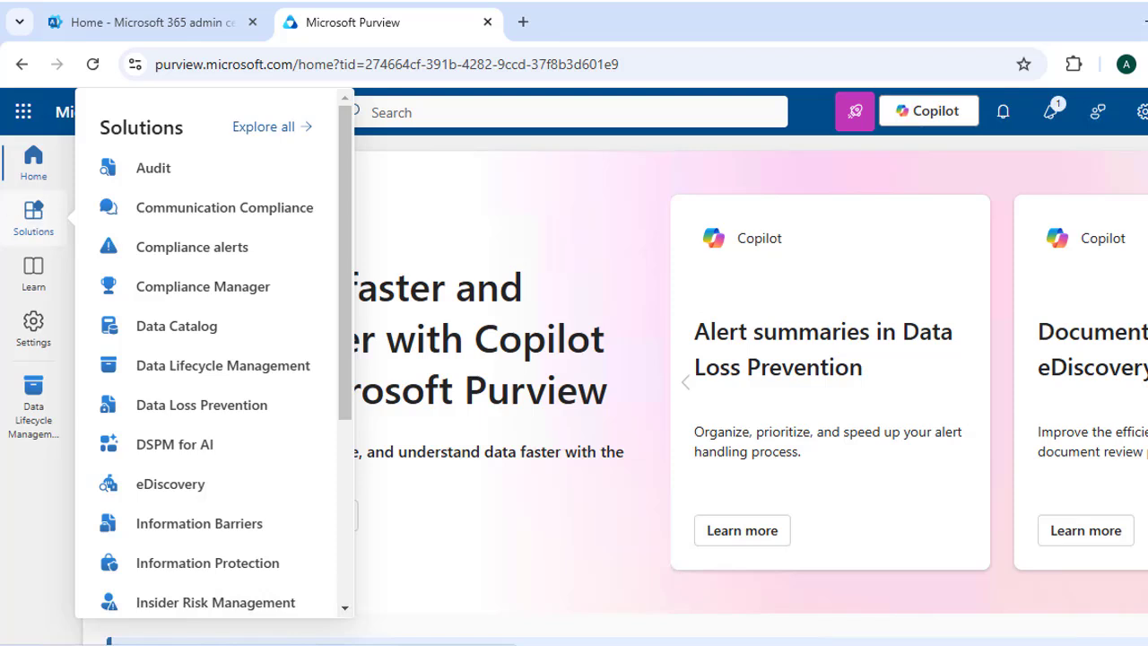
pyautogui.moveTo(238, 372)
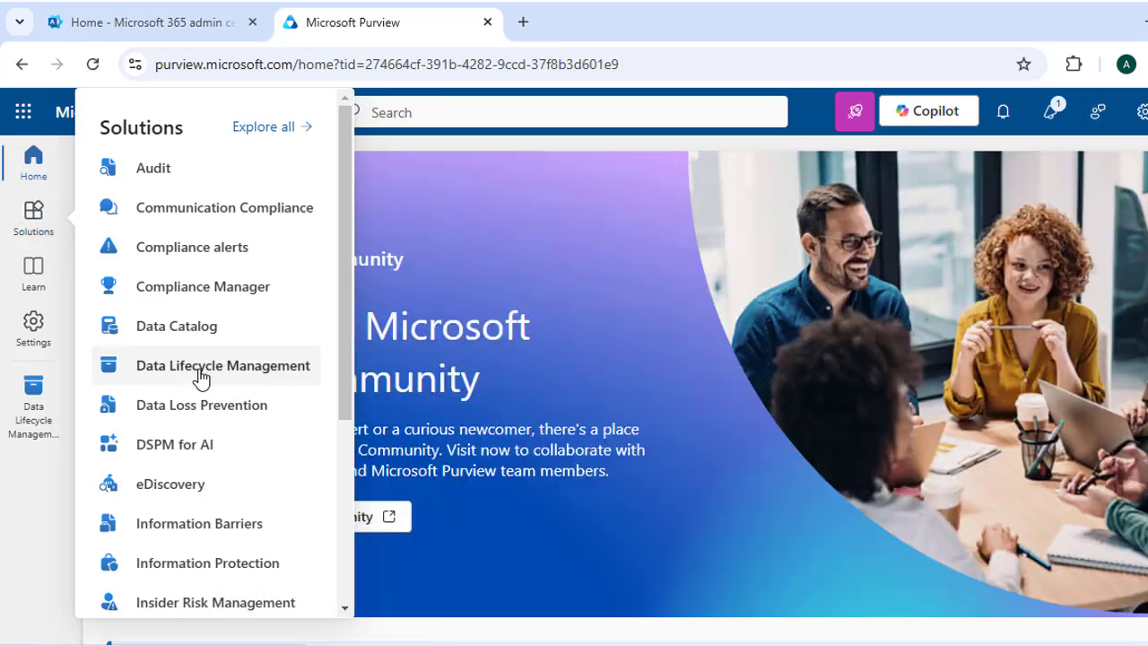
pyautogui.click(222, 366)
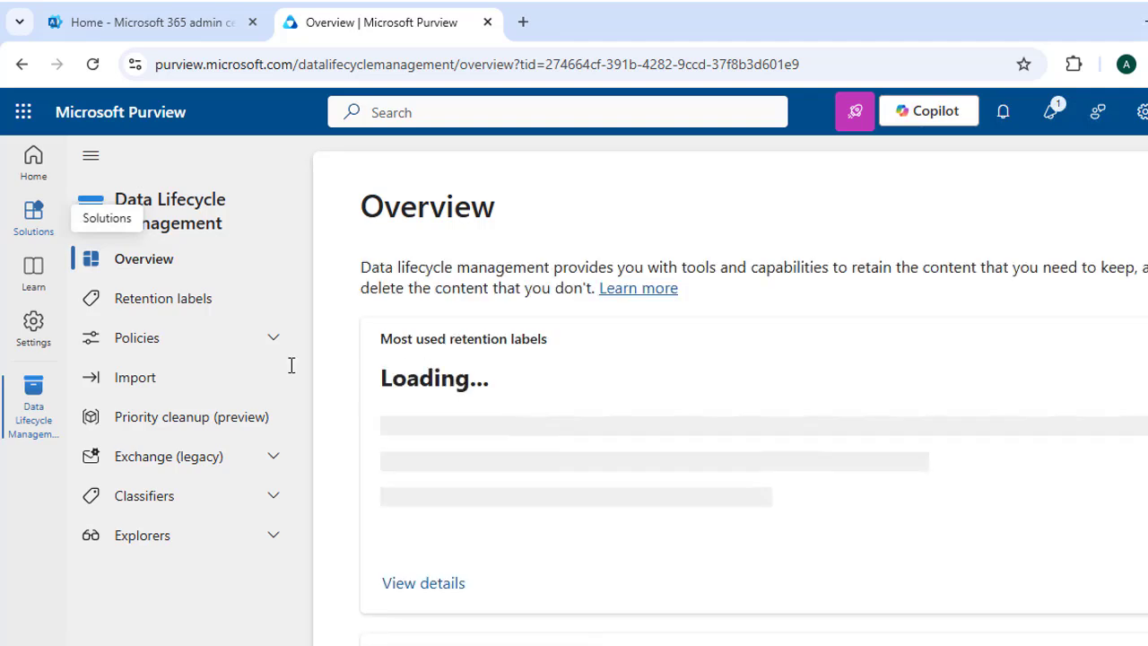
pyautogui.moveTo(291, 366)
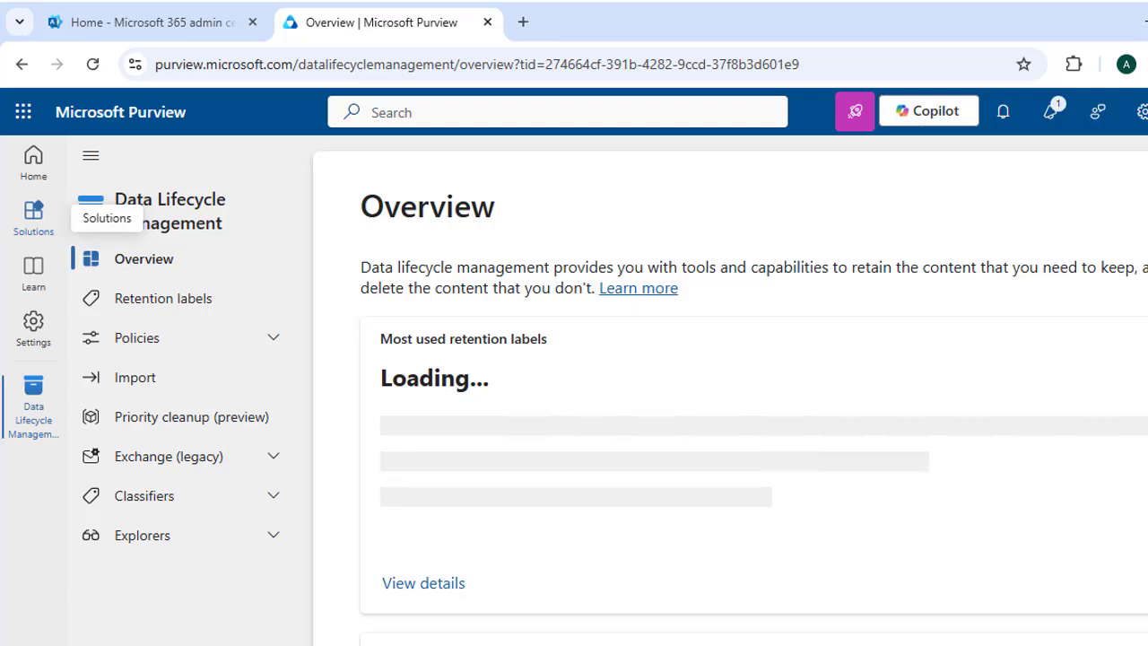
pyautogui.click(168, 456)
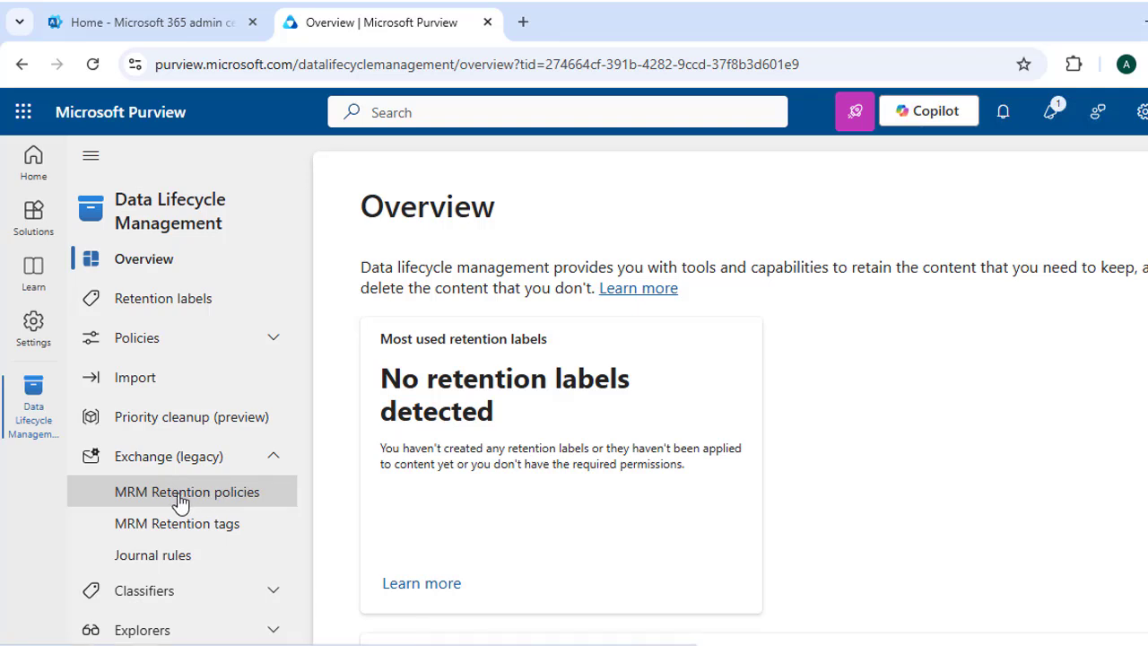
# Start a new policy from the MRM Retention policies list under Exchange (legacy).
pyautogui.click(187, 491)
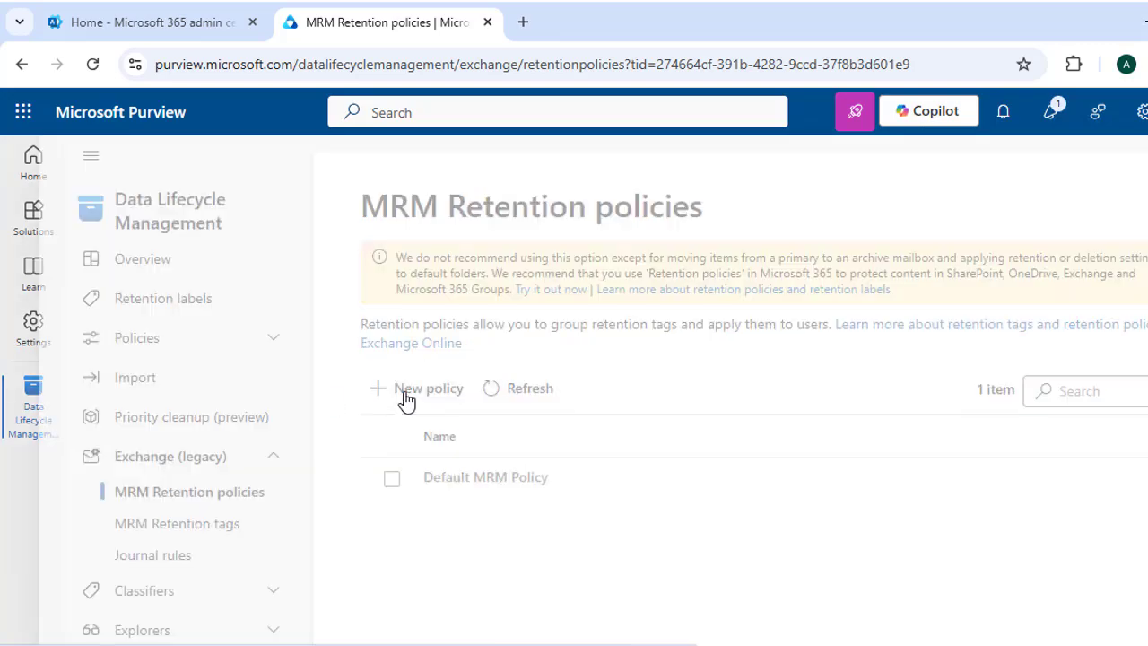
pyautogui.click(417, 387)
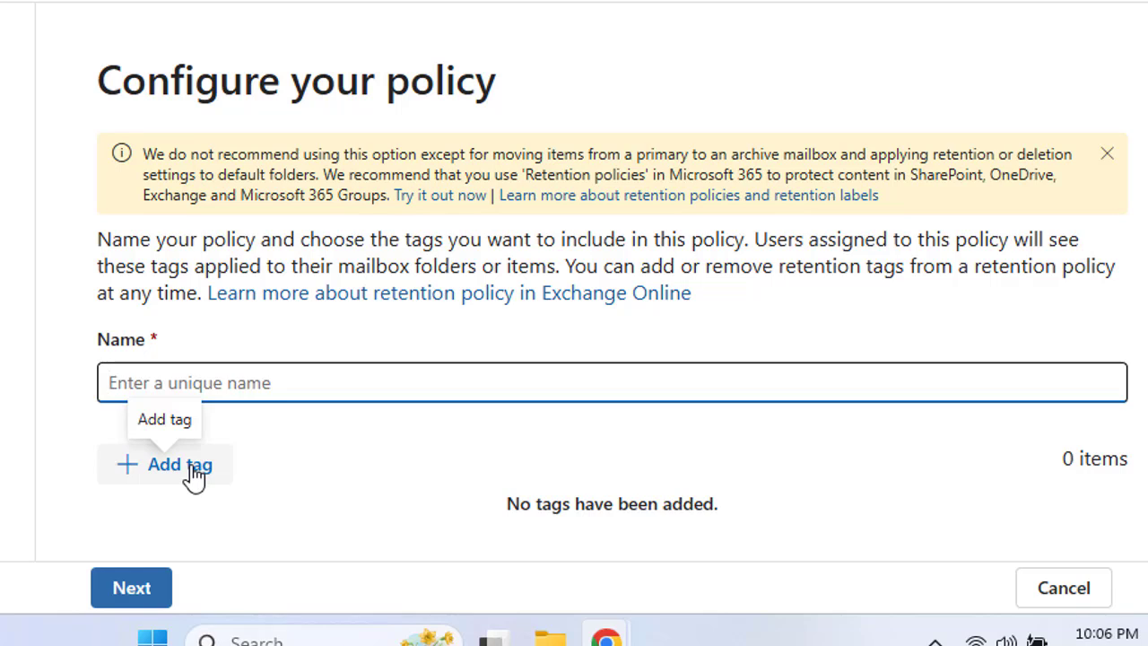
# Name the new MRM retention policy 'jsscmp' and bring up the Choose retention tags list.
pyautogui.click(612, 382)
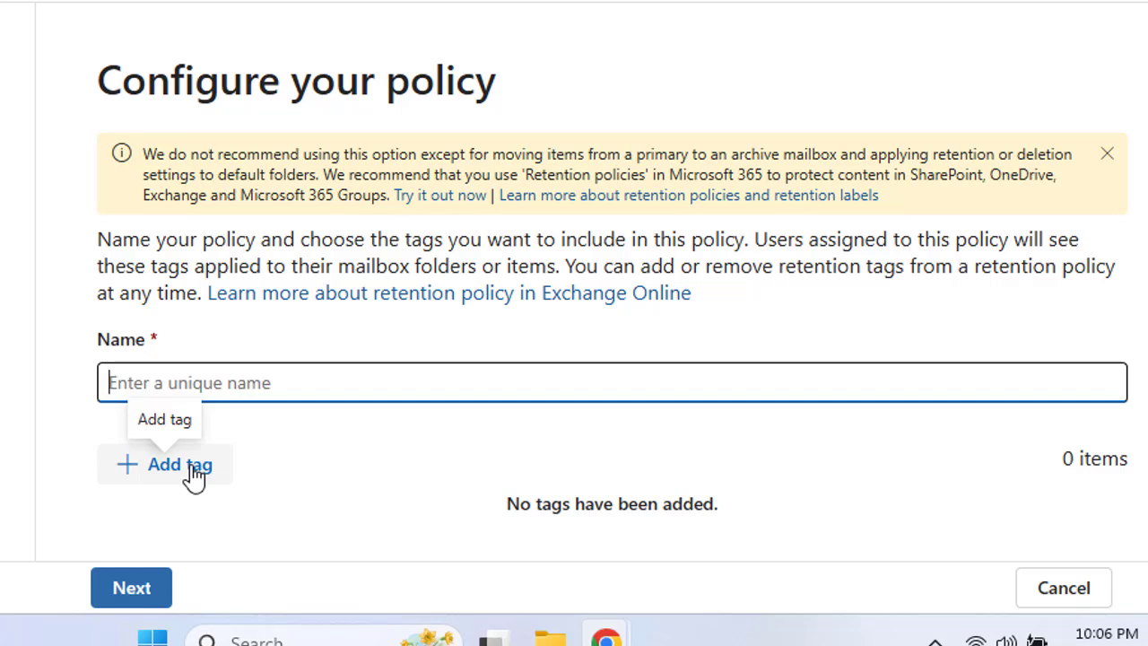
pyautogui.moveTo(527, 418)
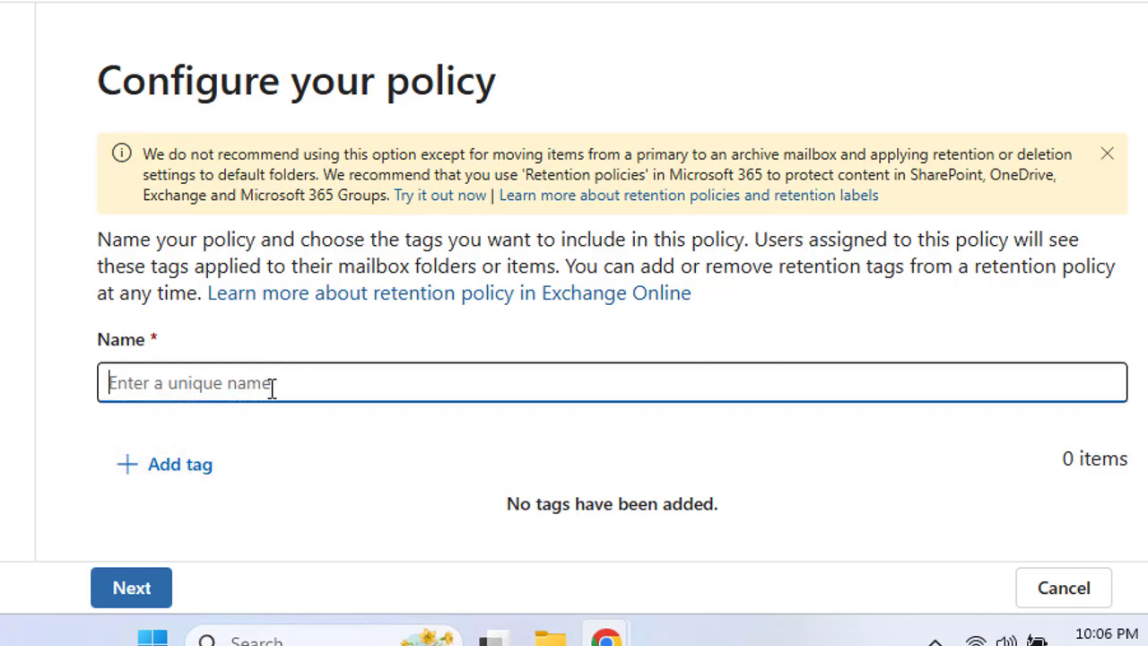
pyautogui.write('jss')
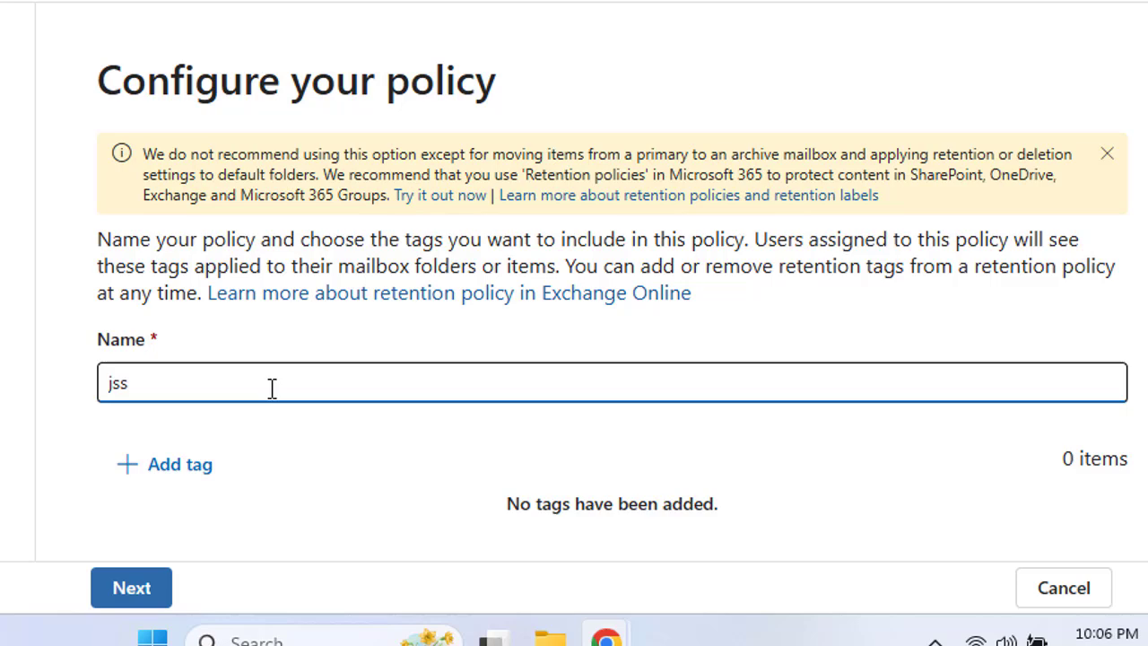
pyautogui.write('cm')
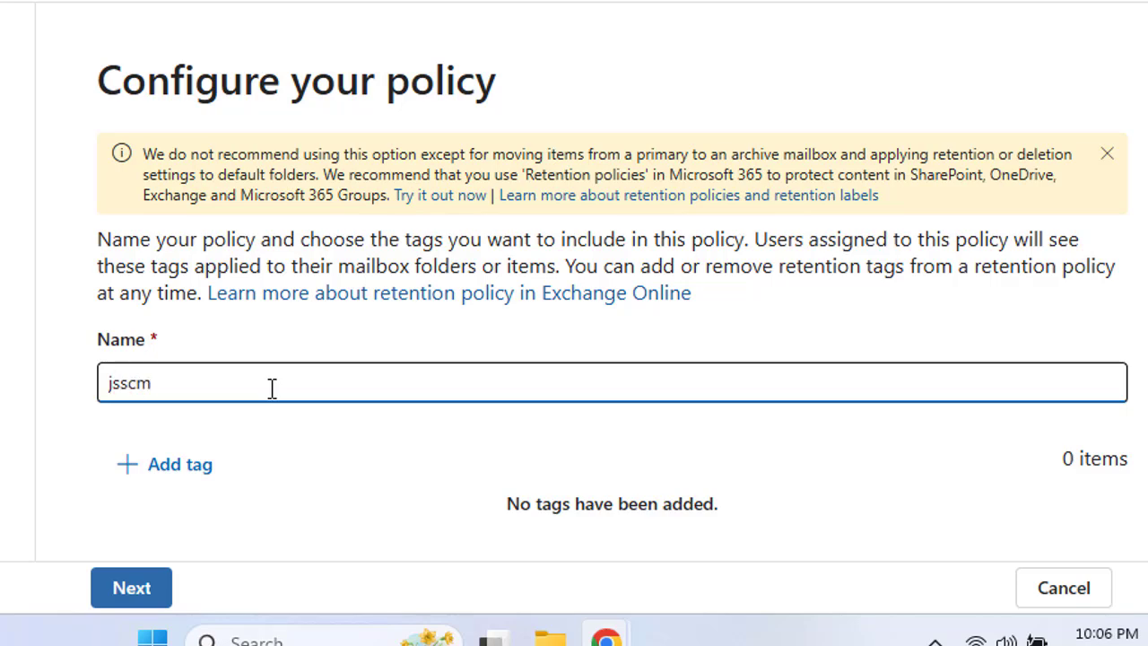
pyautogui.click(179, 463)
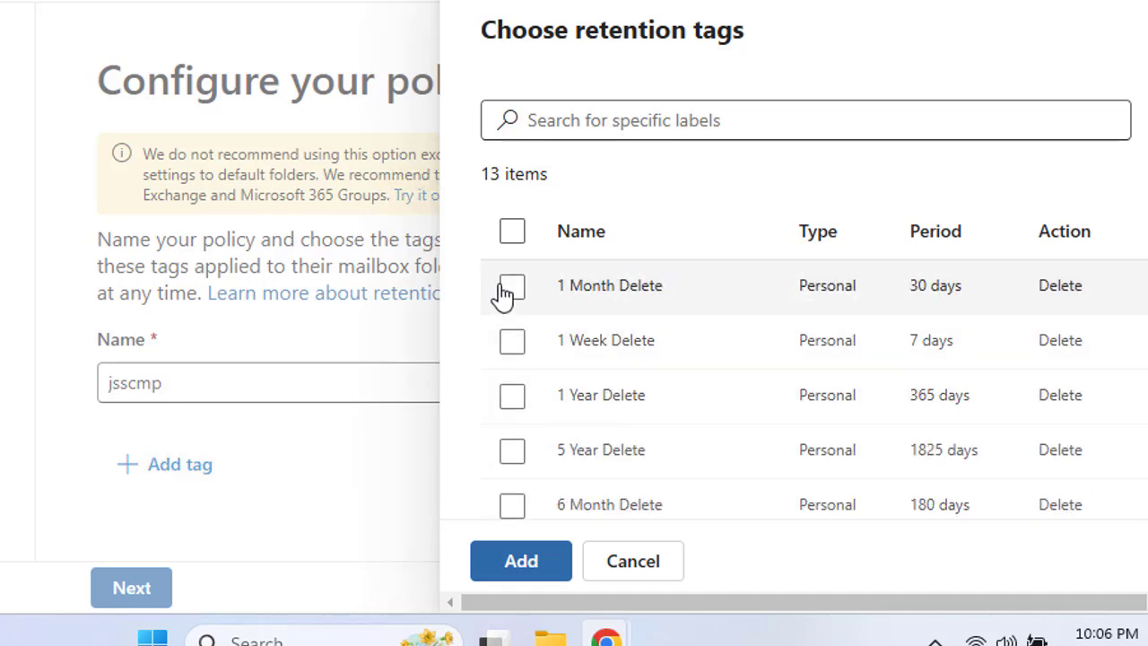
pyautogui.moveTo(972, 308)
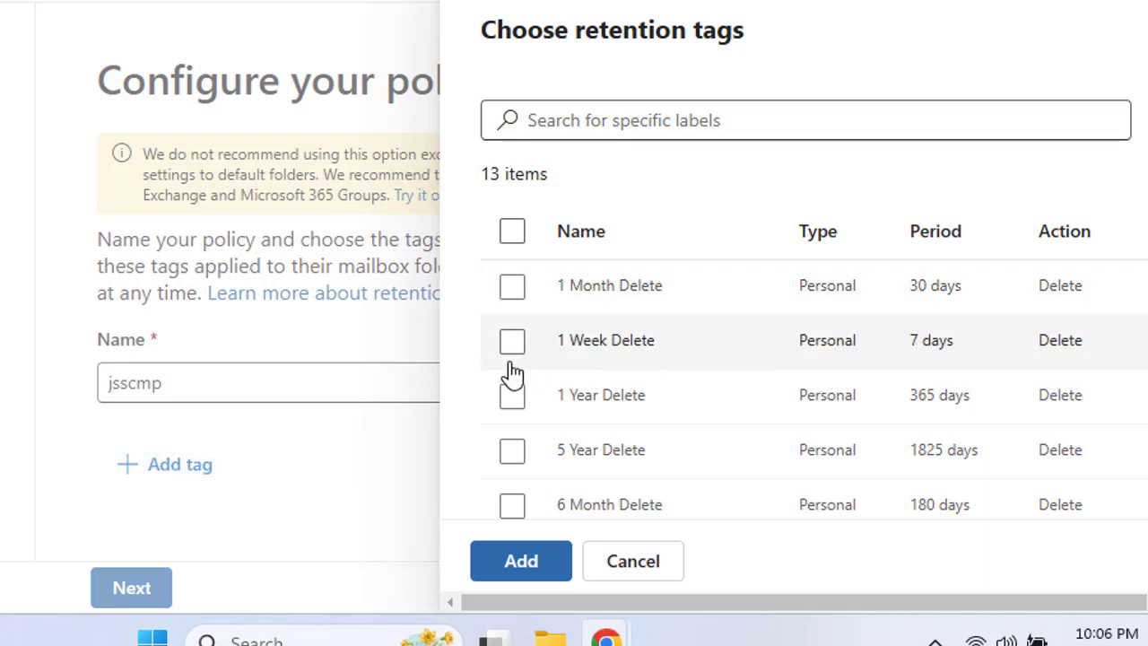
# Tick the Junk Email, 1 Month Delete and Never Delete tags and add them to jsscmp.
pyautogui.scroll(-3)
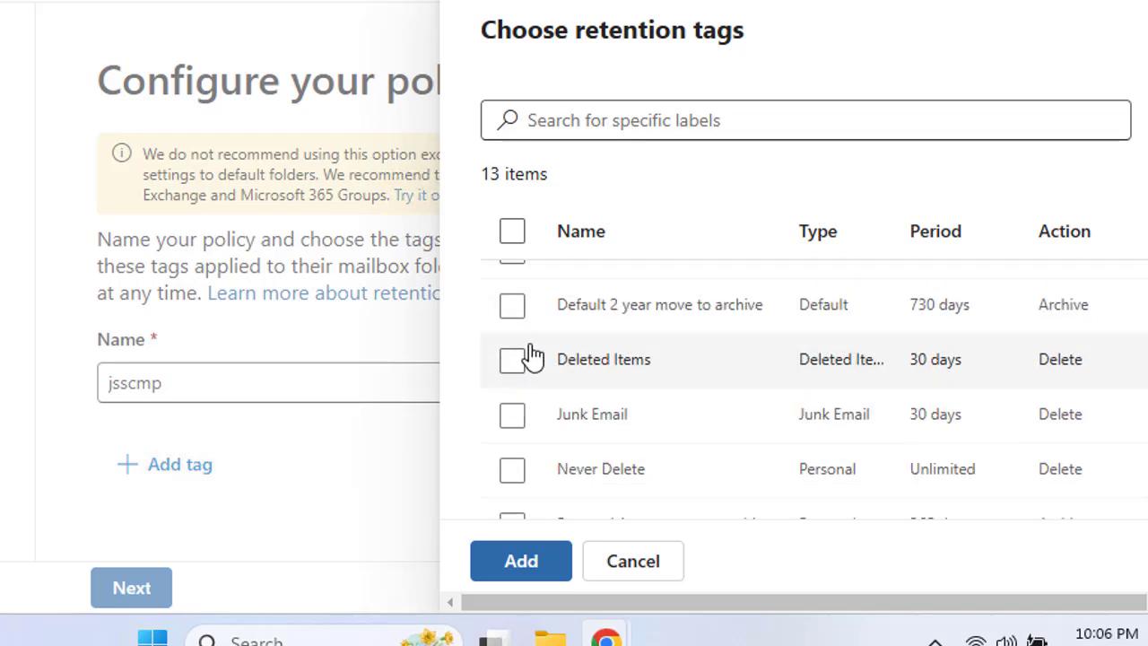
pyautogui.moveTo(732, 314)
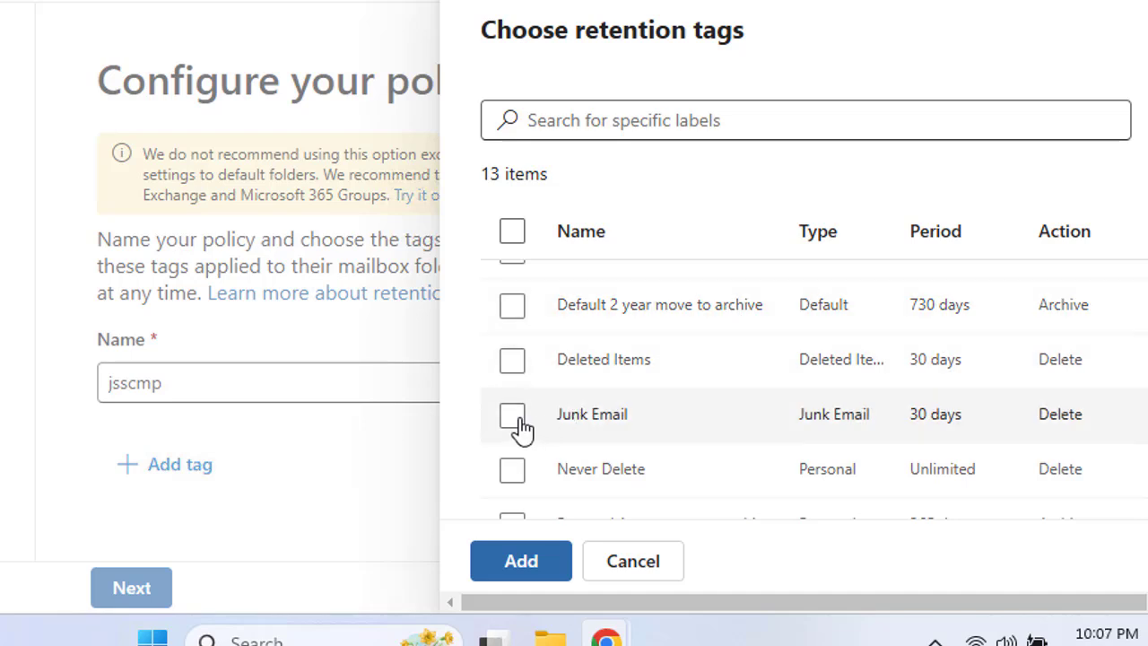
pyautogui.click(512, 413)
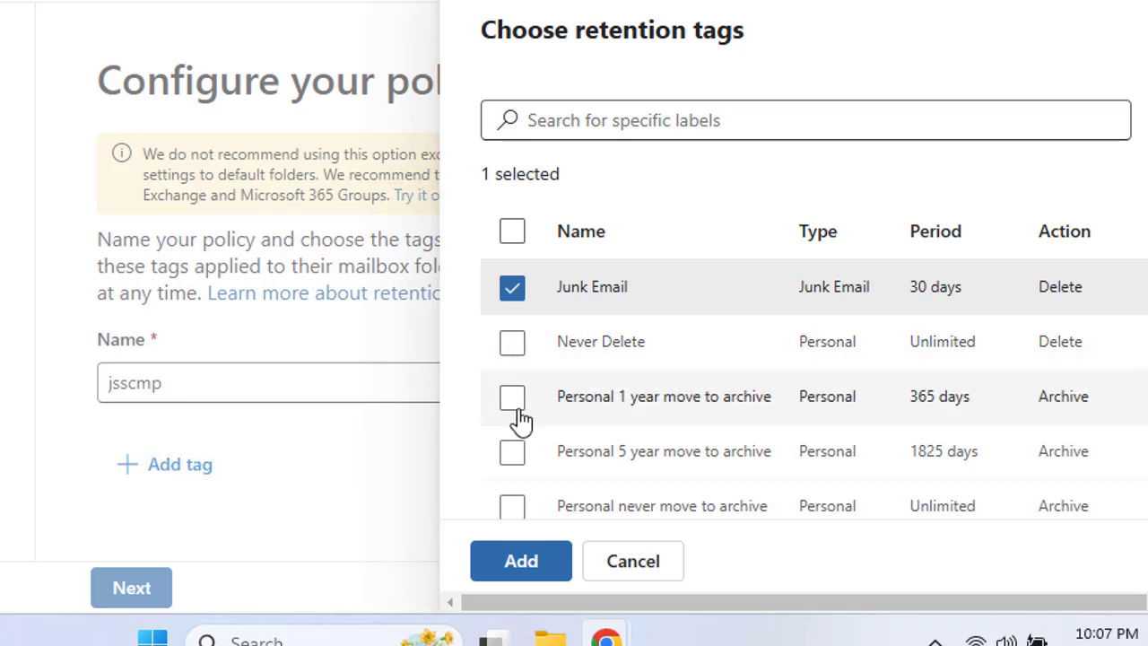
pyautogui.scroll(-3)
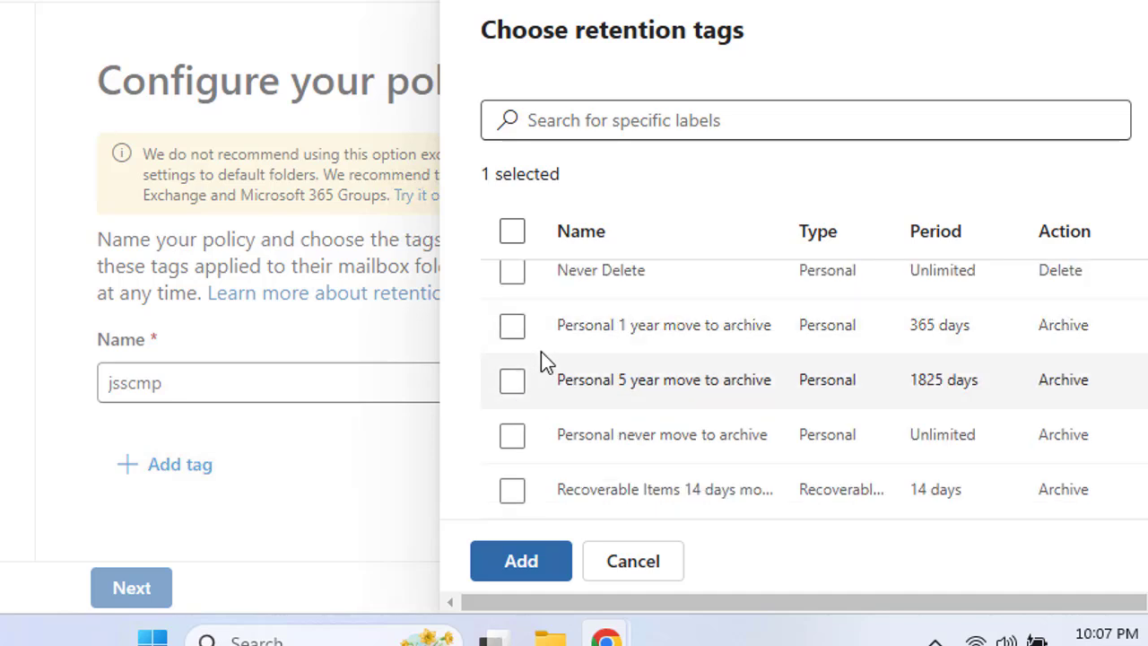
pyautogui.moveTo(753, 344)
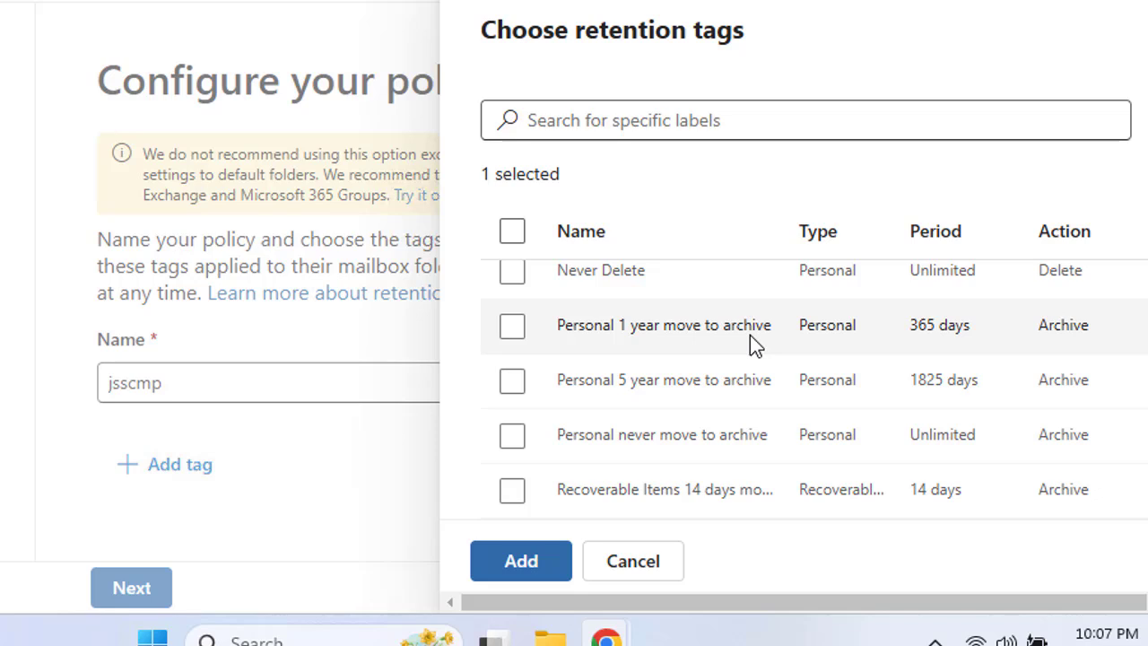
pyautogui.moveTo(721, 386)
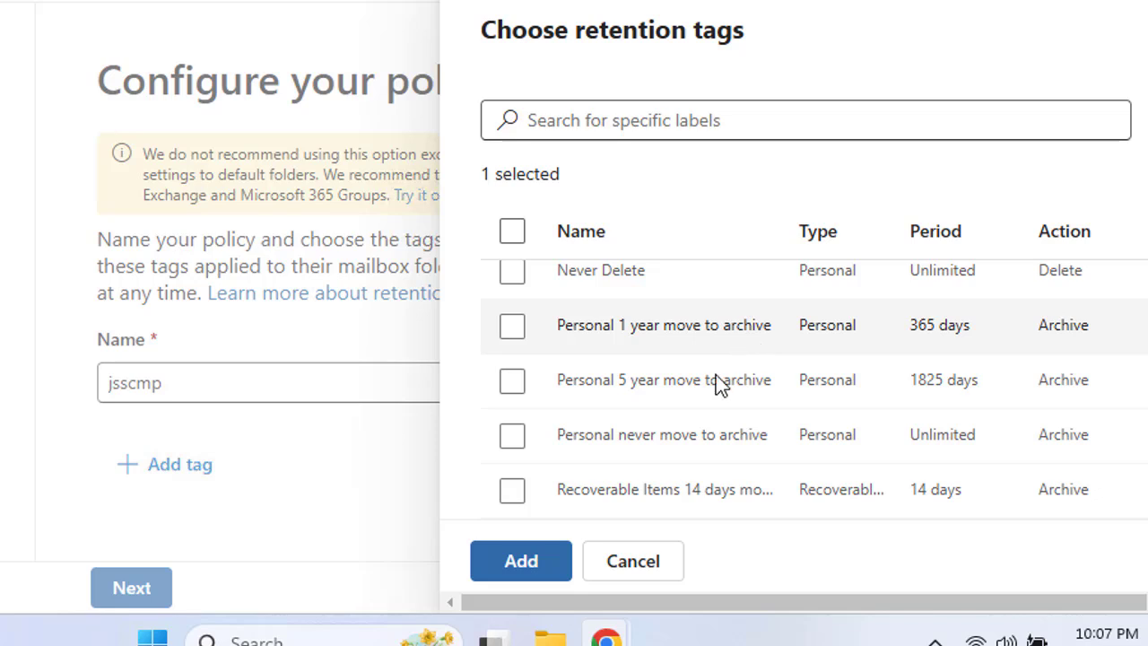
pyautogui.moveTo(659, 498)
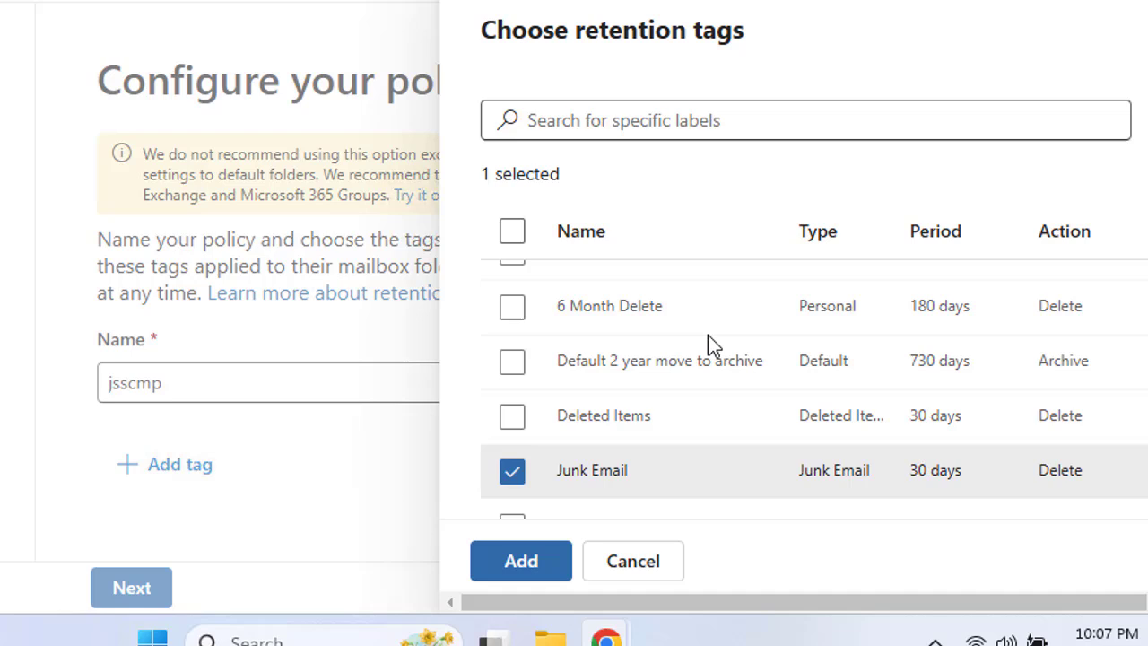
pyautogui.scroll(3)
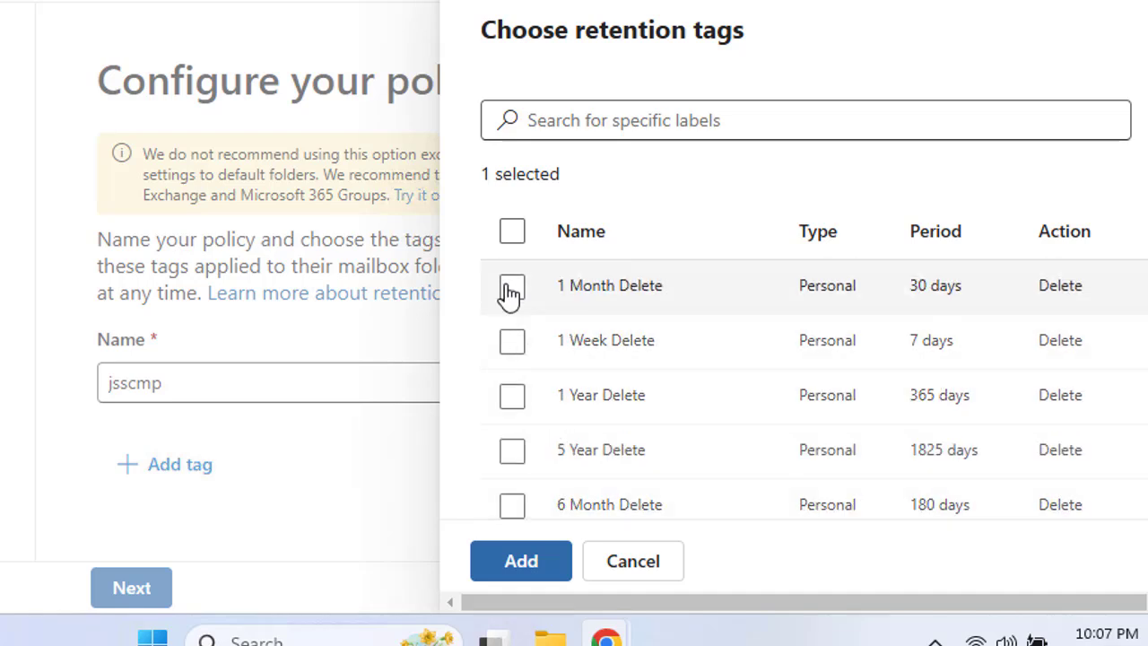
pyautogui.click(512, 285)
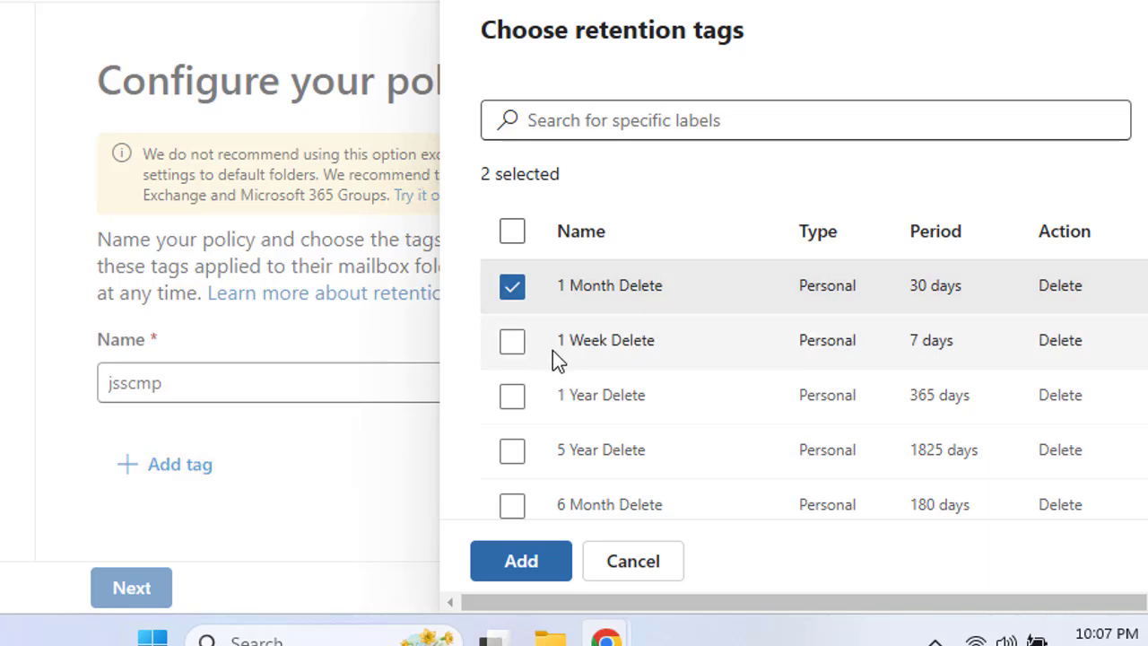
pyautogui.scroll(-3)
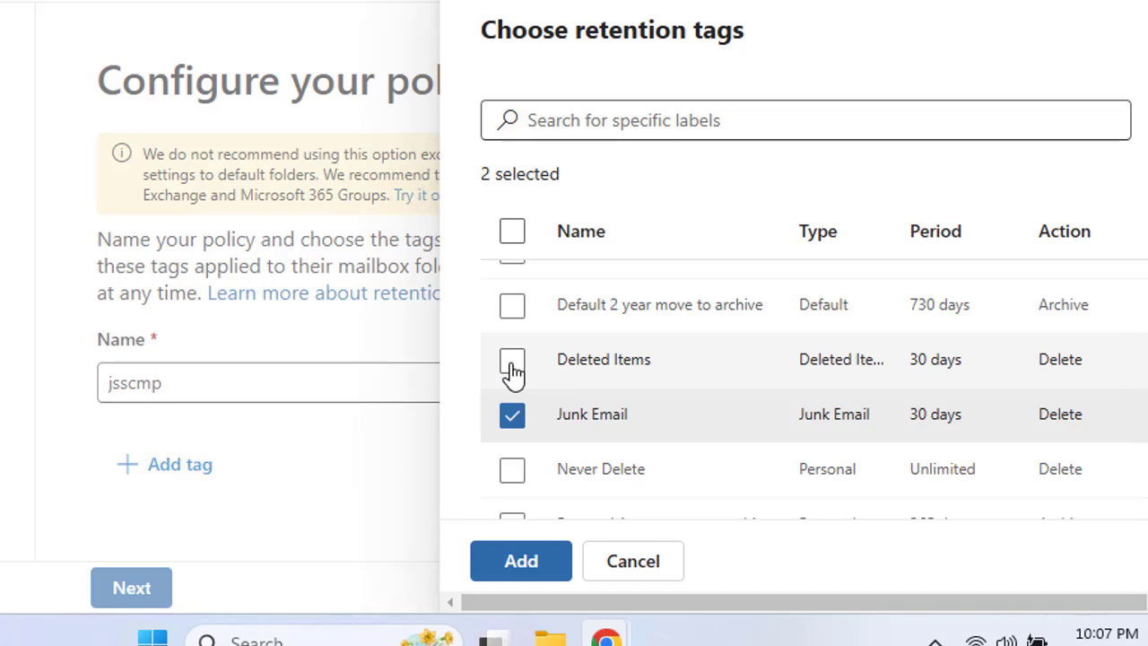
pyautogui.click(513, 358)
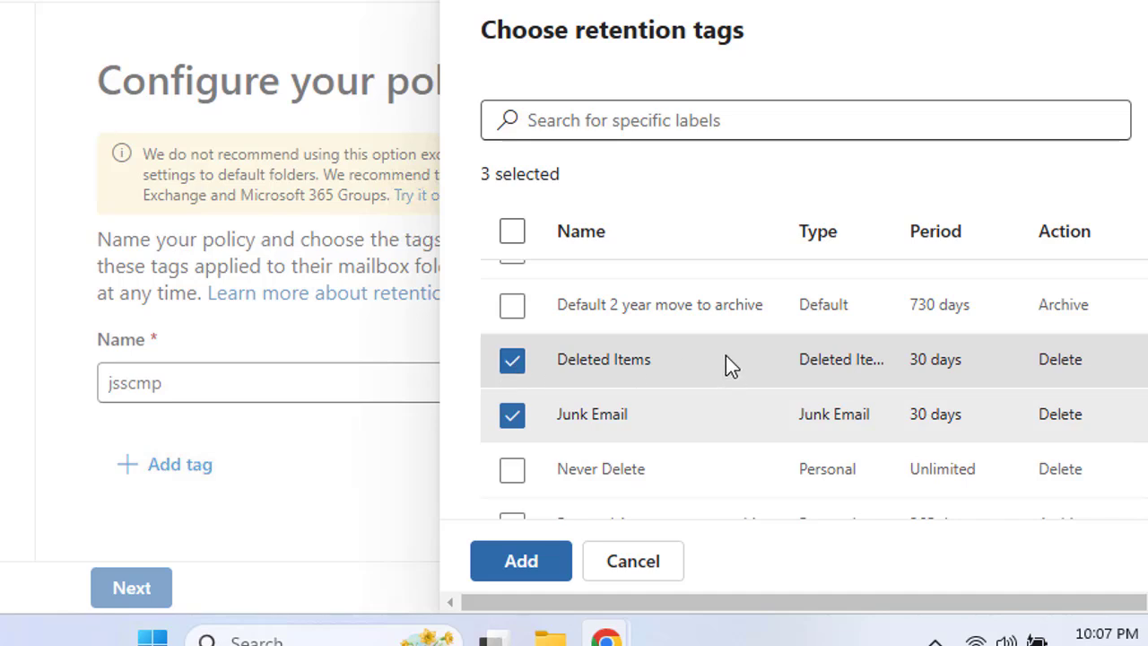
pyautogui.moveTo(599, 380)
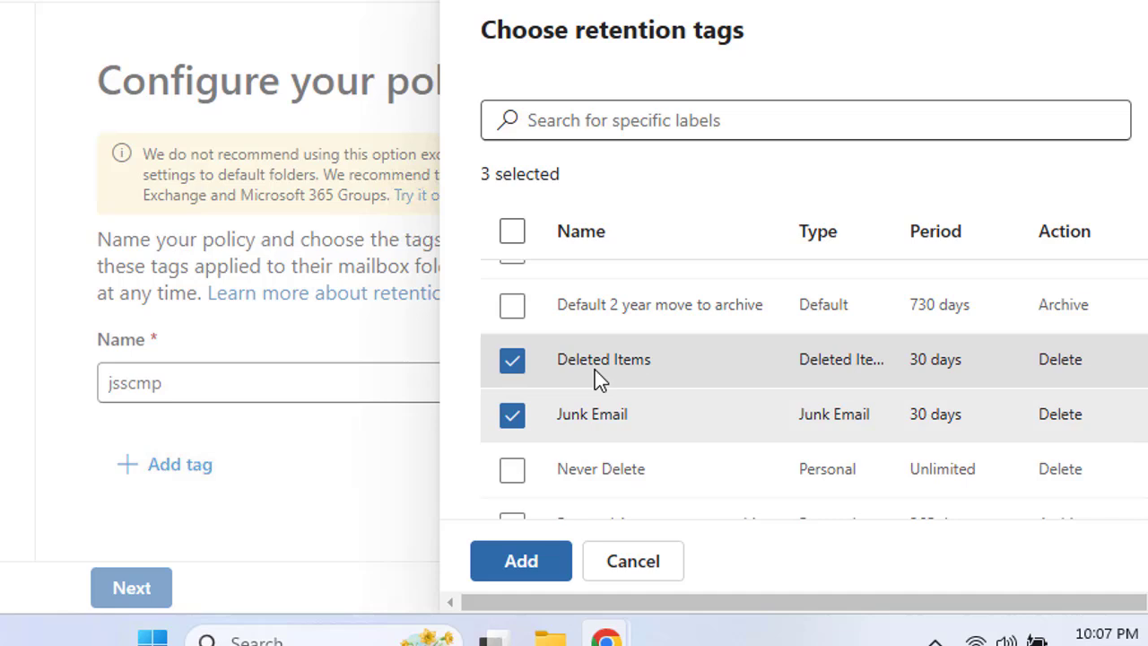
pyautogui.moveTo(610, 377)
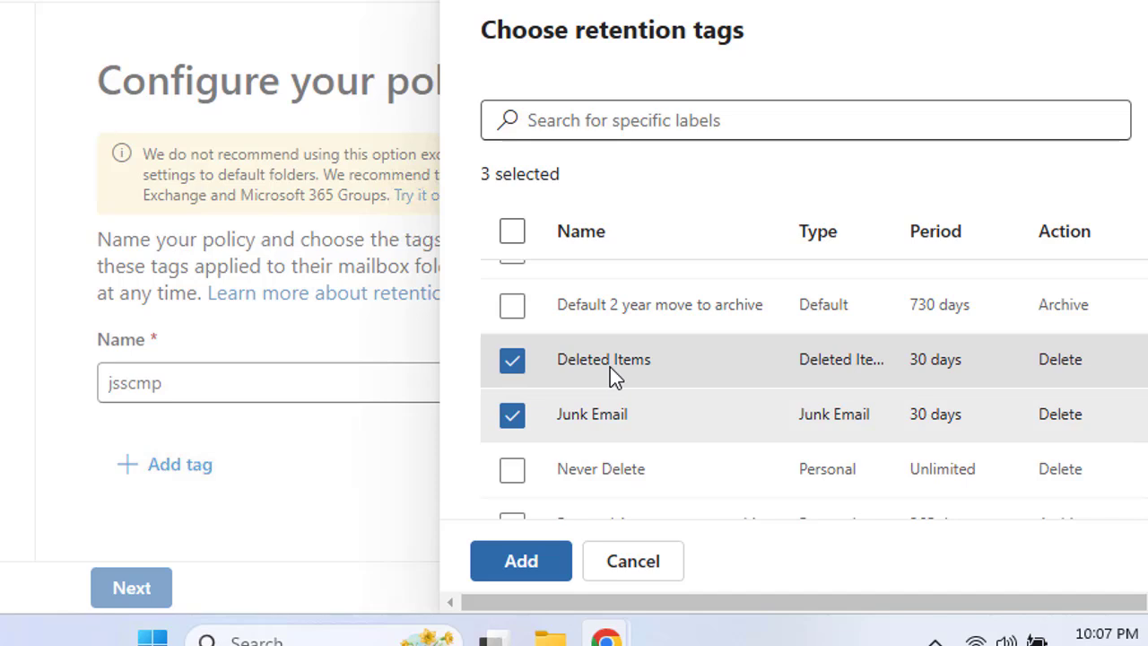
pyautogui.scroll(-3)
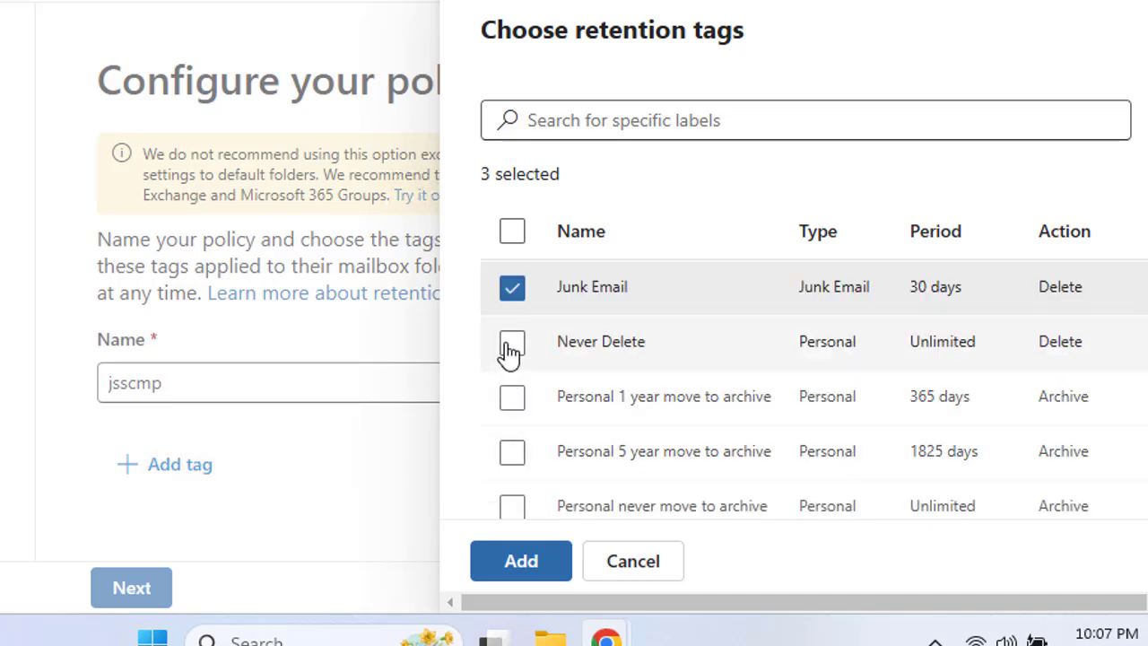
pyautogui.click(511, 341)
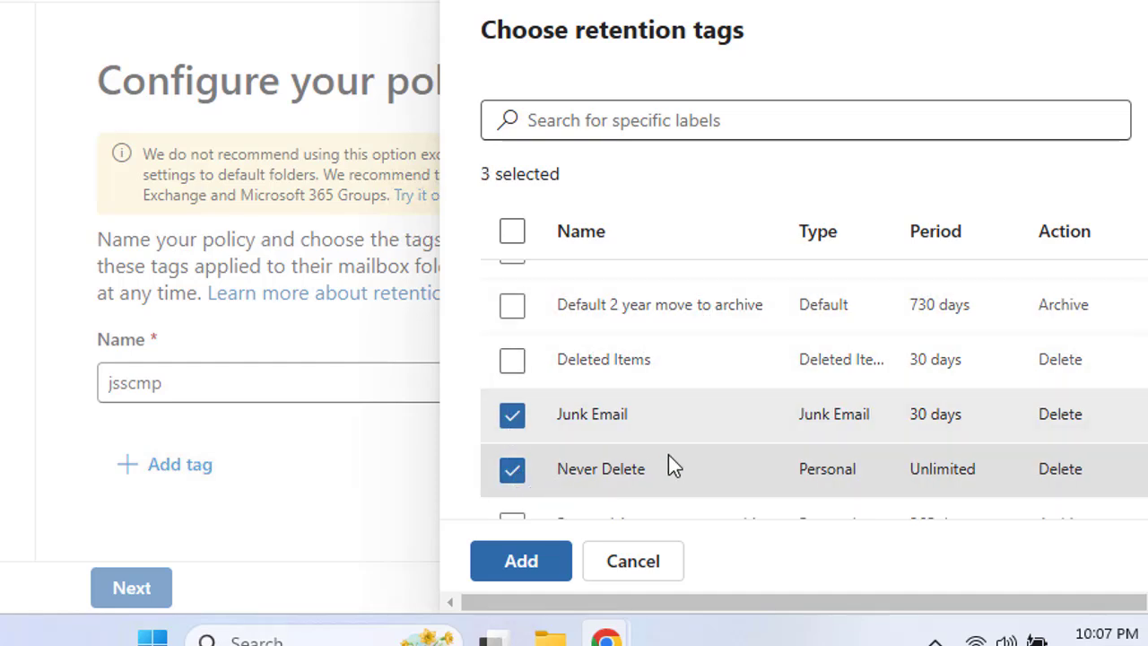
pyautogui.scroll(-3)
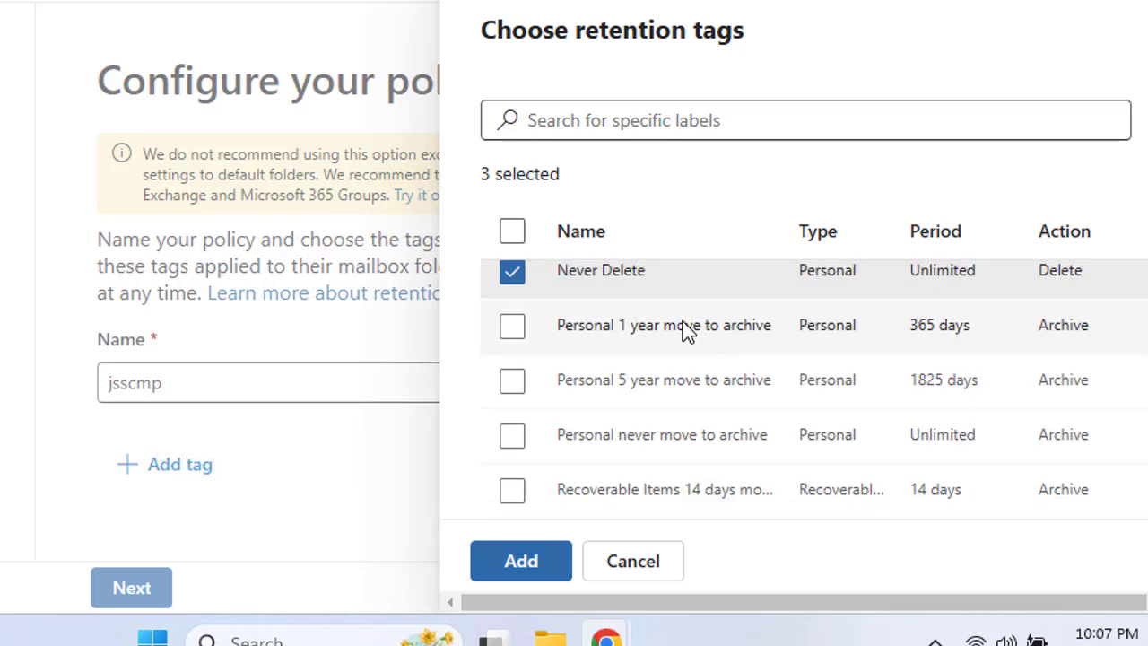
pyautogui.moveTo(529, 439)
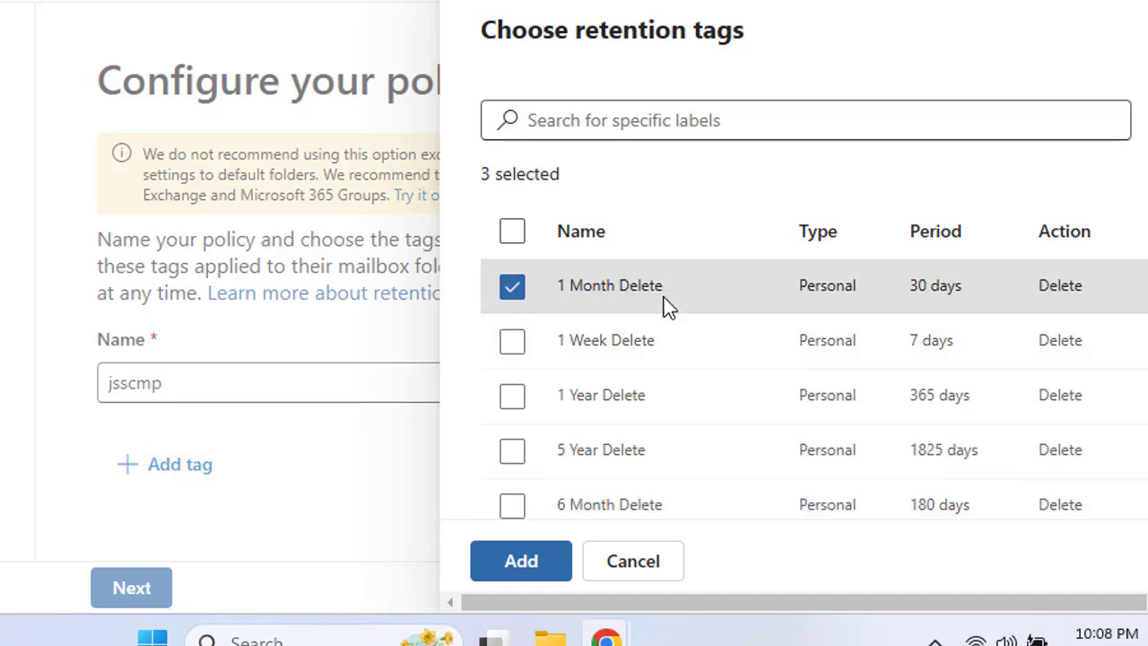
pyautogui.moveTo(608, 447)
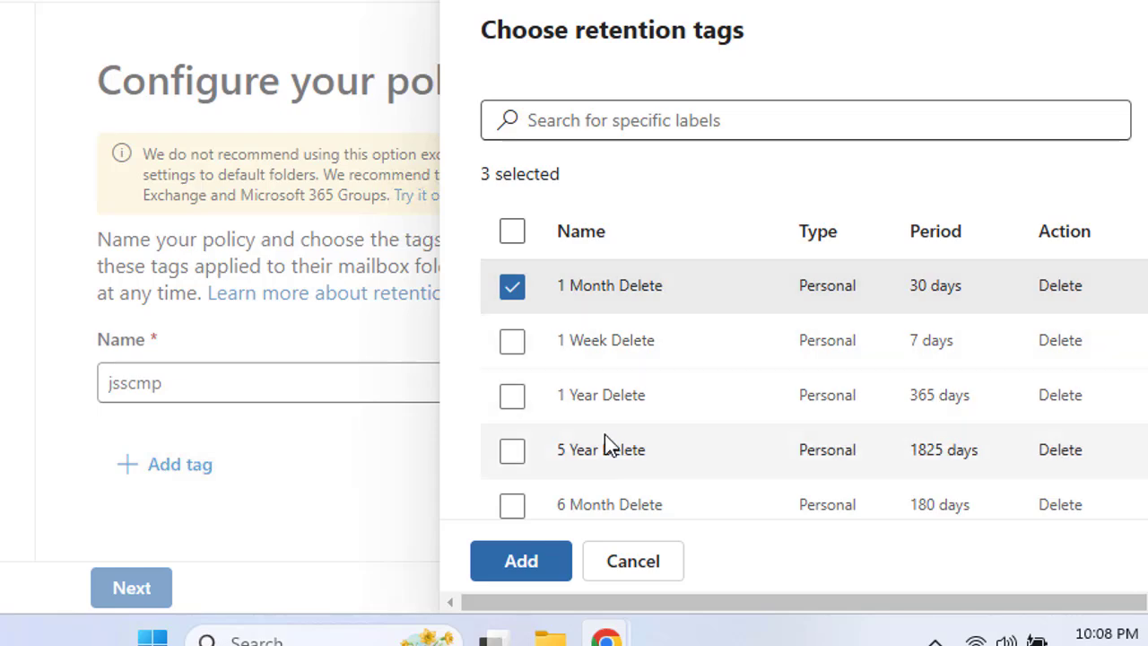
pyautogui.moveTo(606, 448)
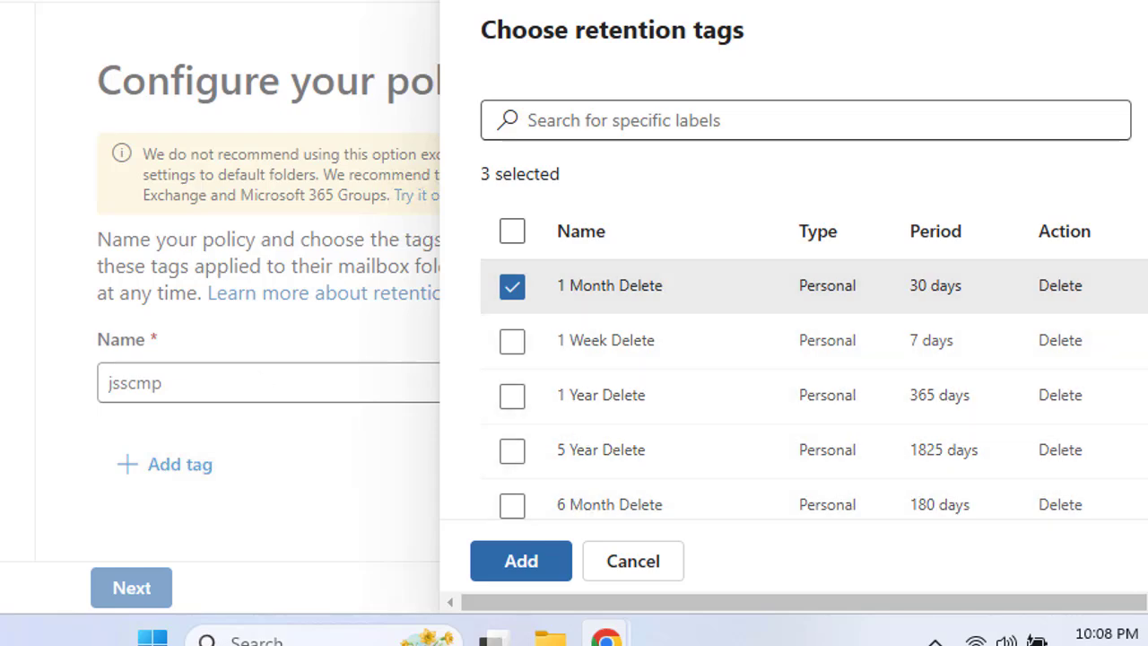
pyautogui.click(520, 560)
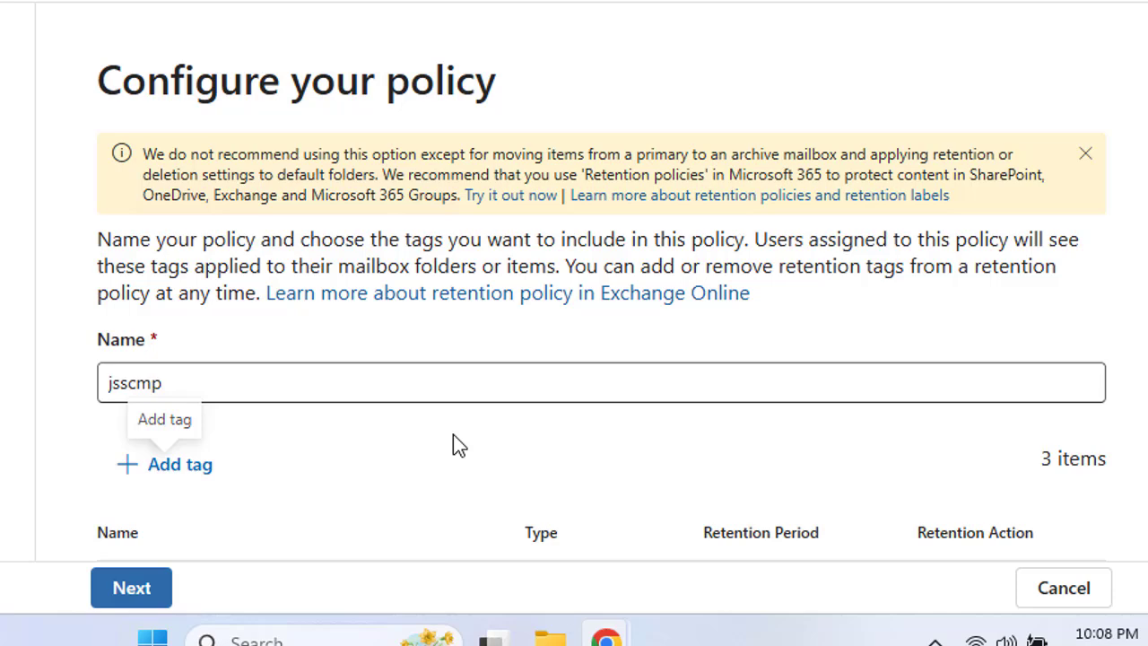
# Continue from Configure your policy to the Review policy and finish page for jsscmp.
pyautogui.scroll(-3)
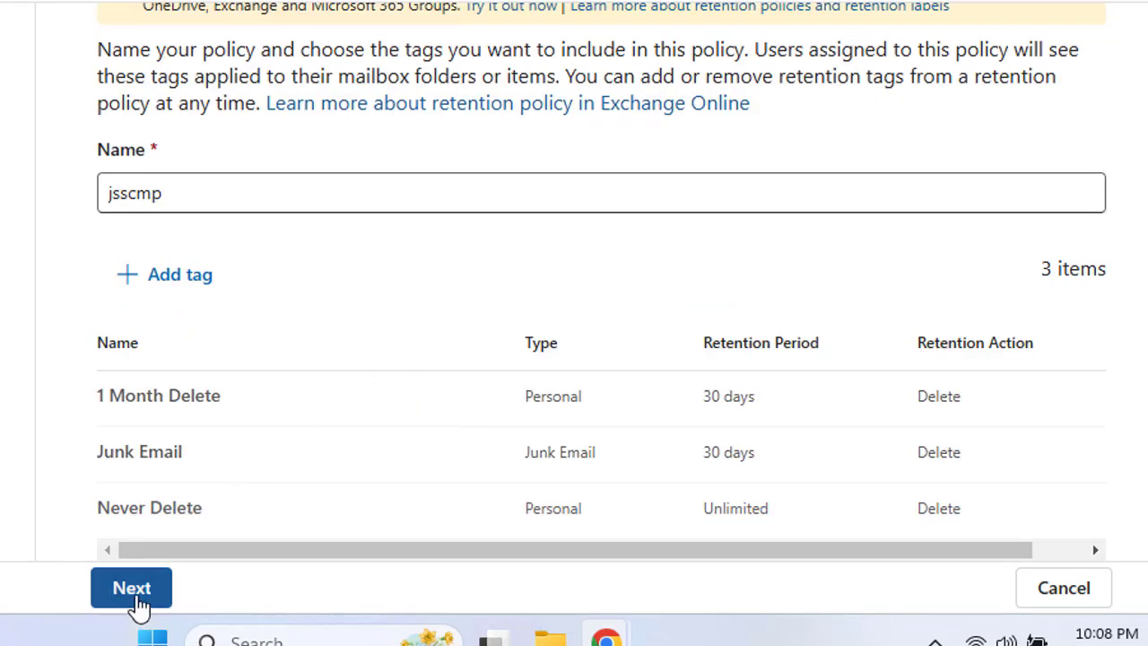
pyautogui.click(131, 588)
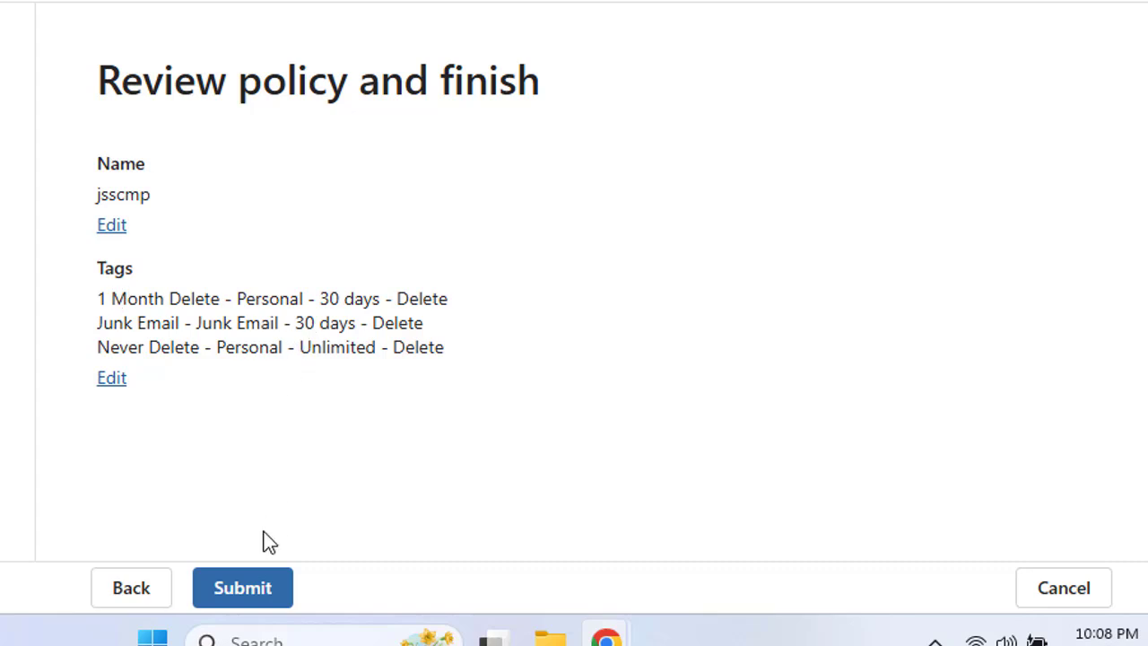
pyautogui.moveTo(225, 477)
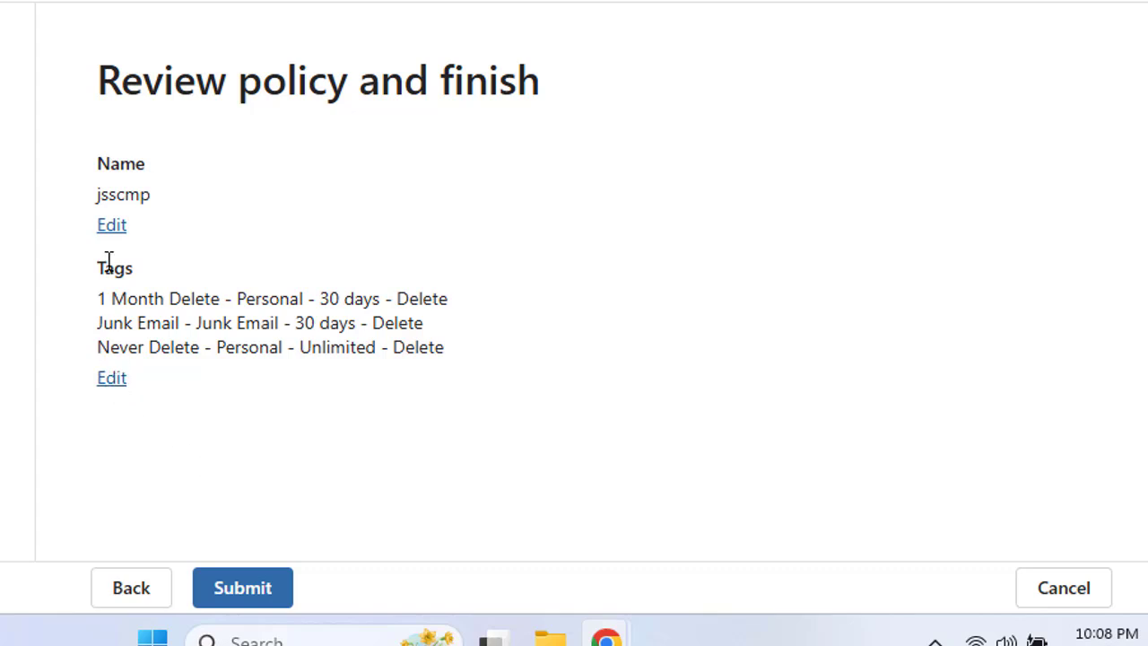
pyautogui.moveTo(151, 287)
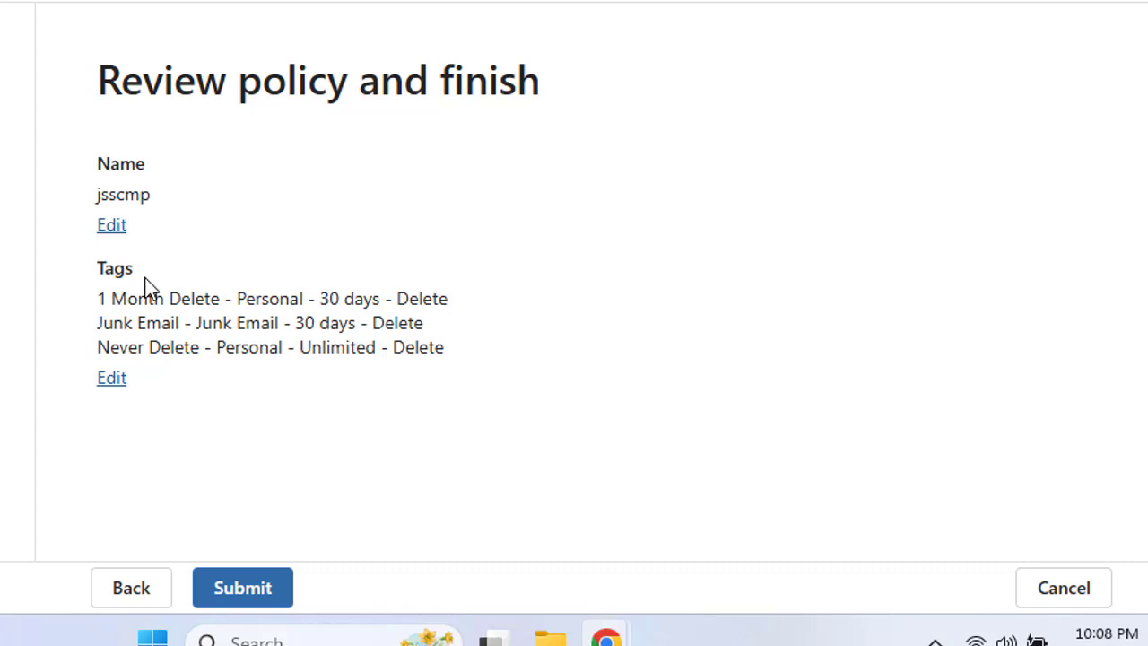
# Submit to create the jsscmp policy and highlight the Next steps guidance on applying it.
pyautogui.click(242, 588)
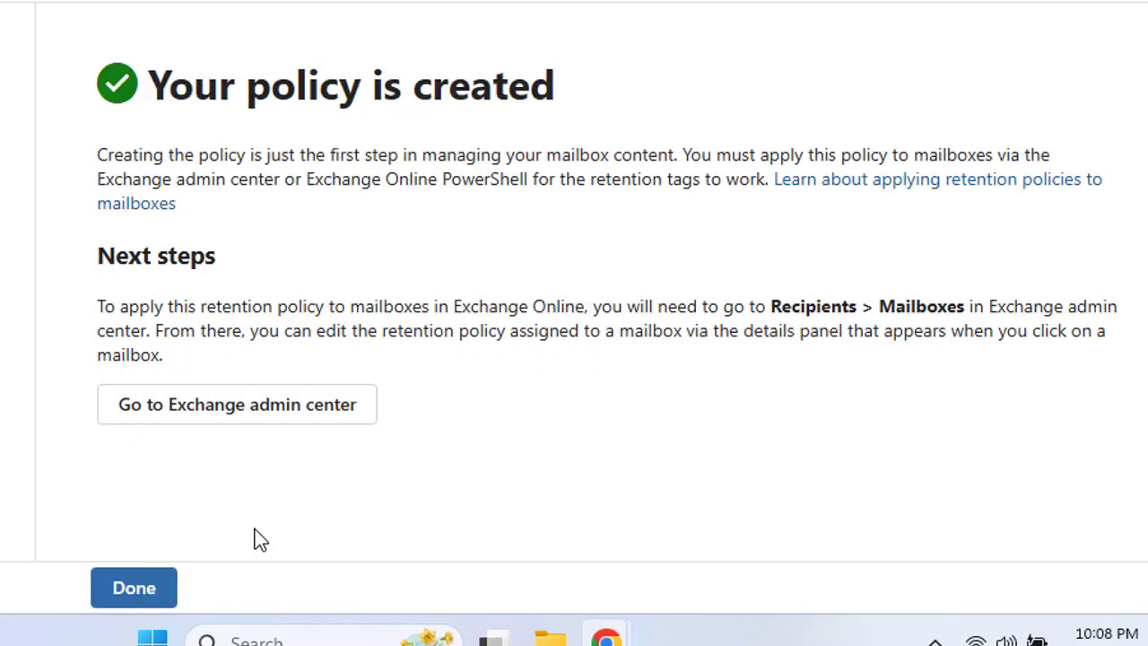
pyautogui.moveTo(298, 226)
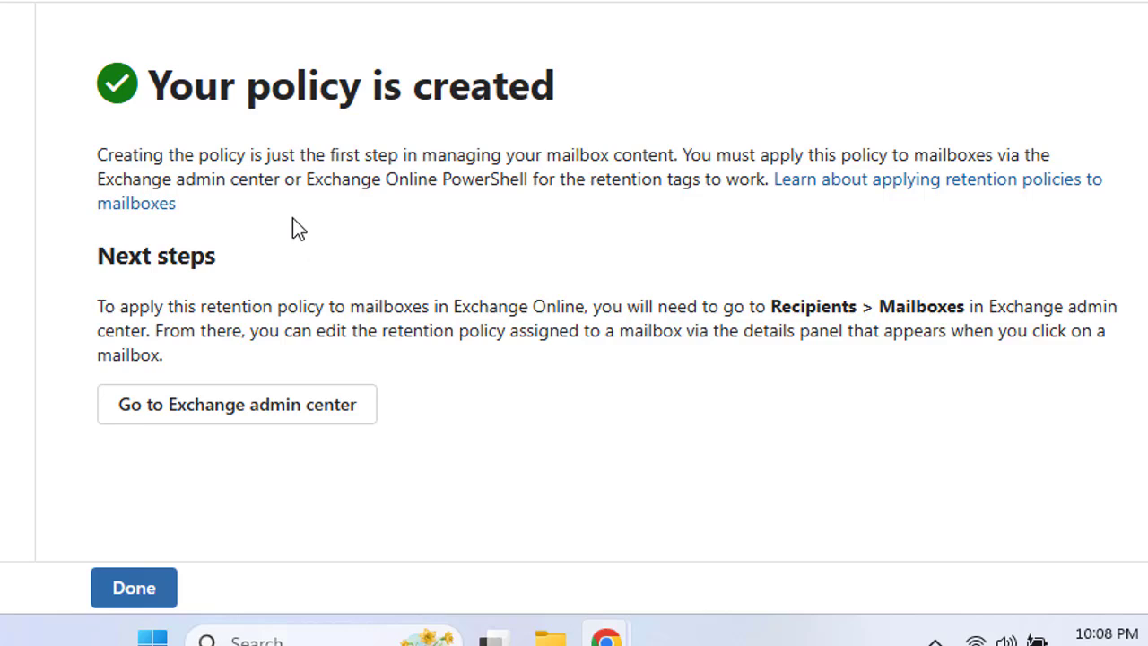
pyautogui.moveTo(347, 229)
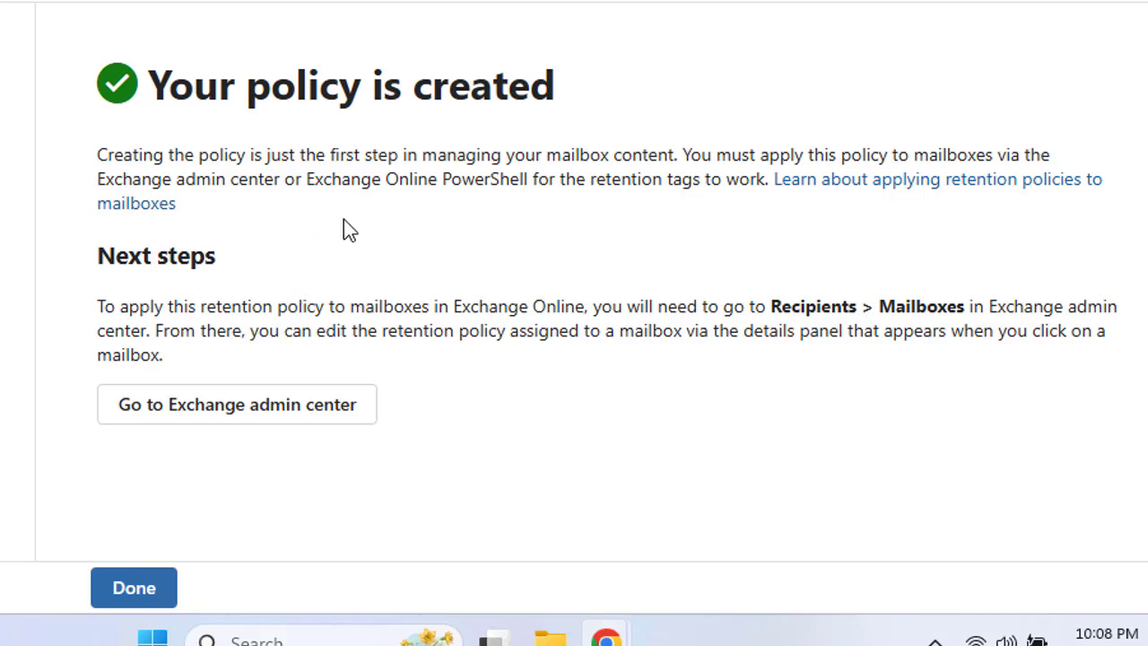
pyautogui.doubleClick(119, 254)
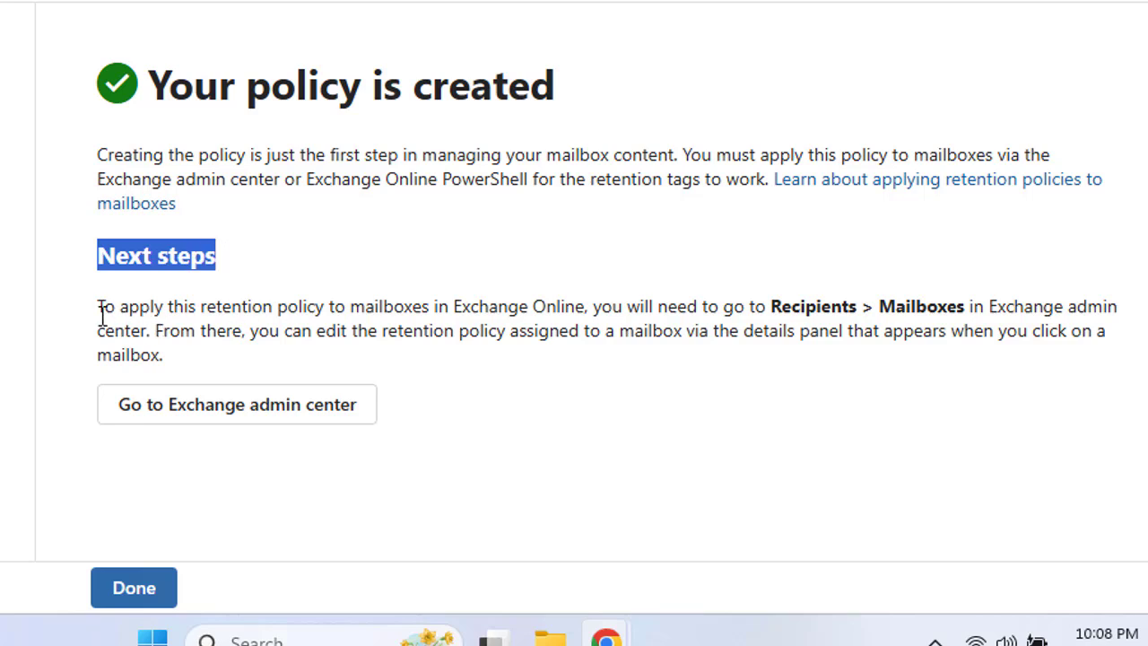
pyautogui.moveTo(398, 321)
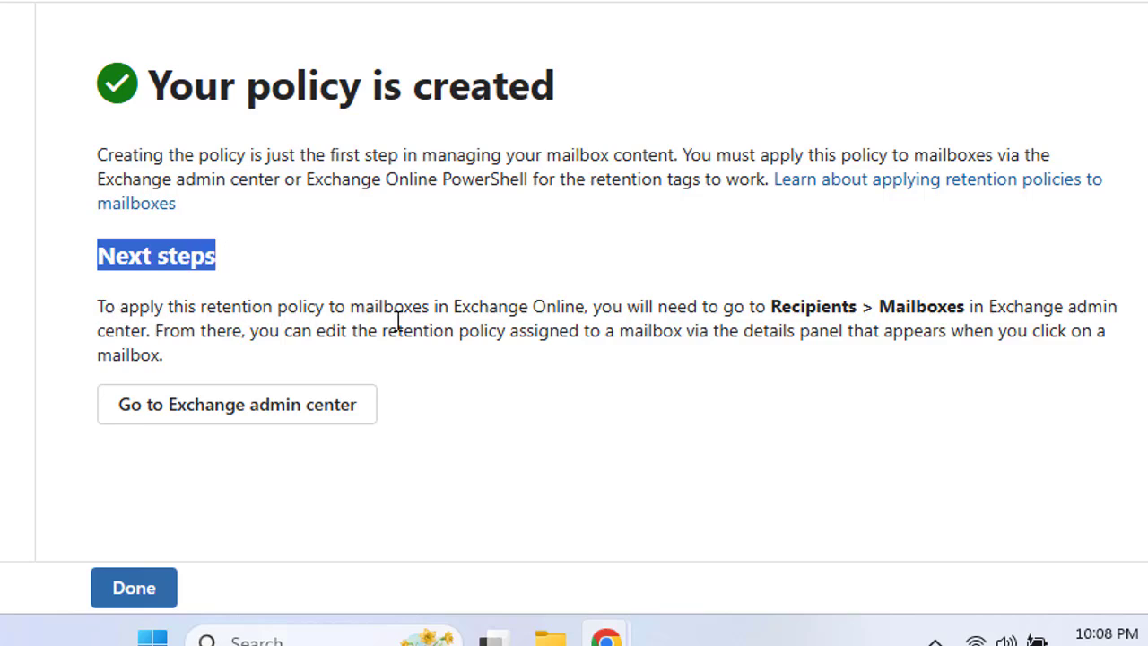
pyautogui.moveTo(567, 322)
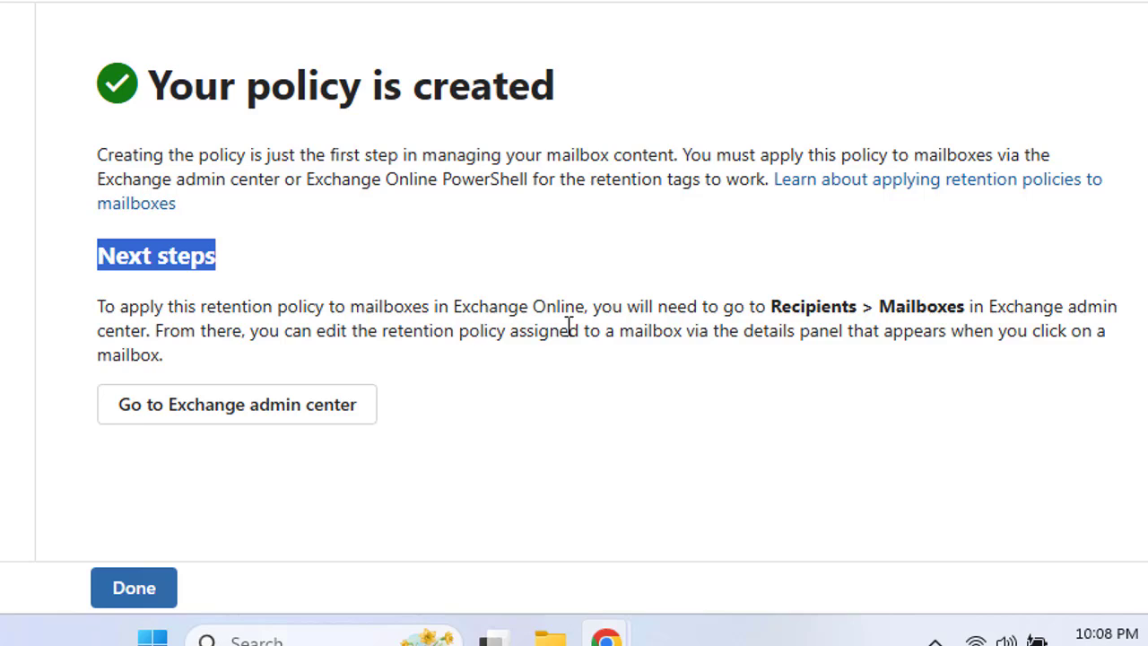
pyautogui.moveTo(764, 328)
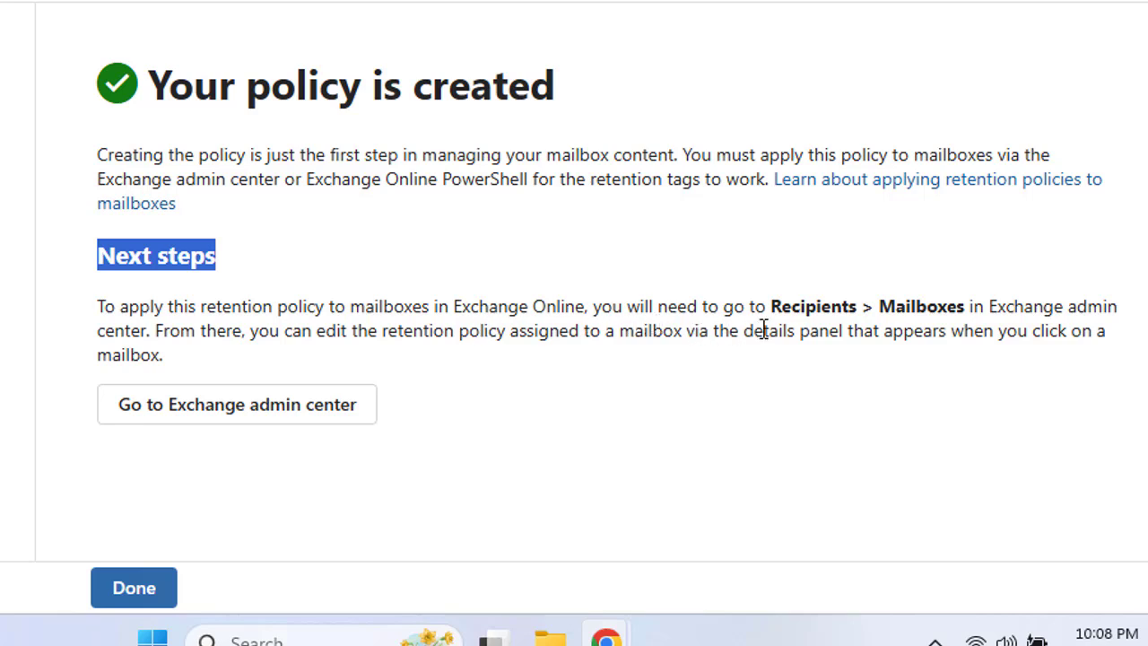
pyautogui.moveTo(301, 370)
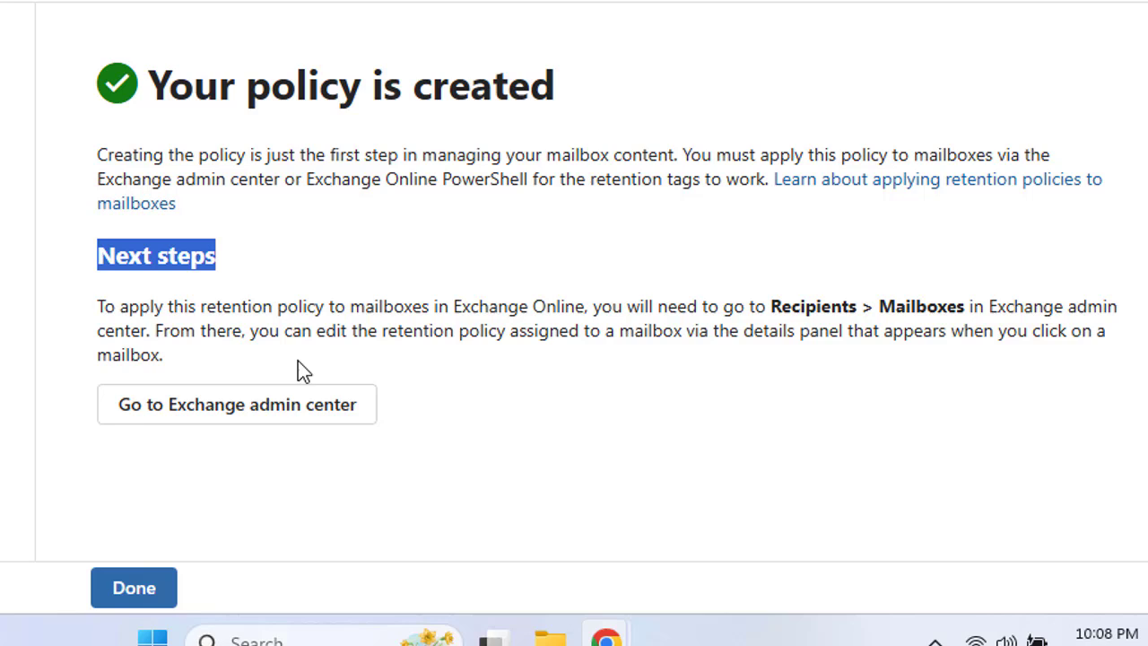
pyautogui.moveTo(426, 335)
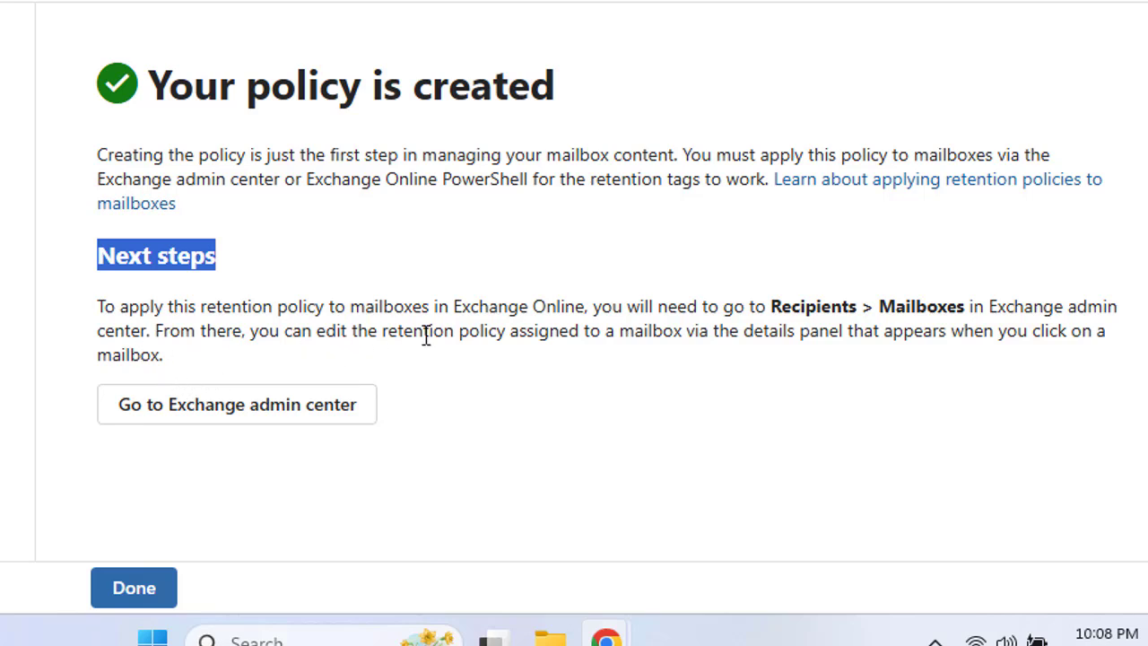
pyautogui.moveTo(608, 362)
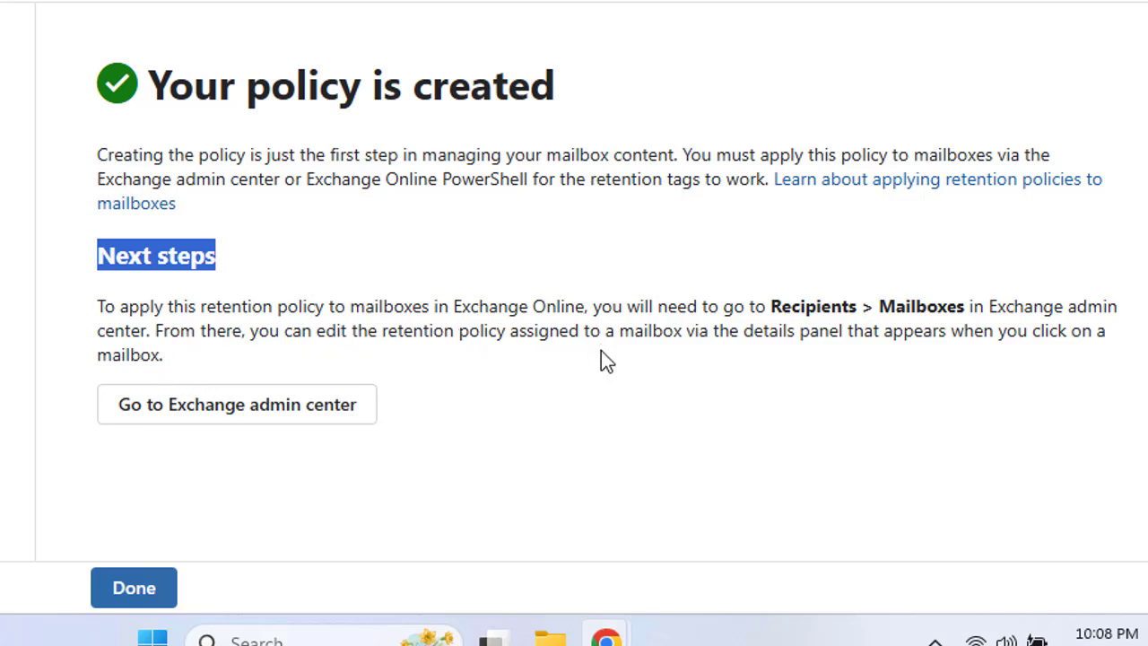
pyautogui.moveTo(925, 357)
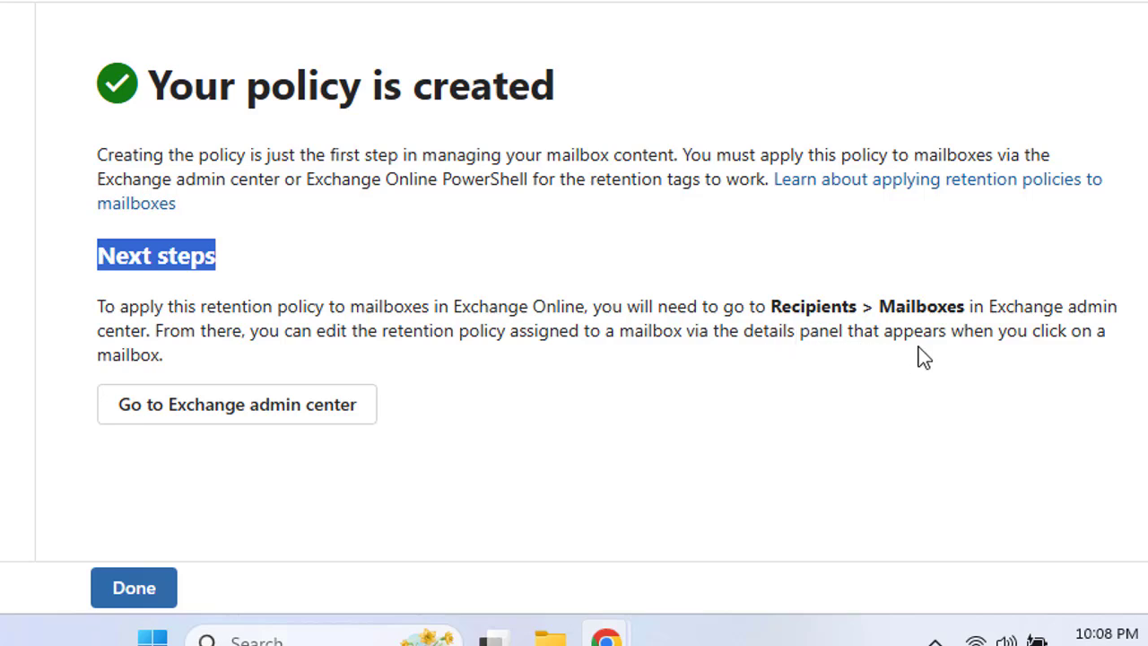
pyautogui.moveTo(255, 416)
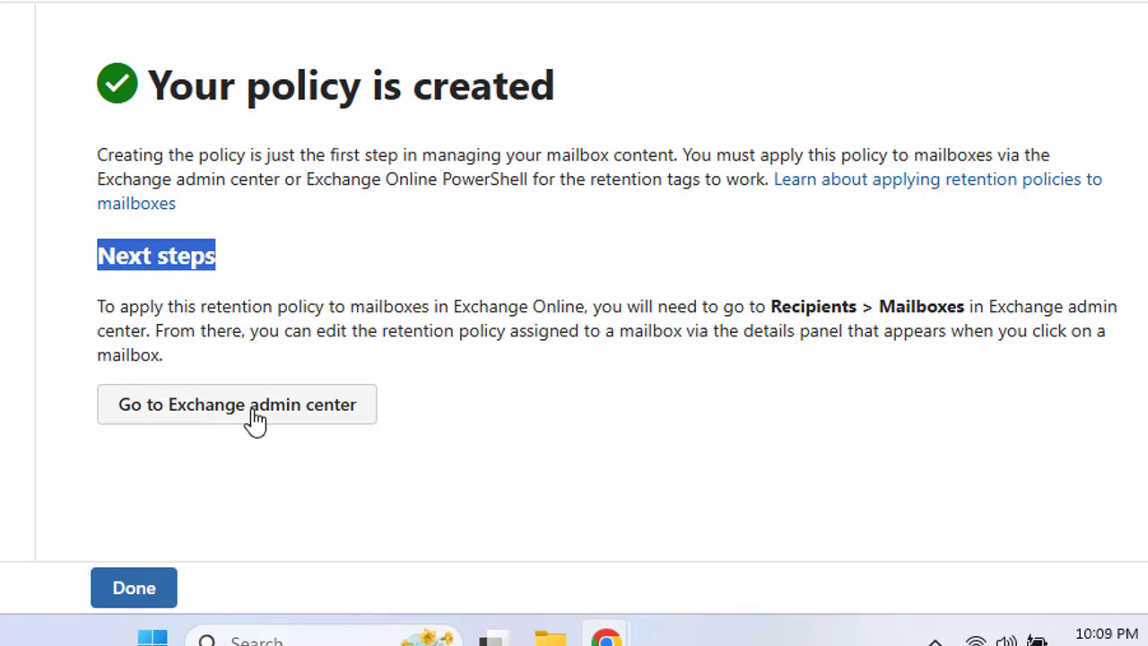
pyautogui.moveTo(183, 422)
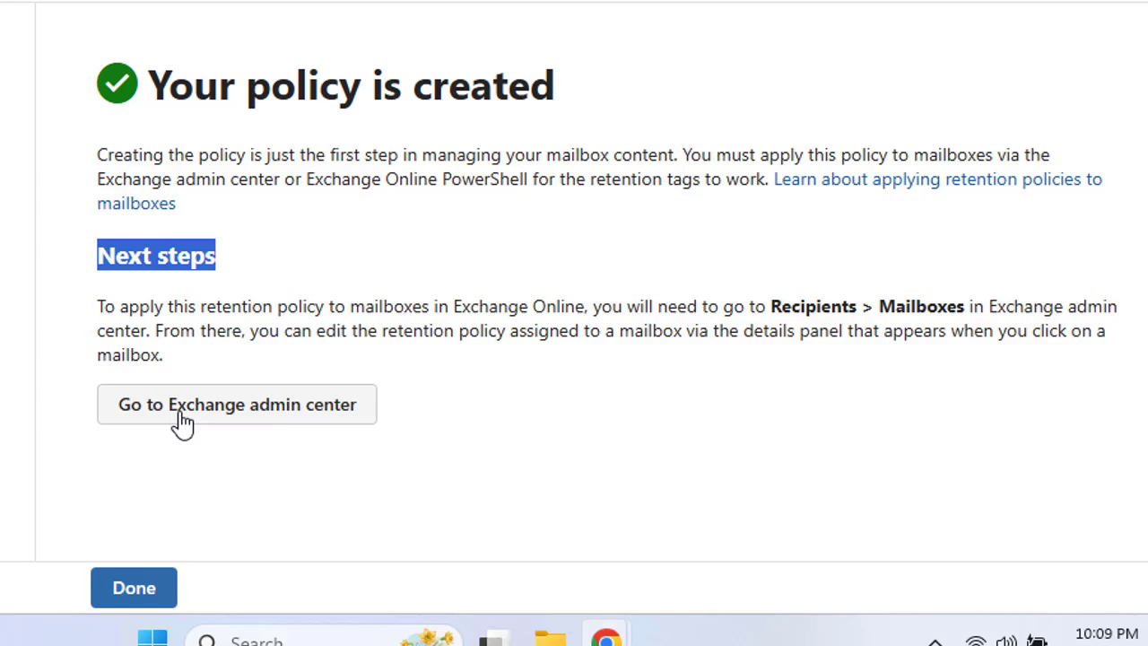
pyautogui.moveTo(132, 588)
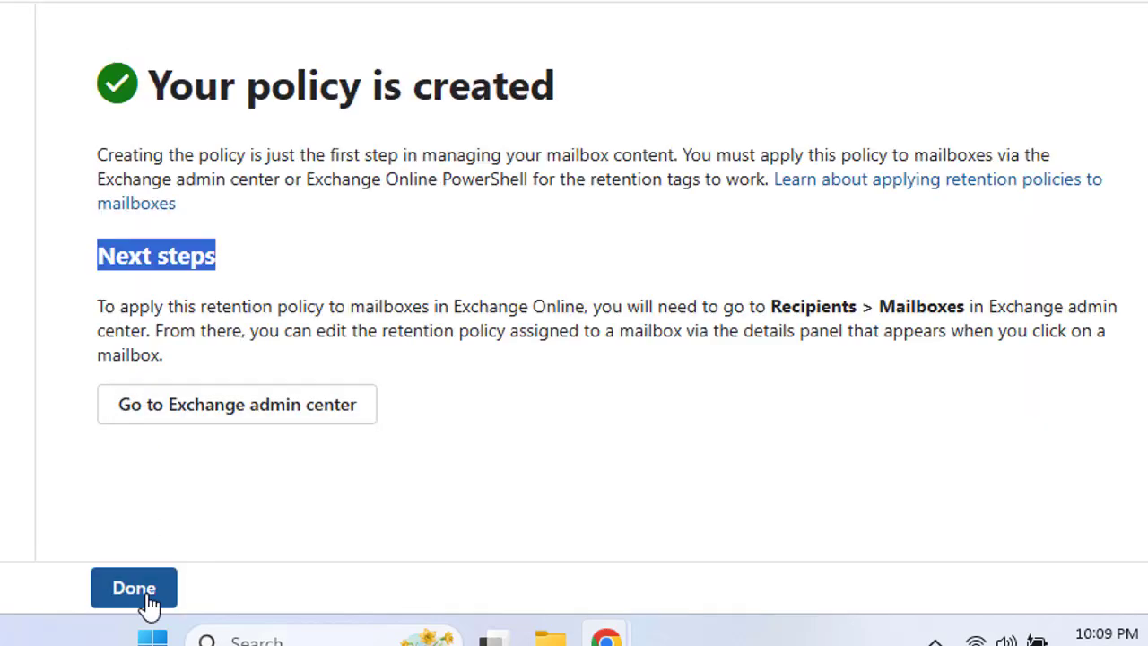
# Close the wizard so jsscmp shows in the policies list, then switch to the Exchange admin center tab.
pyautogui.click(133, 589)
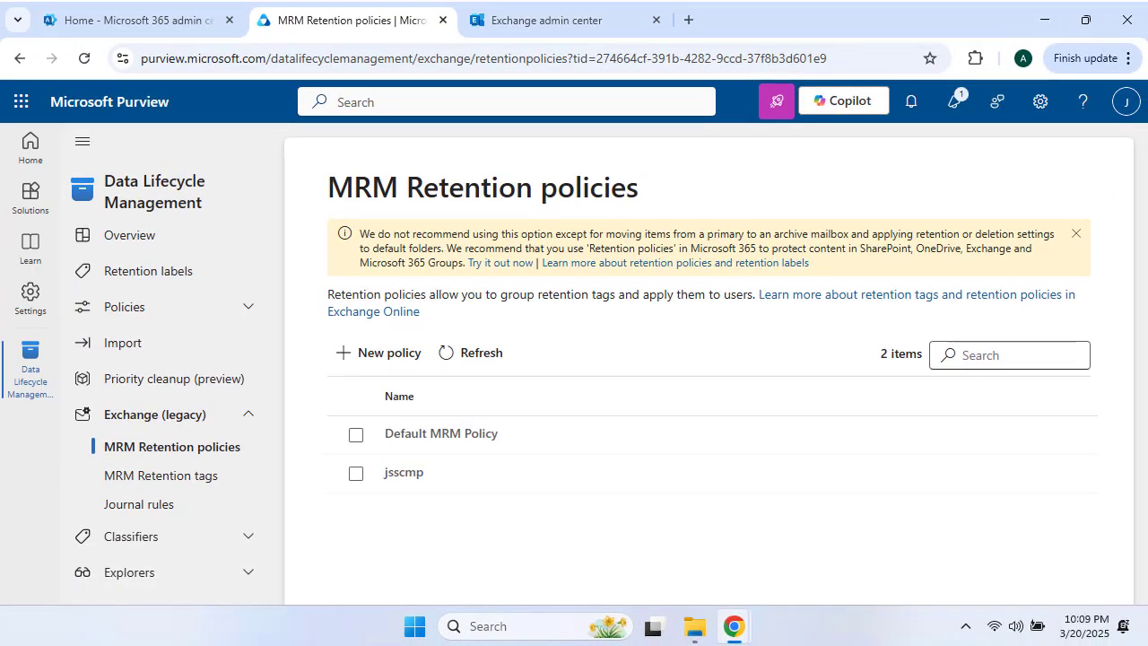
pyautogui.click(563, 20)
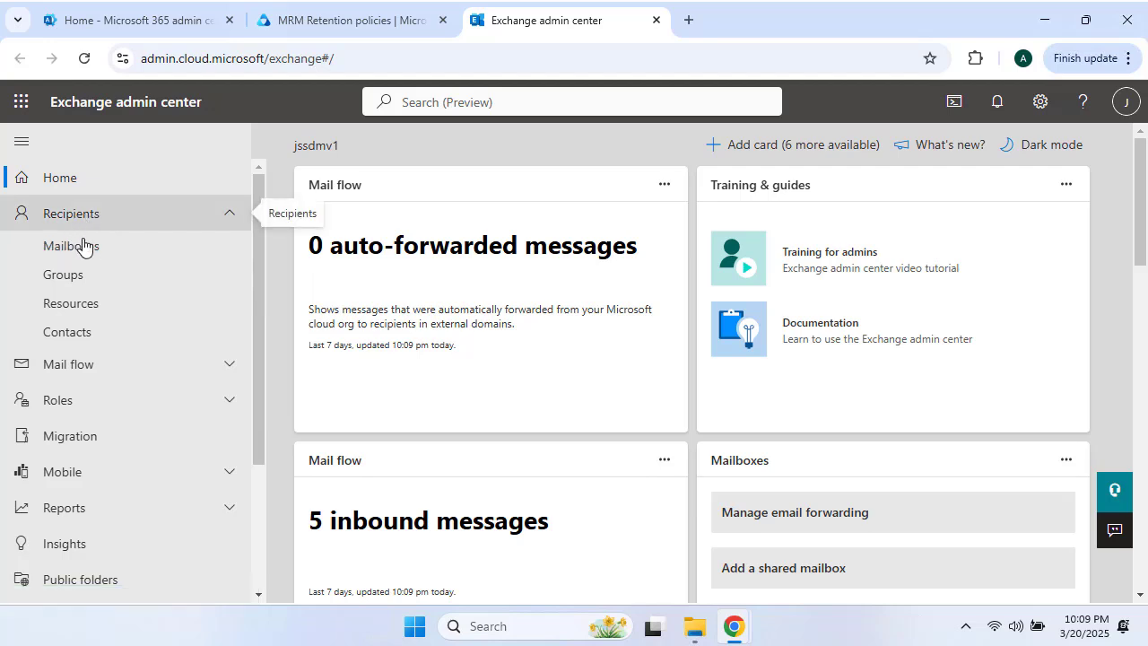
# In Recipients > Mailboxes, briefly view and select the JSStestuser2 shared mailbox.
pyautogui.click(71, 246)
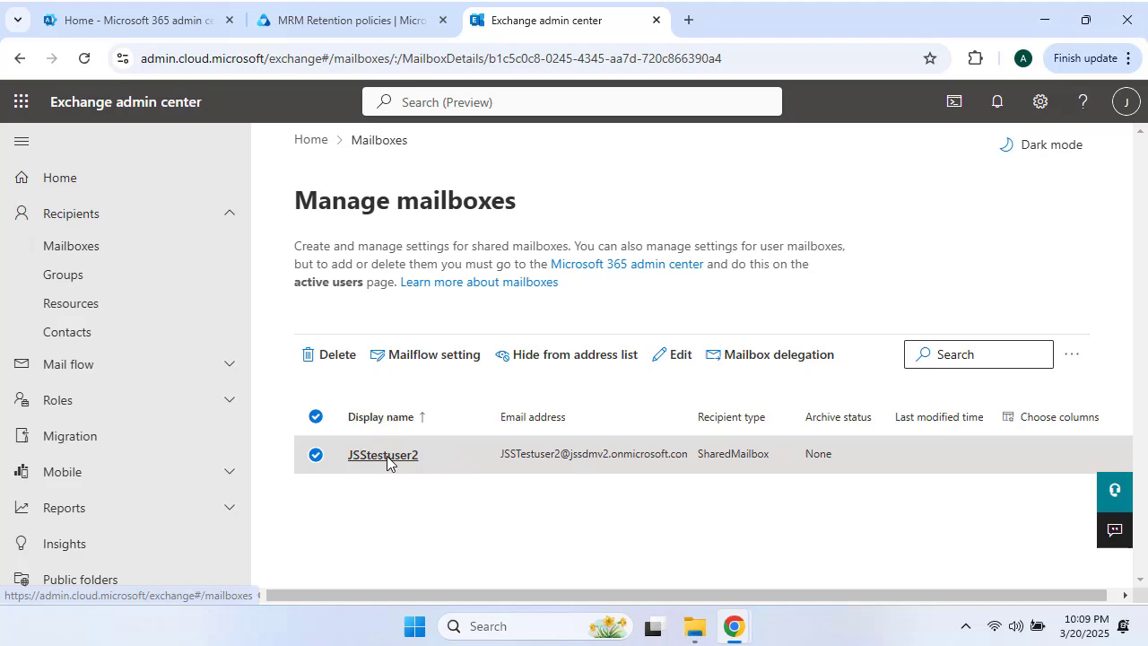
pyautogui.click(384, 455)
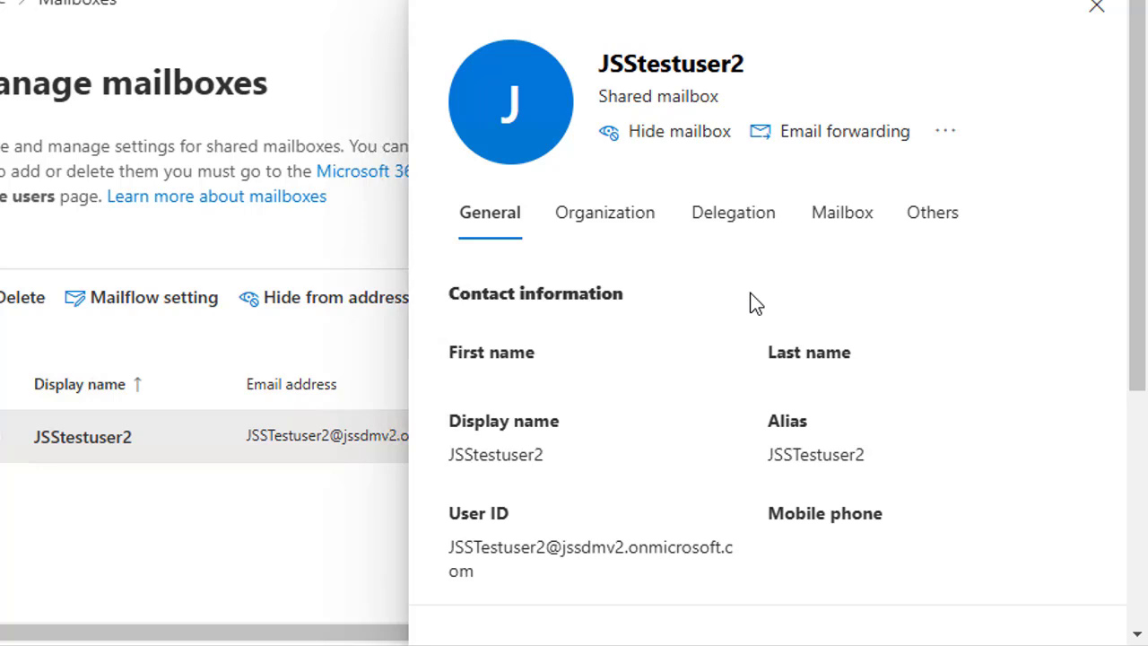
pyautogui.moveTo(773, 269)
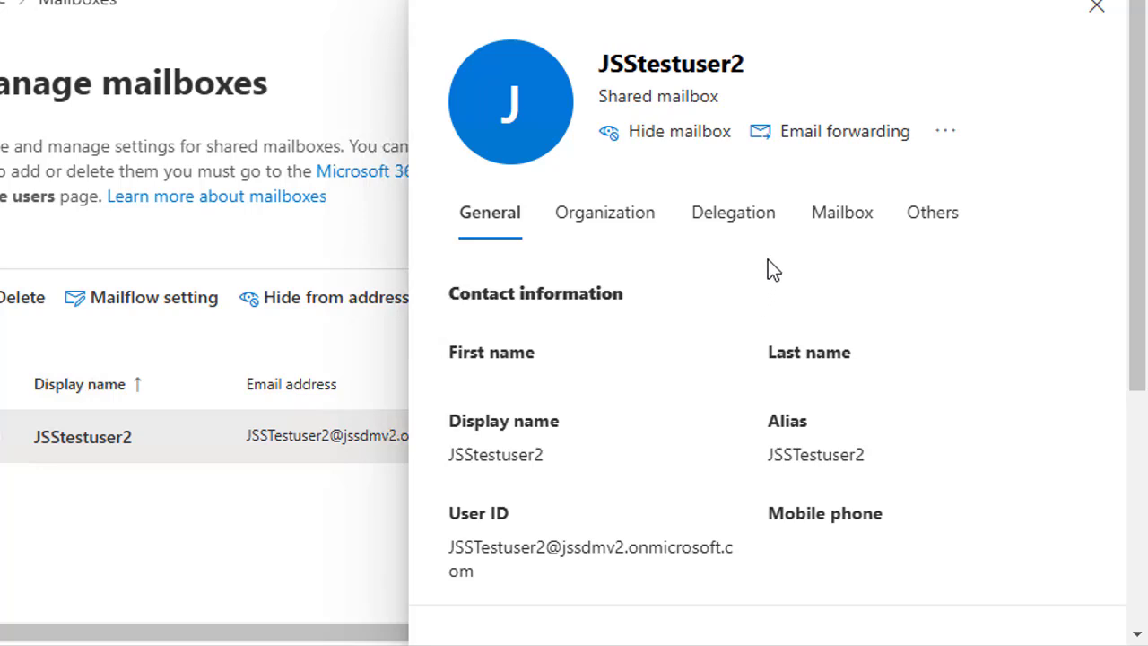
pyautogui.moveTo(839, 212)
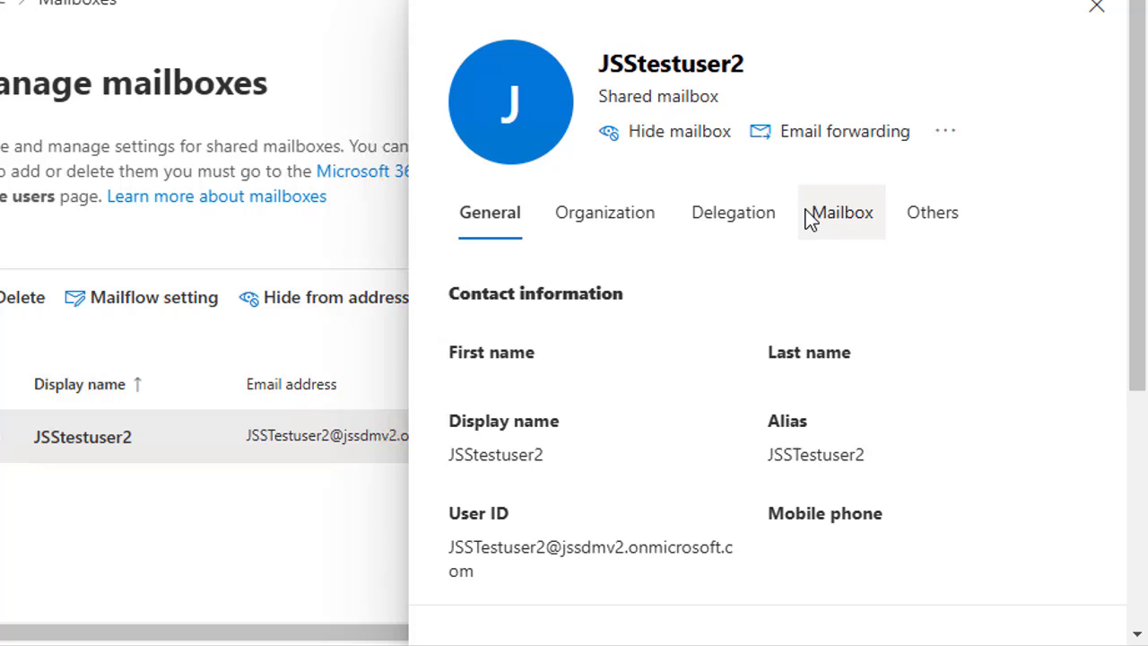
pyautogui.click(839, 212)
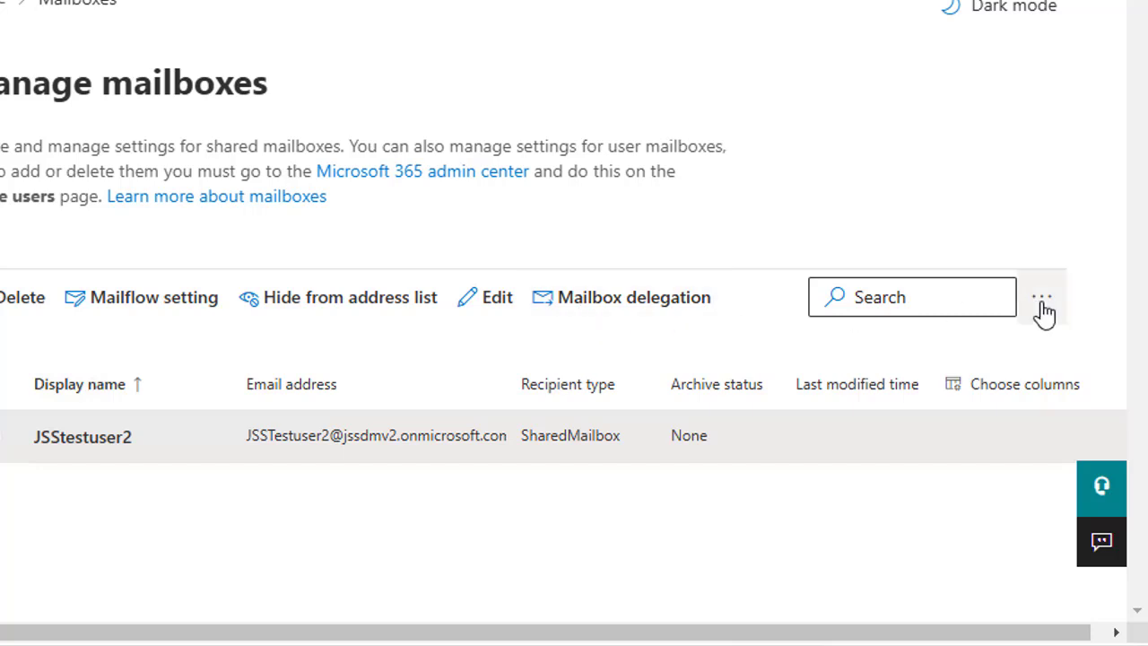
pyautogui.click(1040, 298)
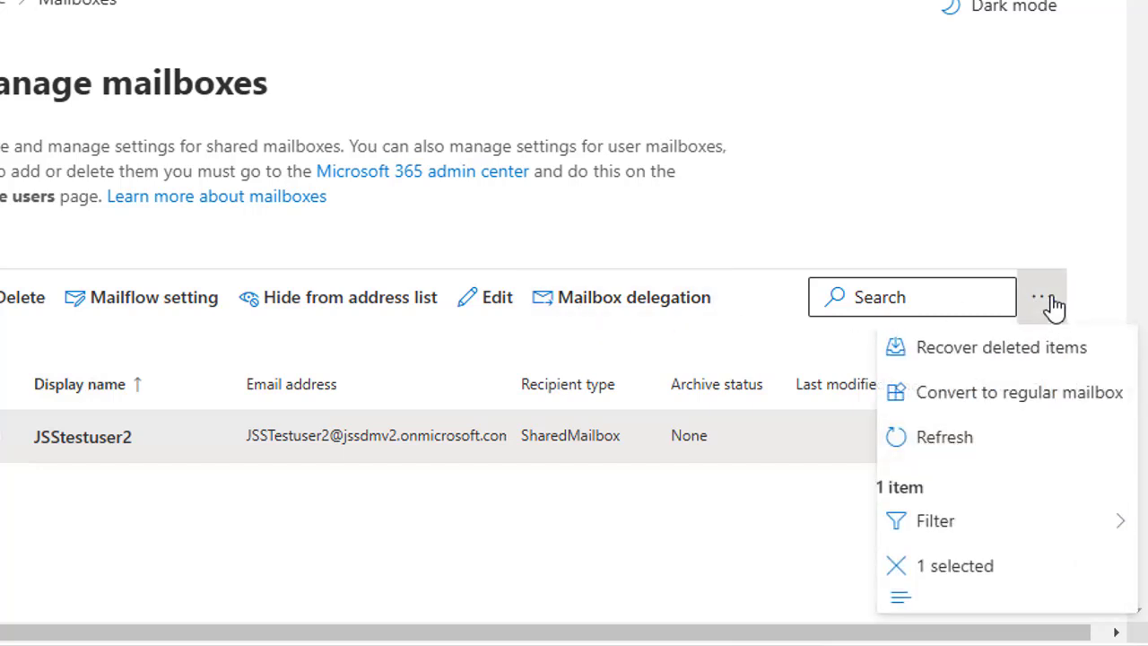
pyautogui.click(1040, 297)
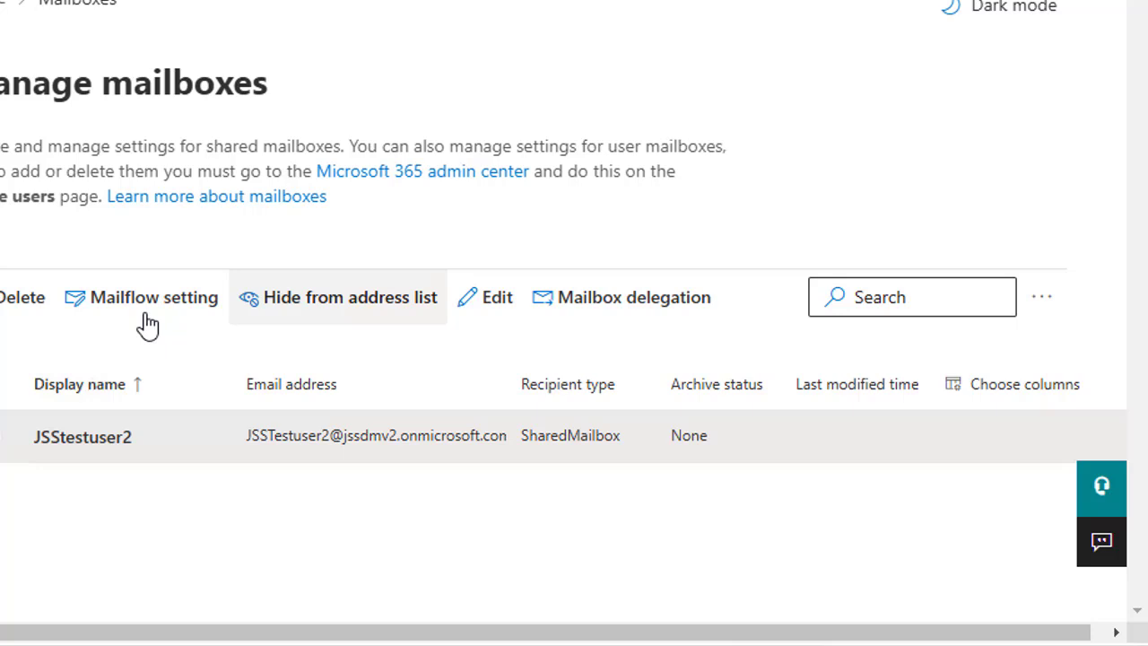
pyautogui.moveTo(398, 251)
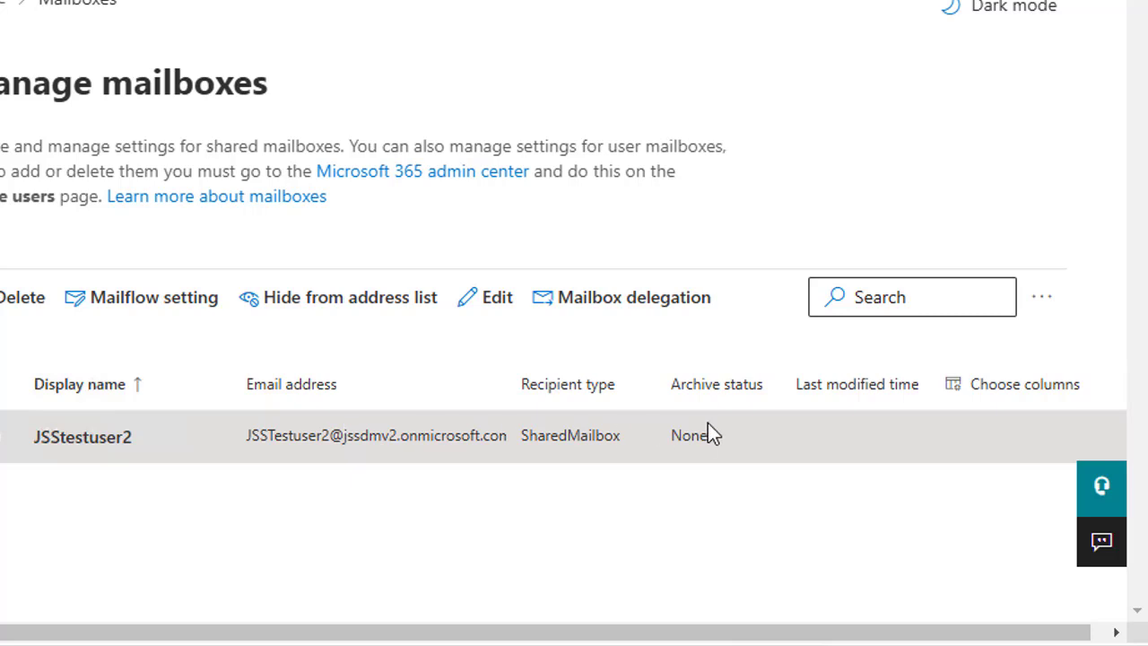
pyautogui.moveTo(583, 452)
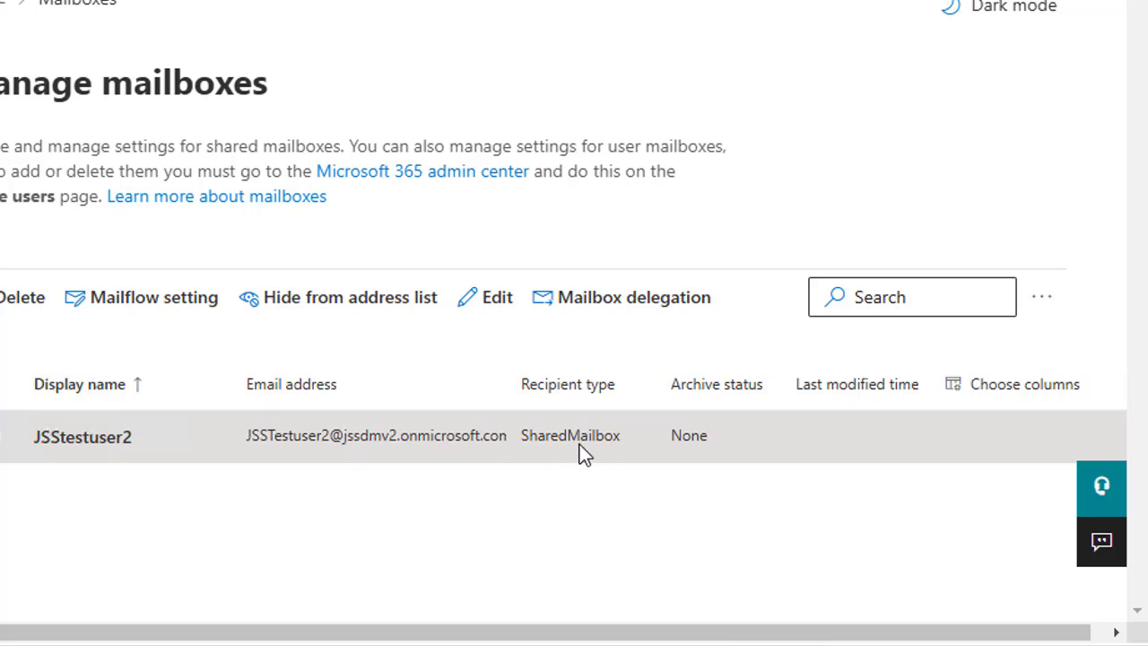
pyautogui.moveTo(570, 436)
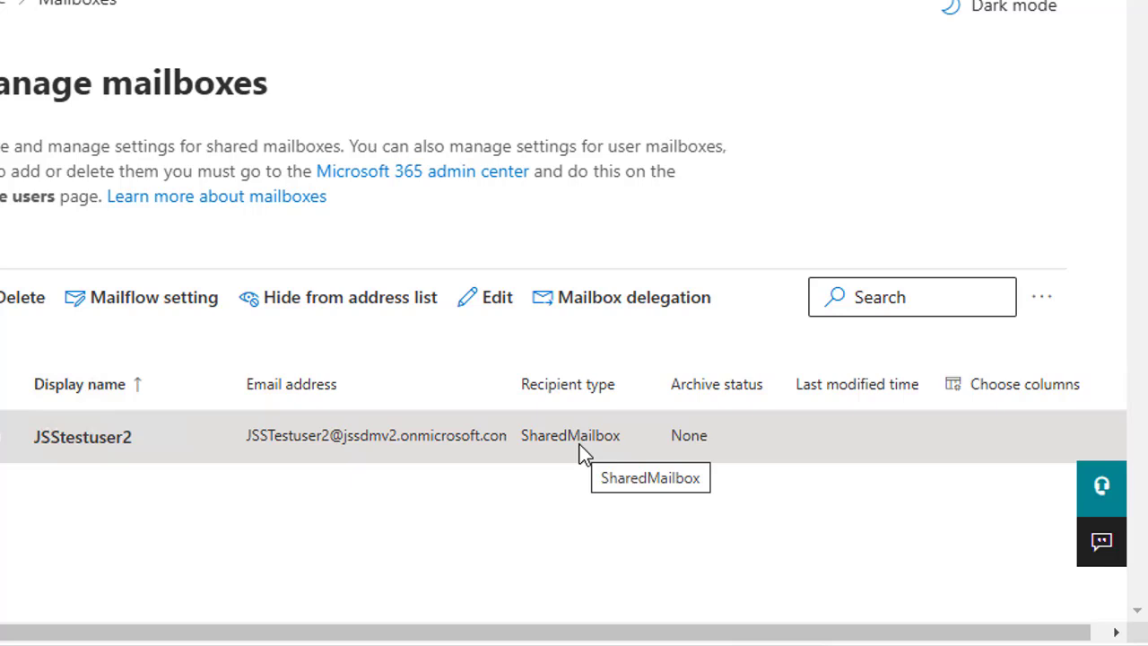
pyautogui.moveTo(491, 445)
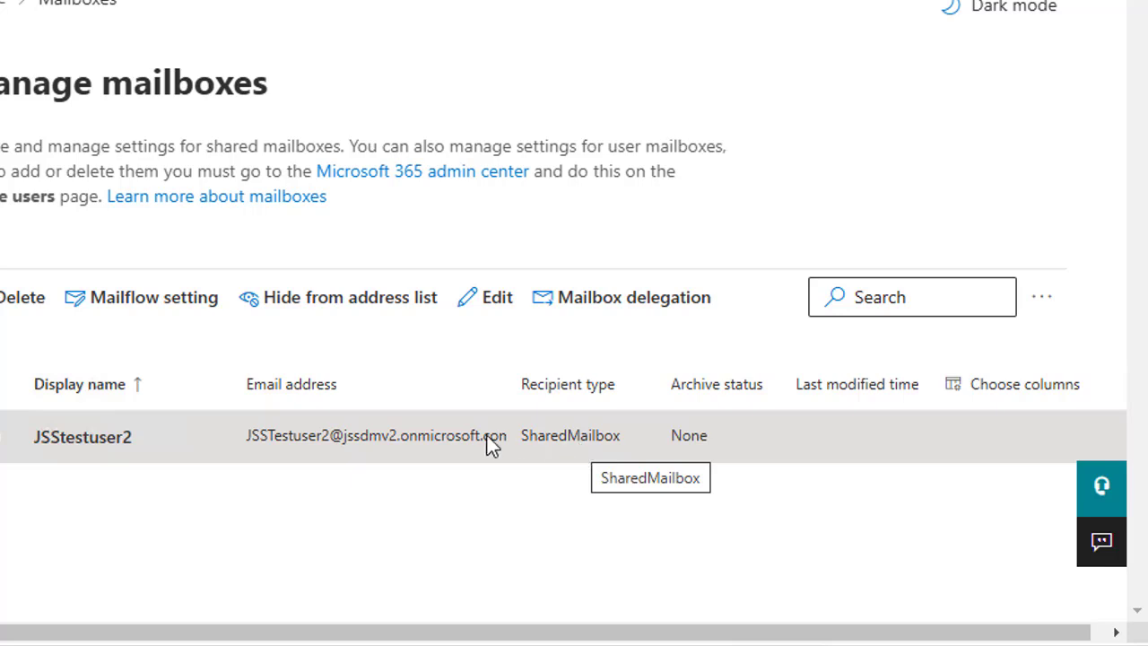
pyautogui.moveTo(484, 440)
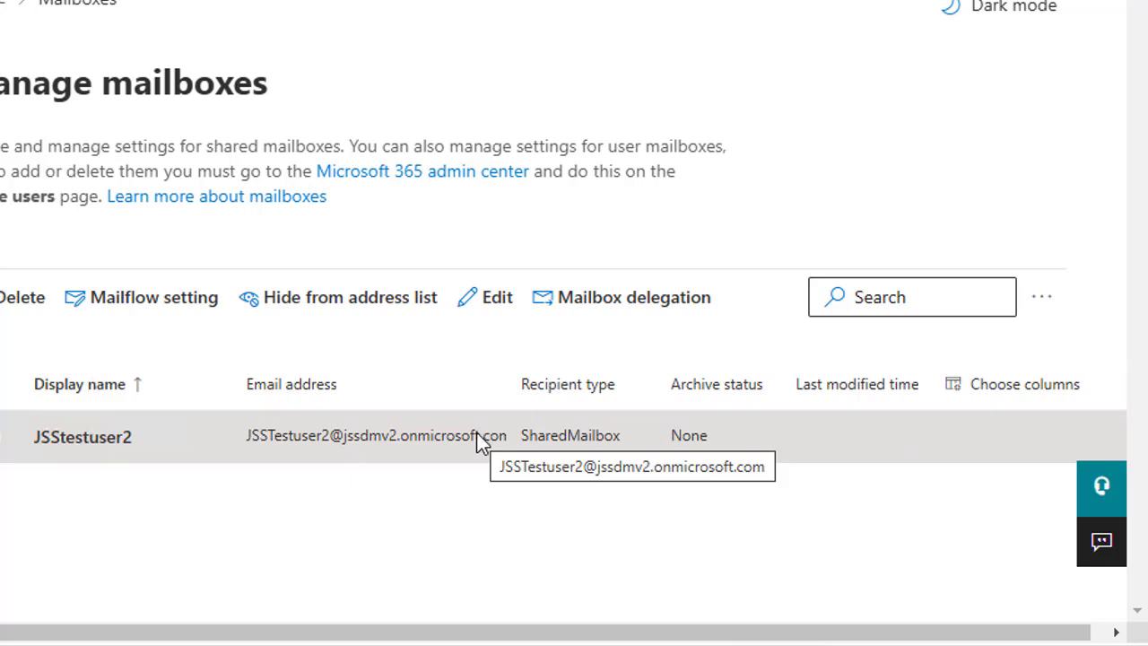
pyautogui.moveTo(366, 325)
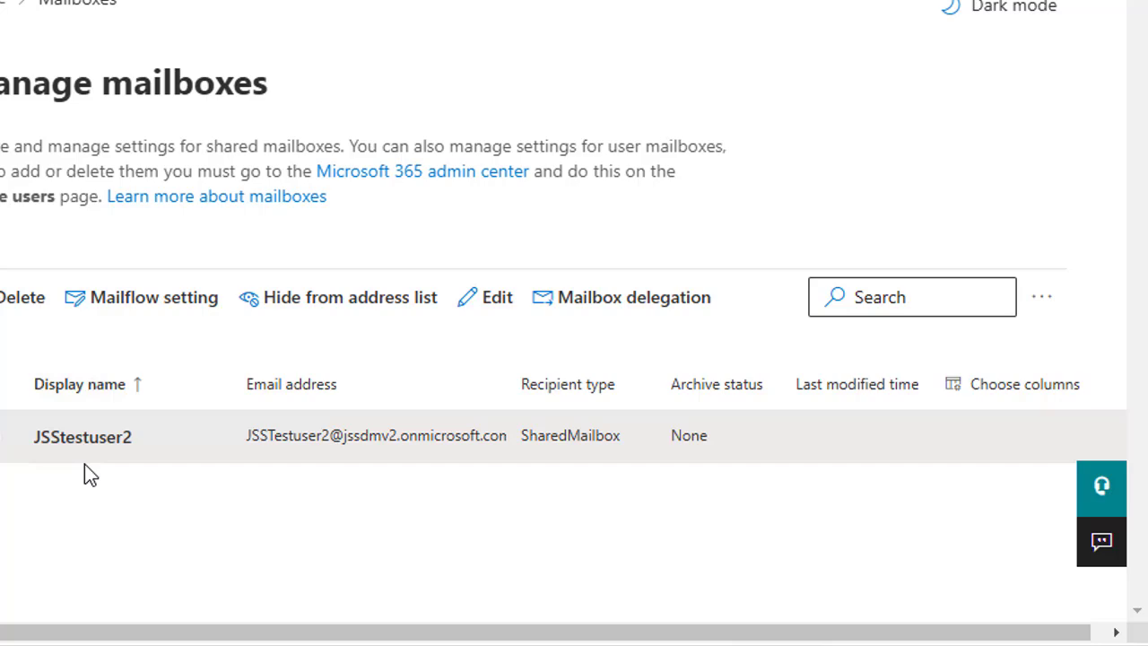
# Reopen JSStestuser2's Mailbox settings and locate its retention policy, Default MRM Policy.
pyautogui.click(83, 438)
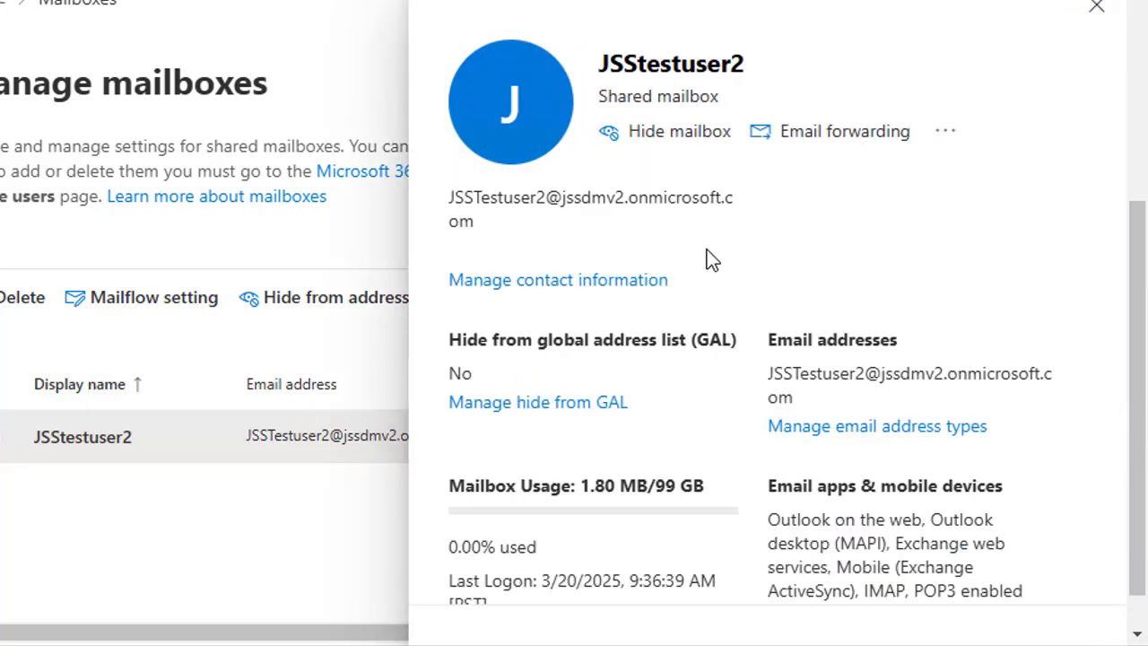
pyautogui.click(841, 212)
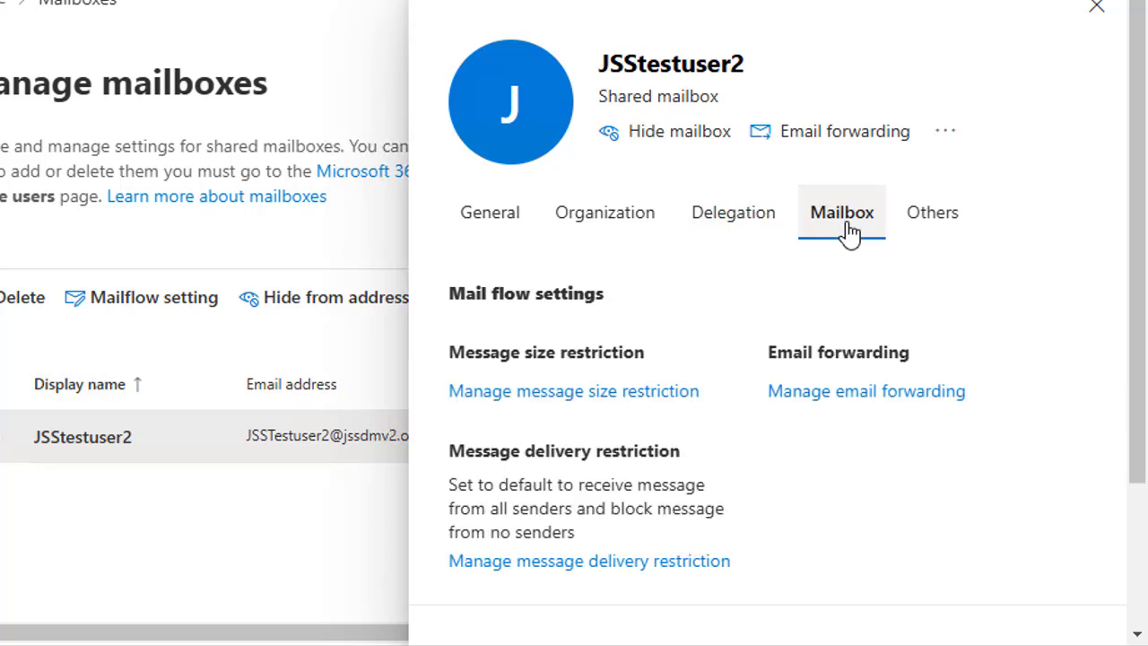
pyautogui.scroll(-3)
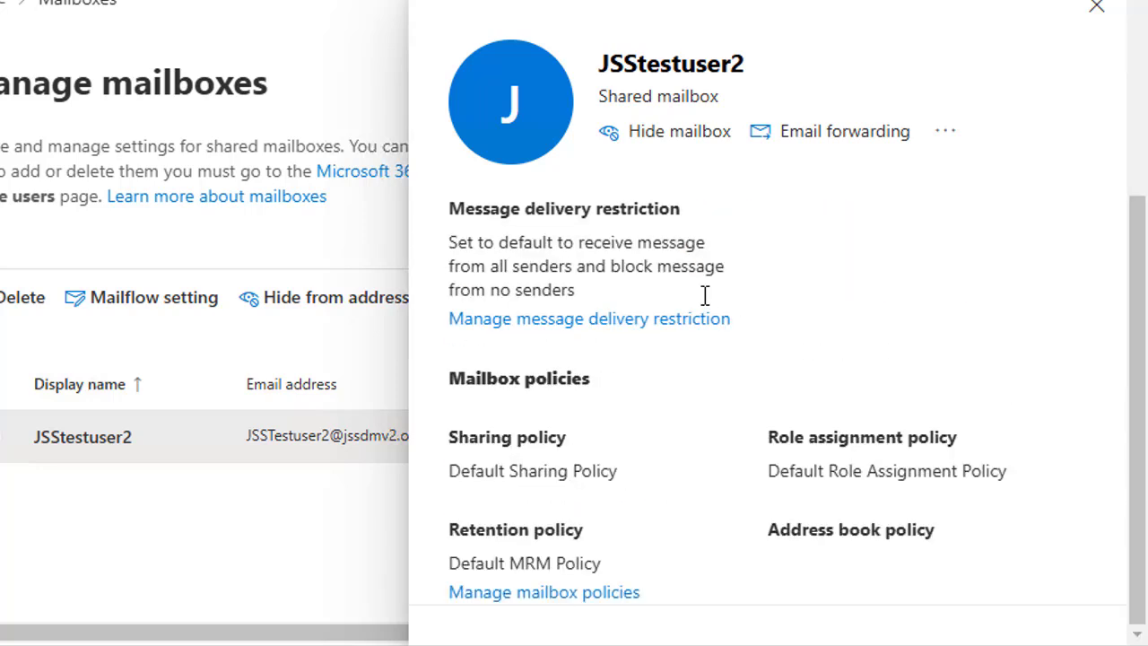
pyautogui.moveTo(703, 305)
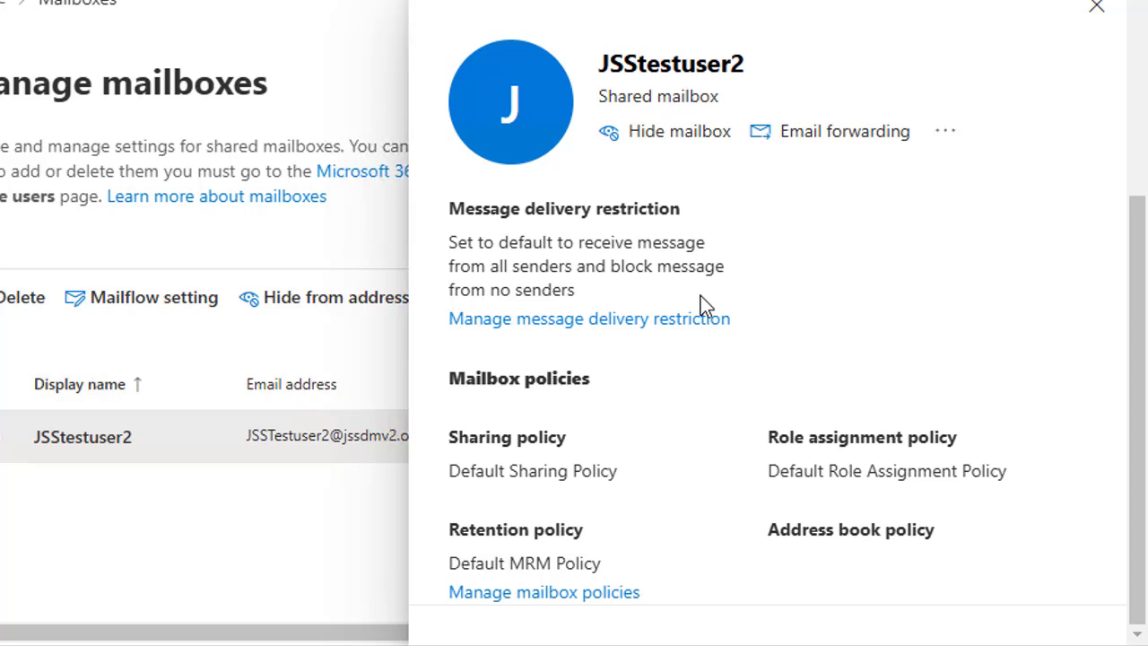
pyautogui.moveTo(606, 529)
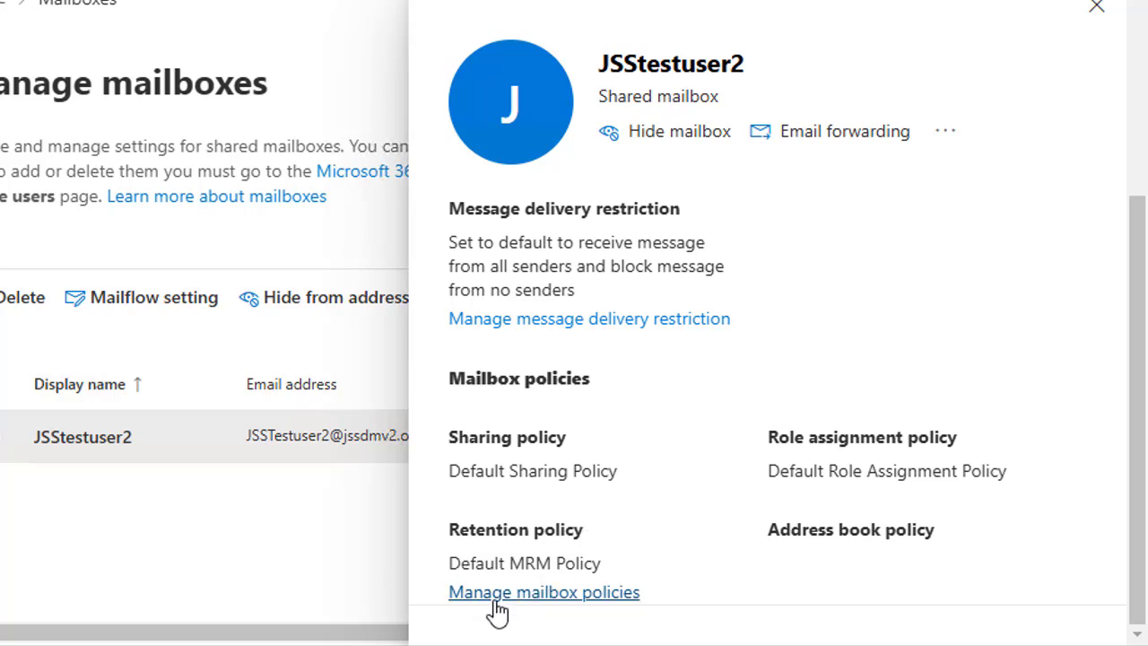
# In Mailbox policies for JSStestuser2, choose jsscmp as the retention policy.
pyautogui.click(544, 592)
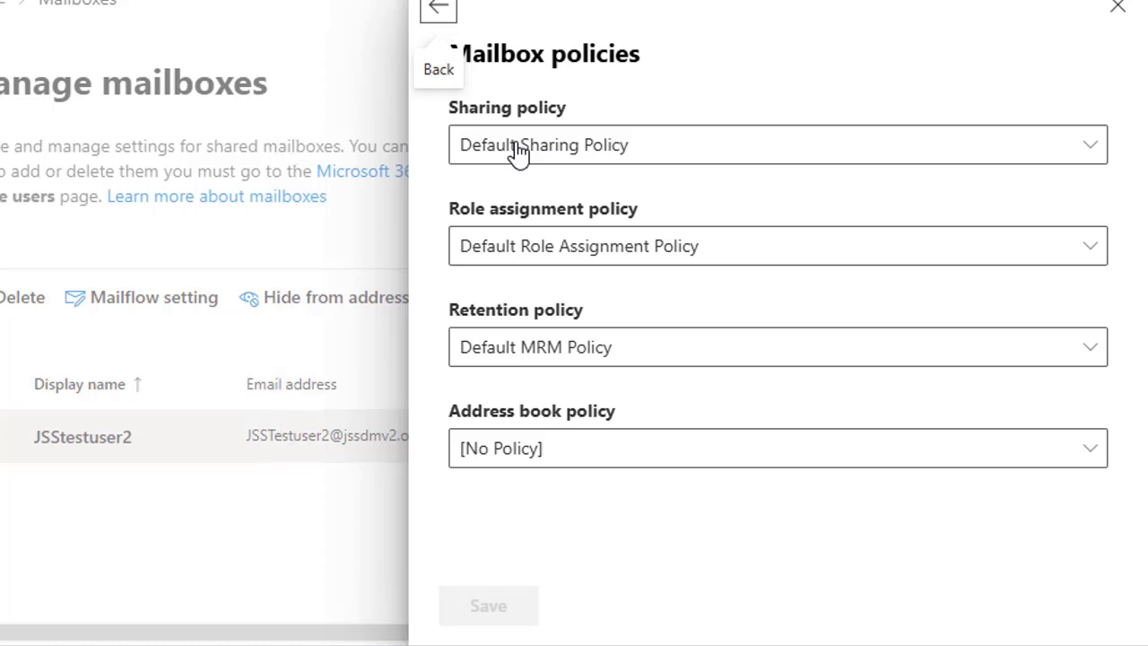
pyautogui.moveTo(513, 142)
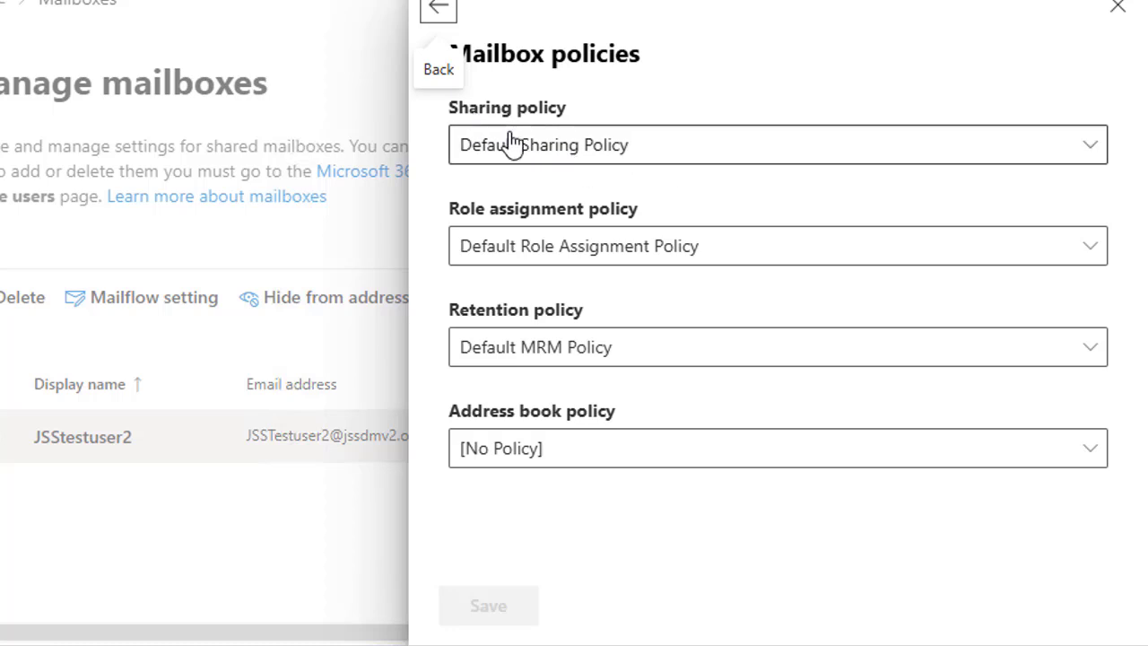
pyautogui.moveTo(732, 142)
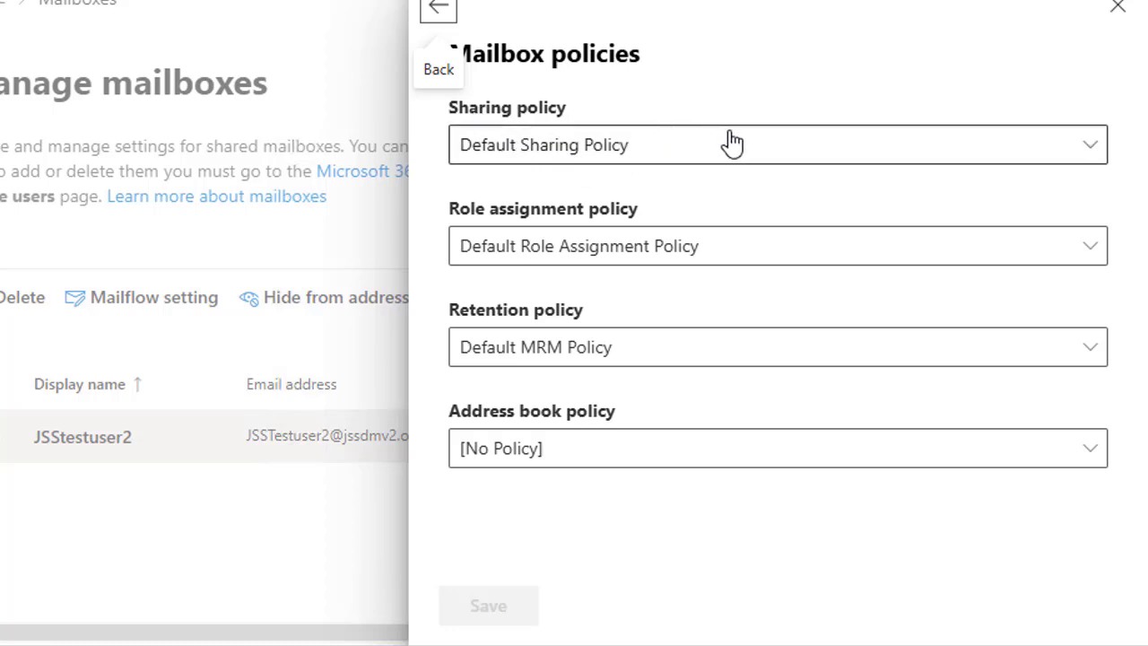
pyautogui.moveTo(556, 235)
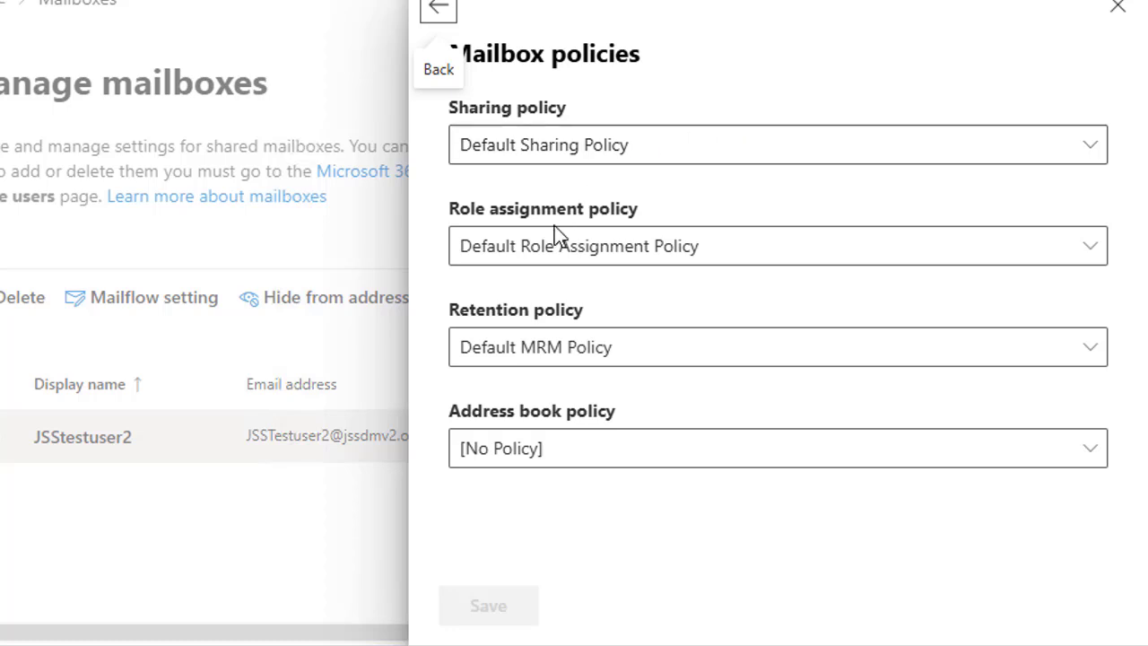
pyautogui.moveTo(538, 348)
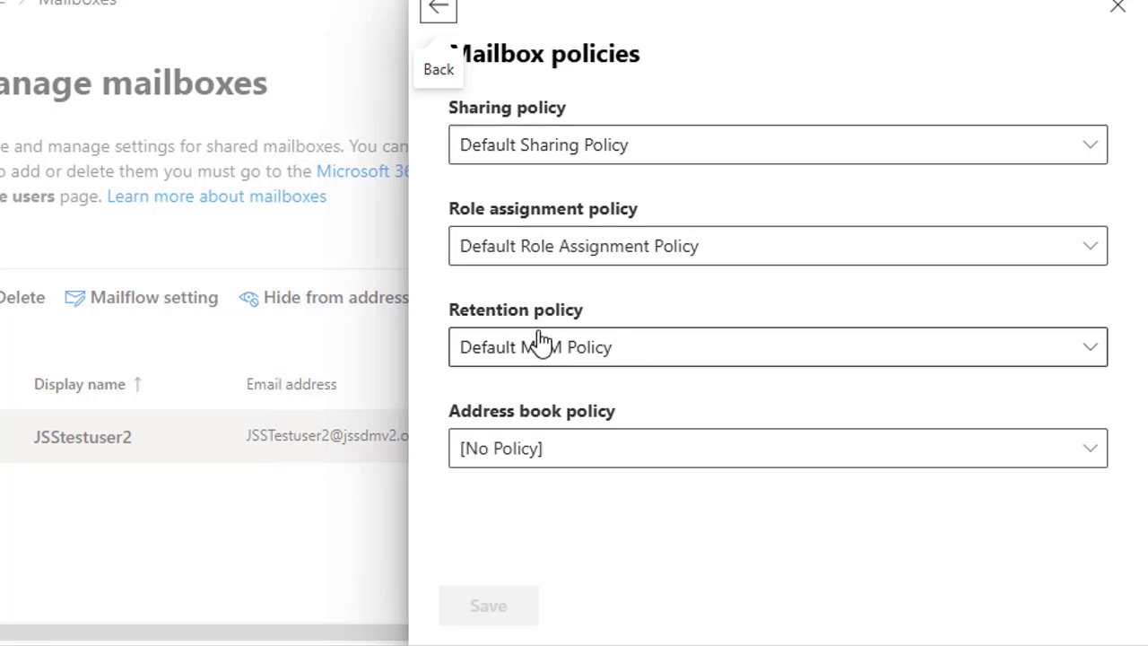
pyautogui.moveTo(773, 361)
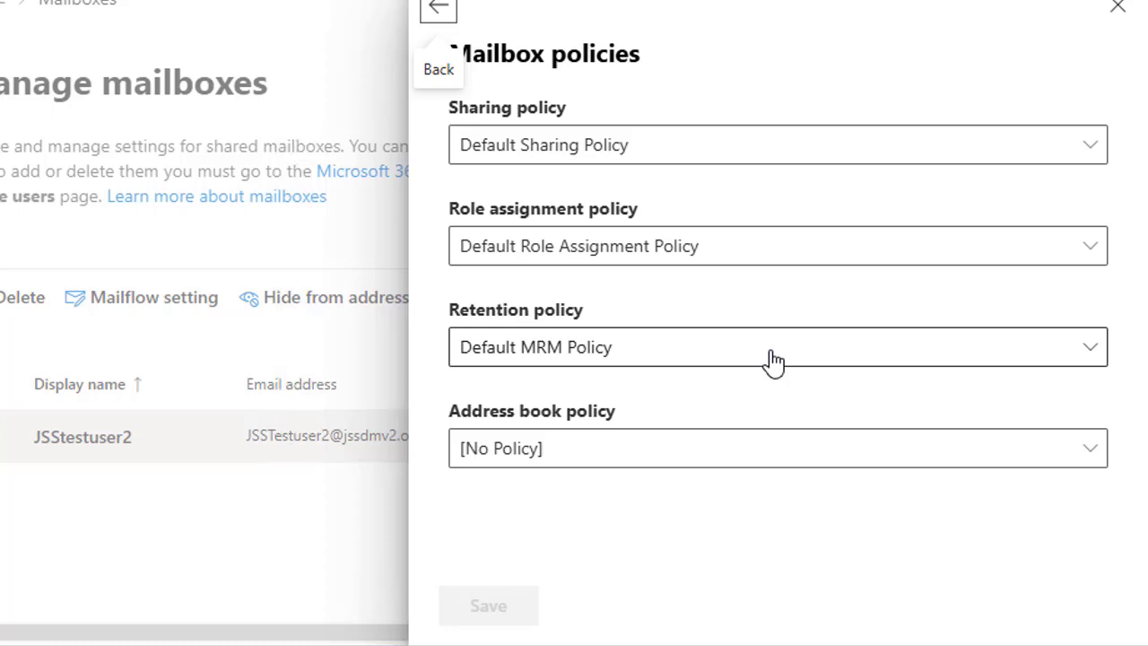
pyautogui.click(777, 348)
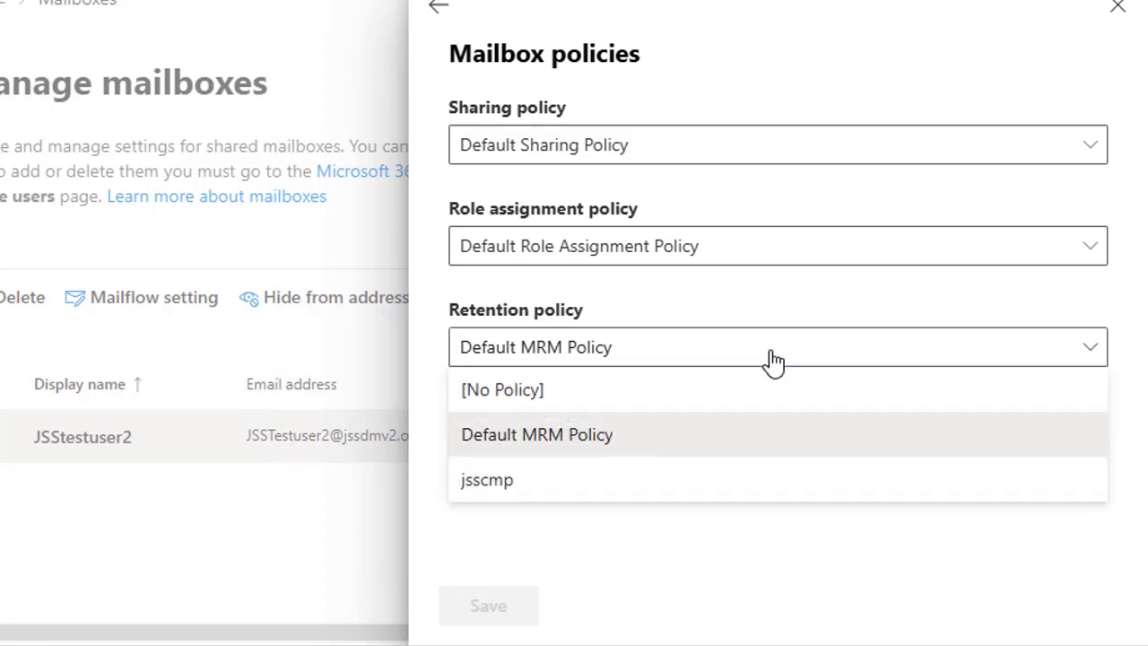
pyautogui.moveTo(968, 375)
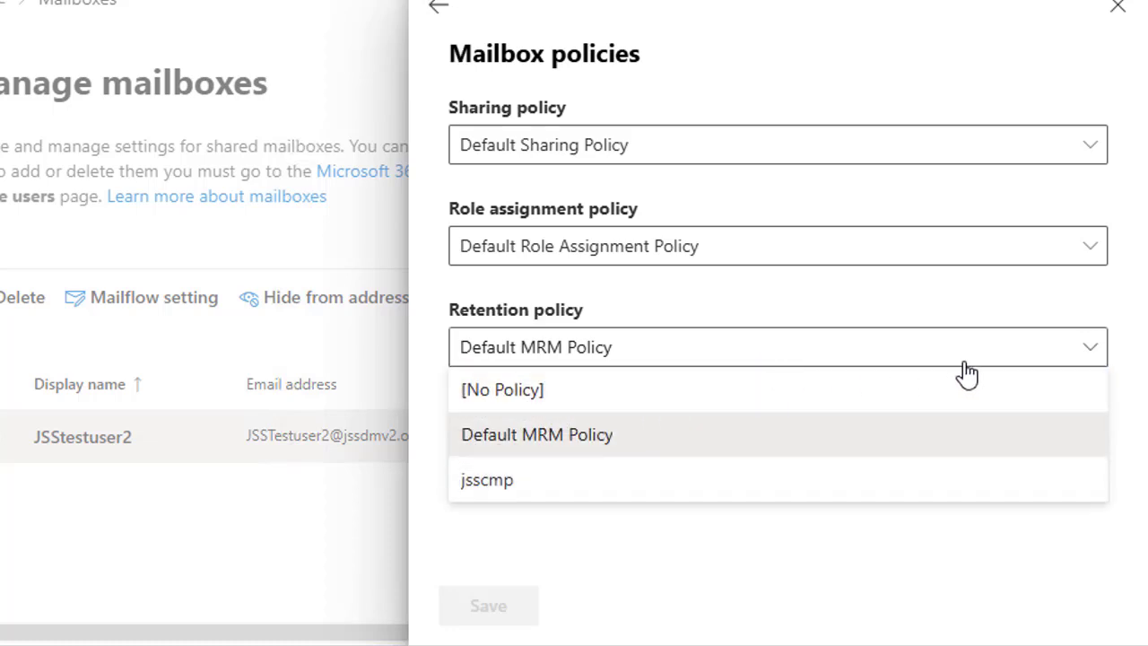
pyautogui.click(486, 479)
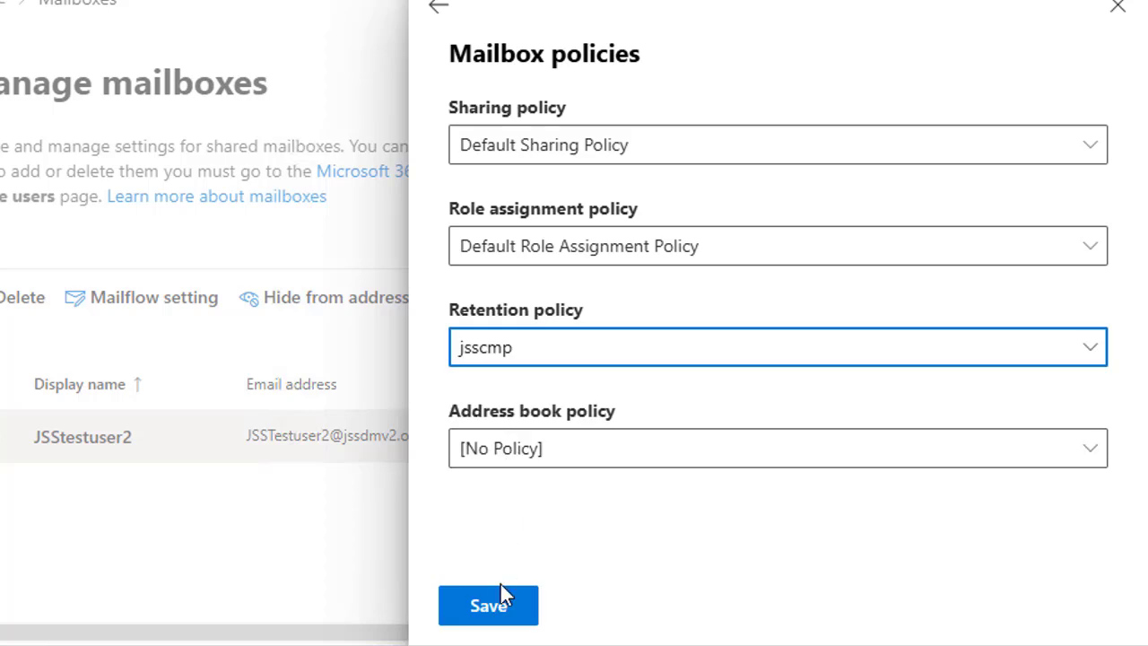
pyautogui.moveTo(495, 368)
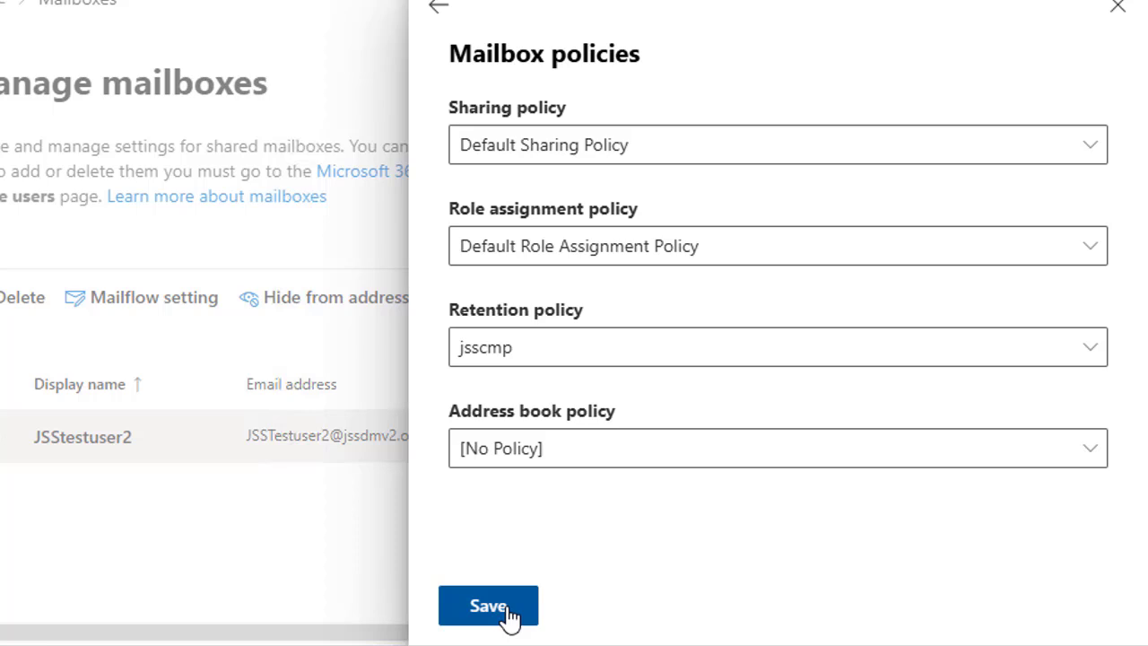
# Save jsscmp as JSStestuser2's retention policy and confirm settings updated.
pyautogui.click(488, 606)
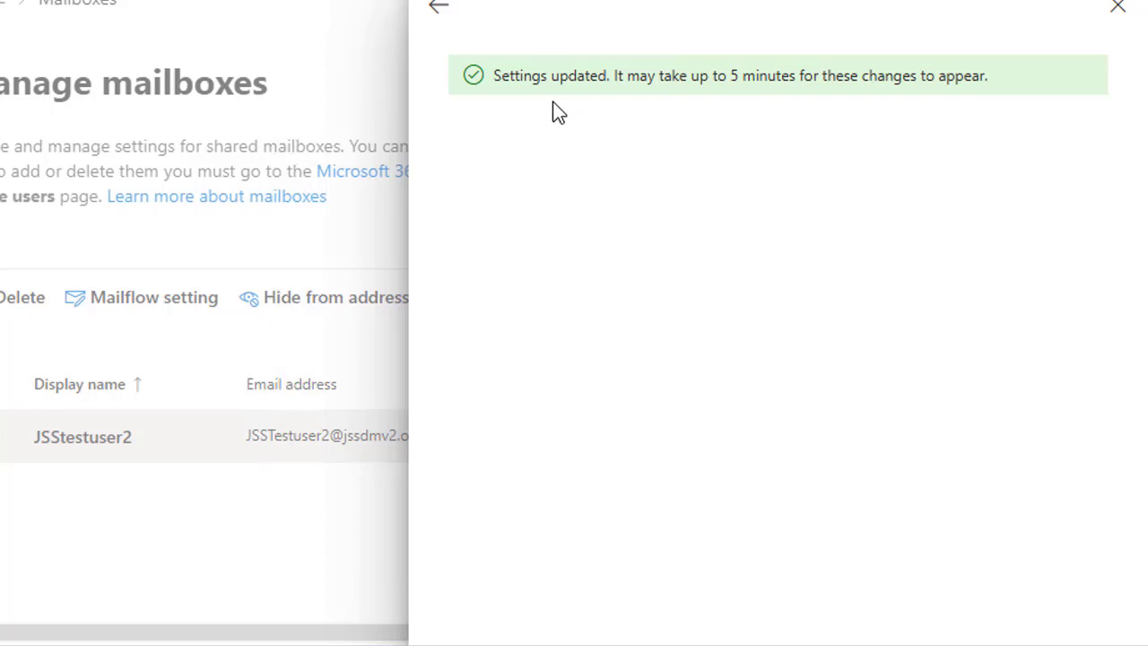
pyautogui.moveTo(658, 97)
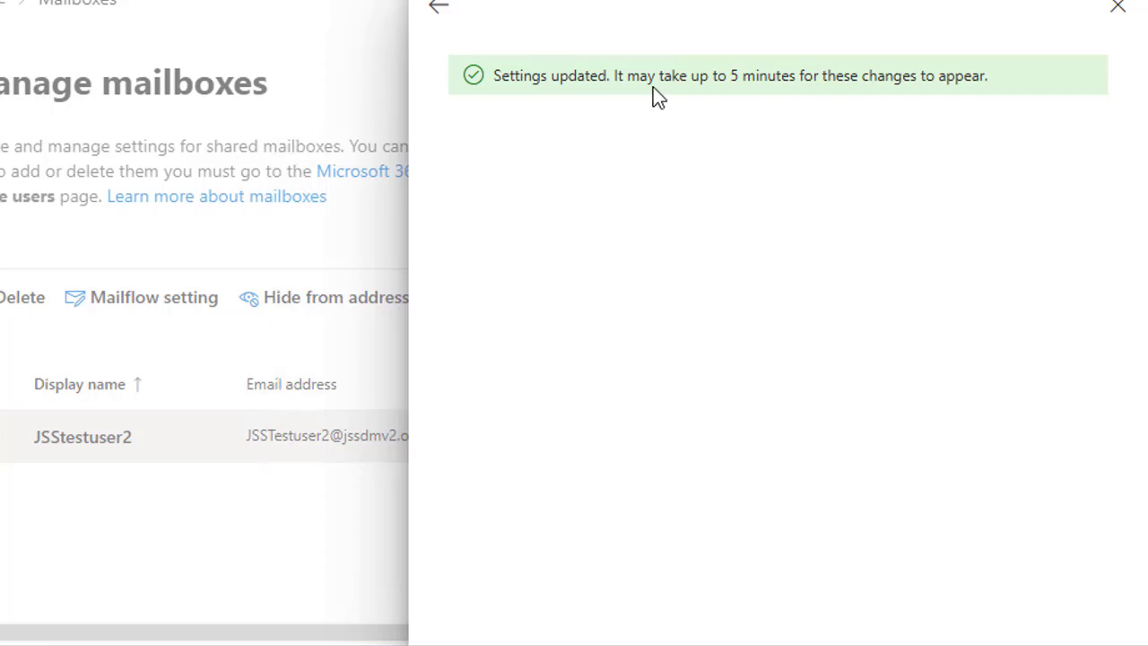
pyautogui.moveTo(861, 111)
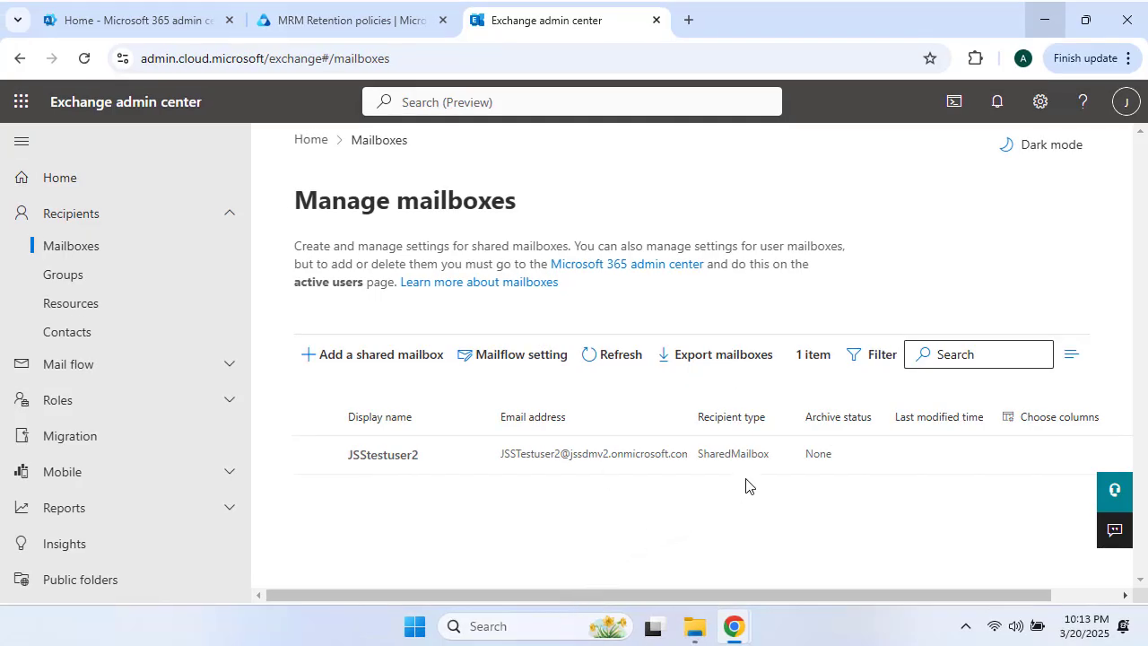
pyautogui.click(383, 456)
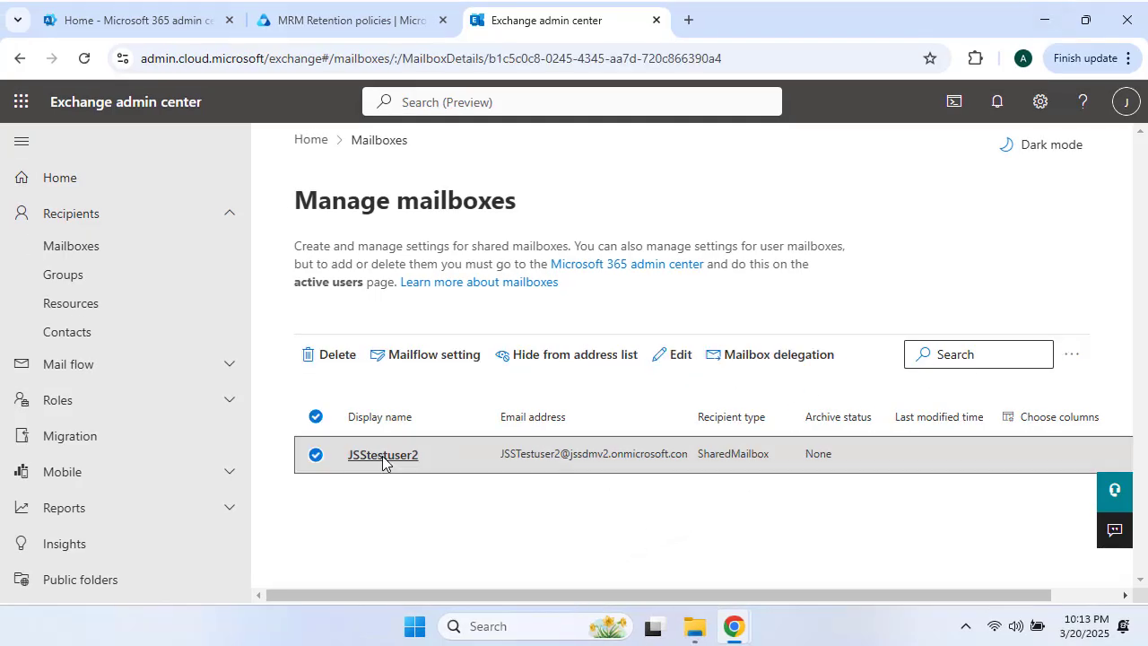
pyautogui.click(382, 456)
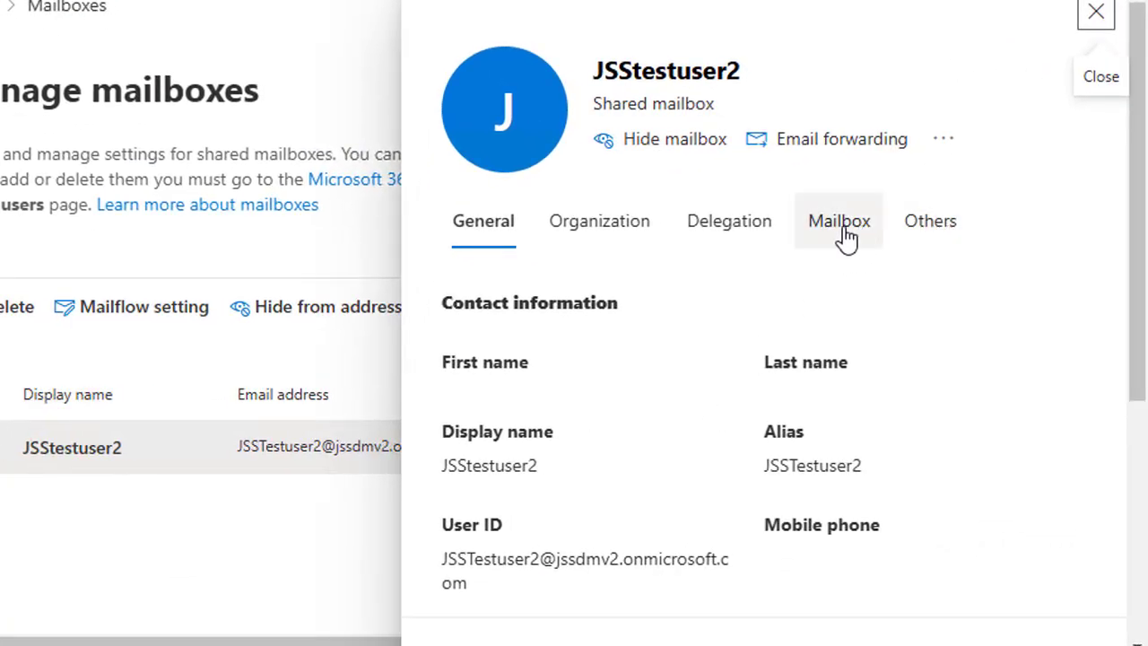
pyautogui.click(837, 221)
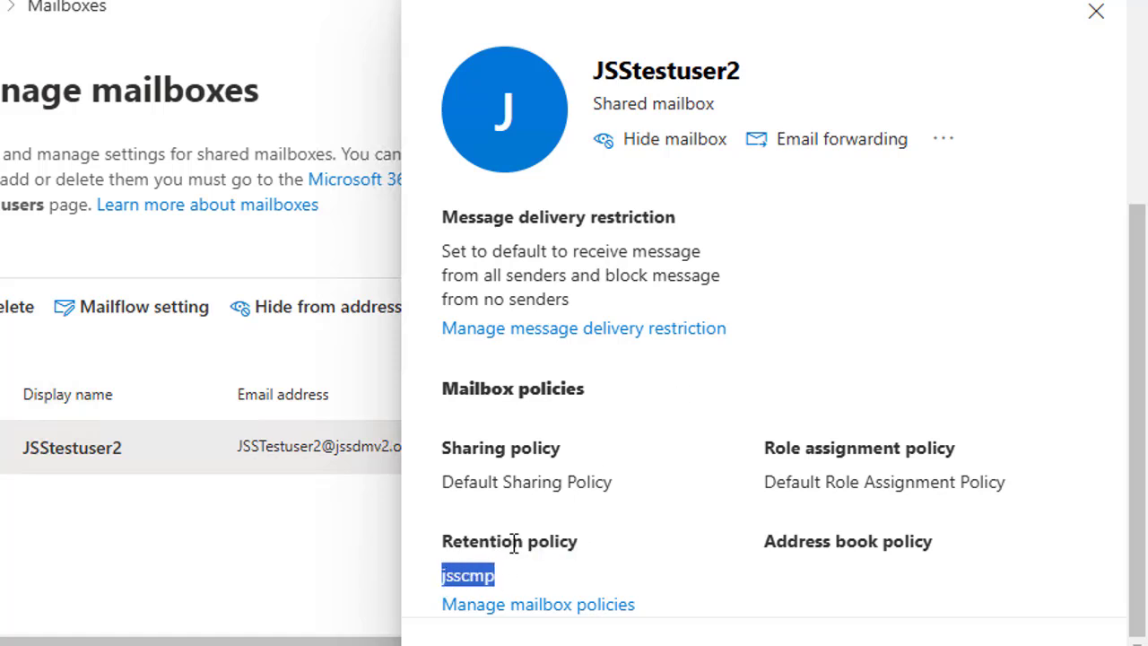
pyautogui.moveTo(760, 215)
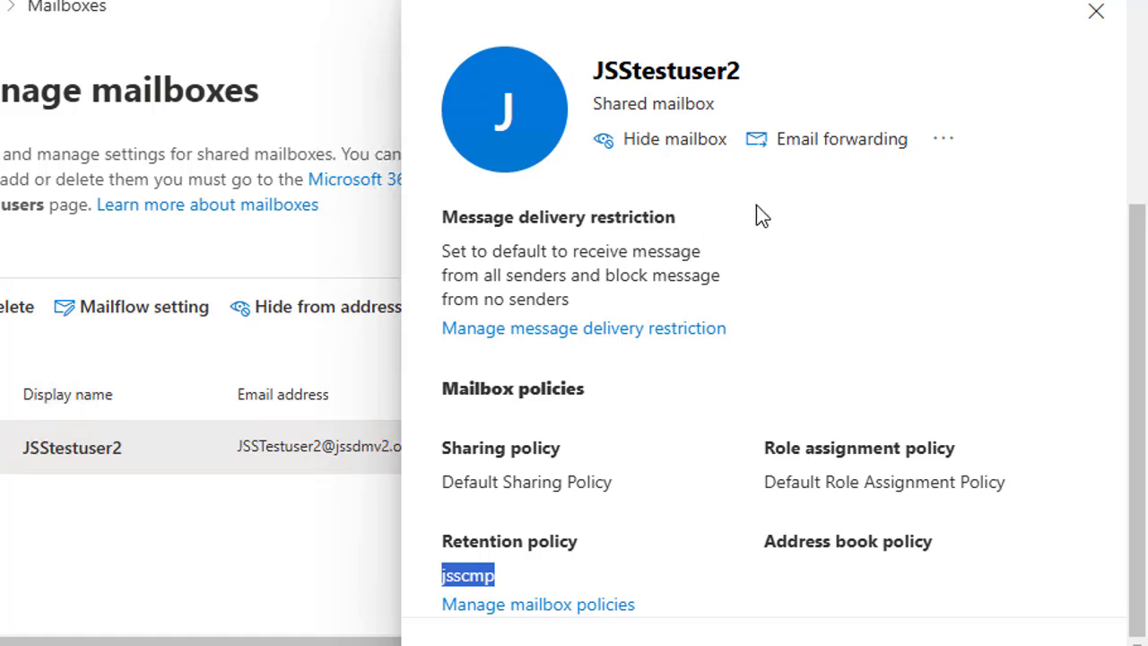
pyautogui.click(1094, 11)
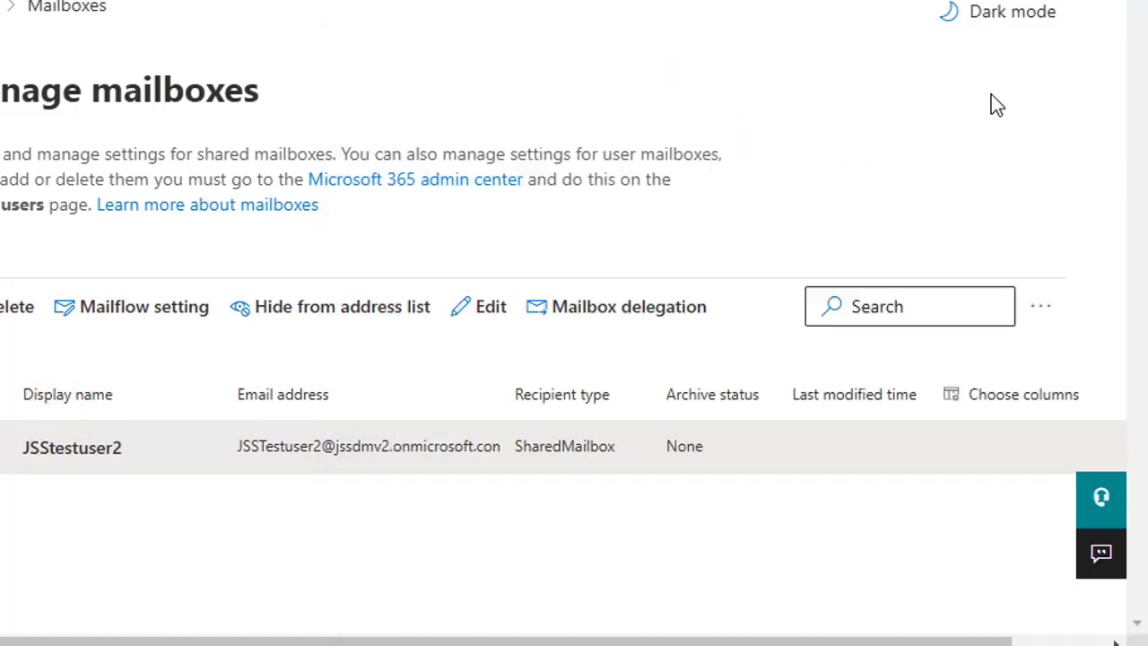